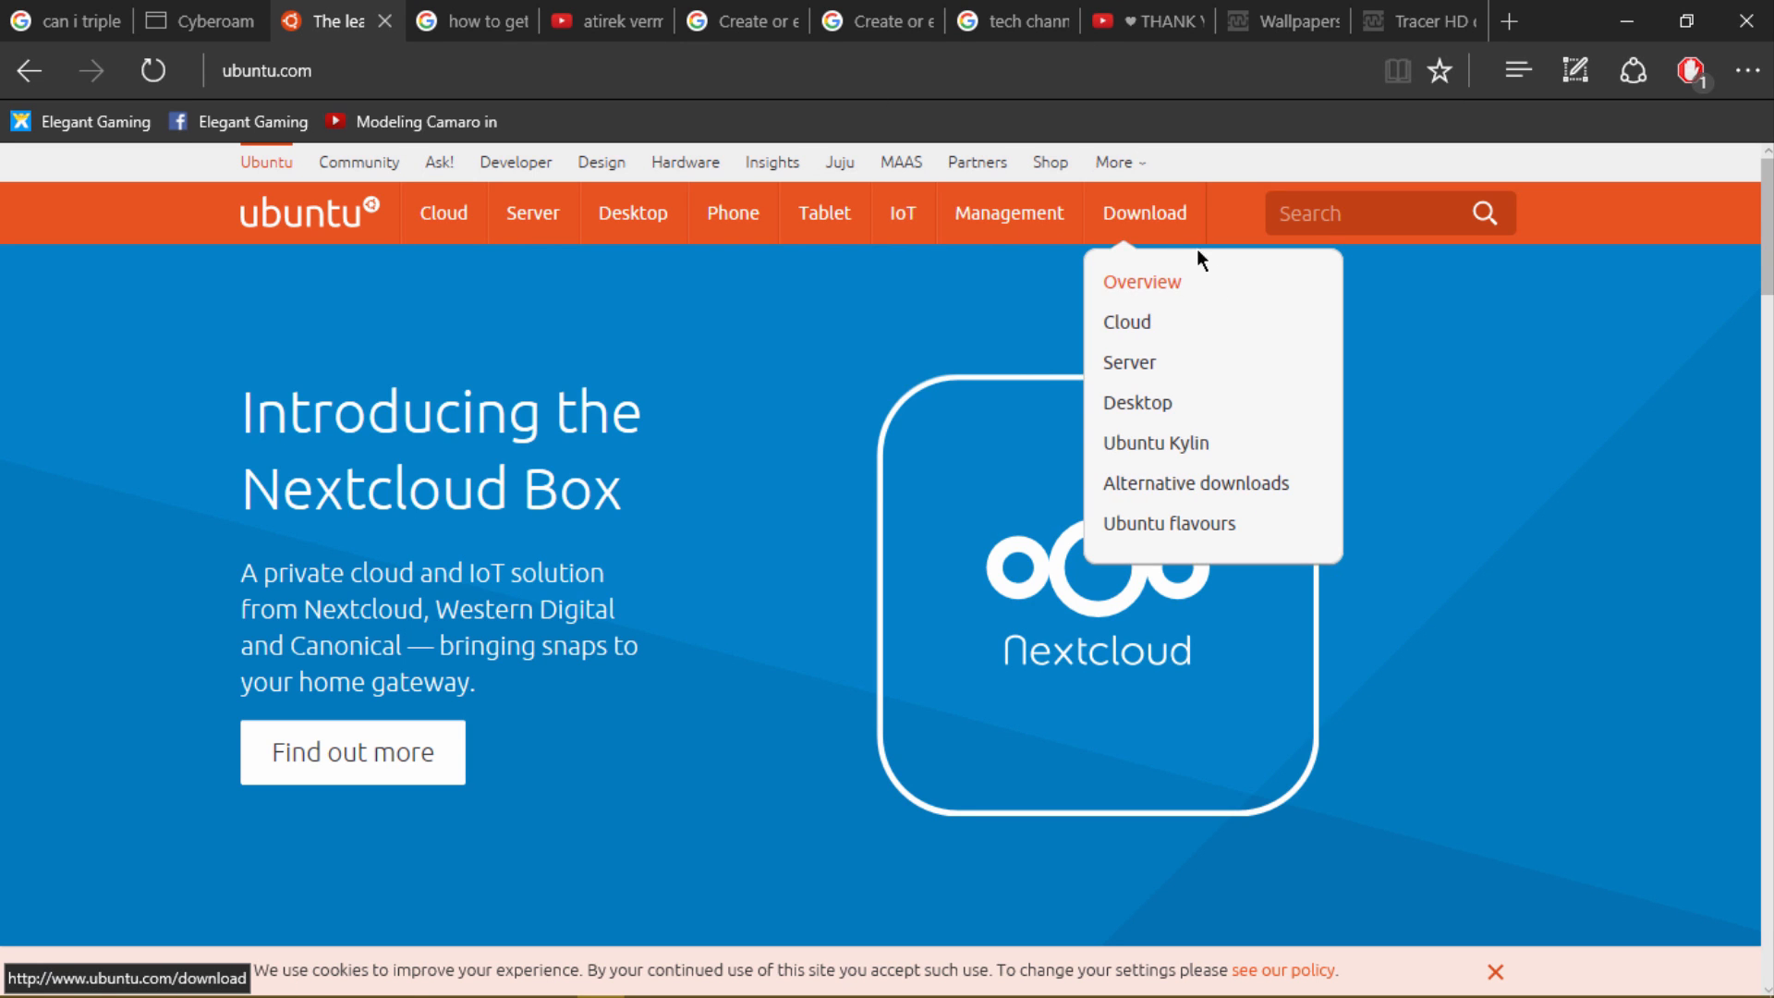
{"action": "mouse_move", "coordinate": [1153, 411]}
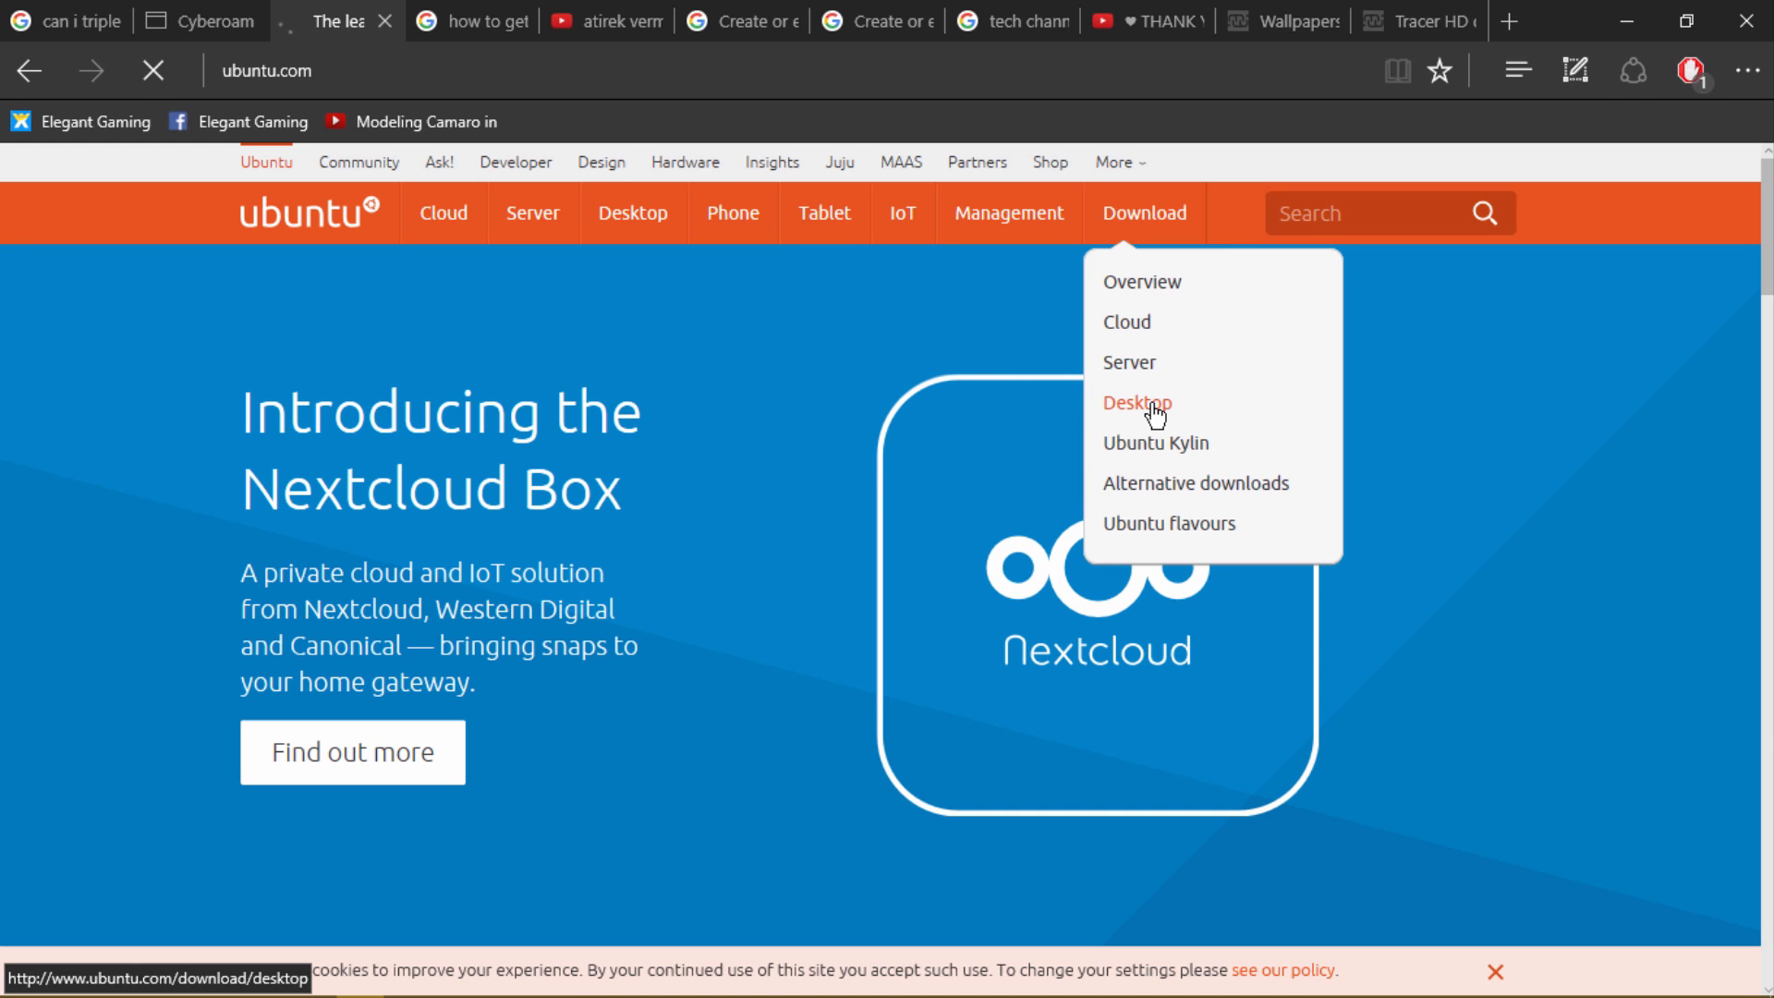
Go to ubuntu.com's Download Ubuntu Desktop page for Ubuntu 16.04.1 LTS
{"action": "left_click", "coordinate": [1136, 402]}
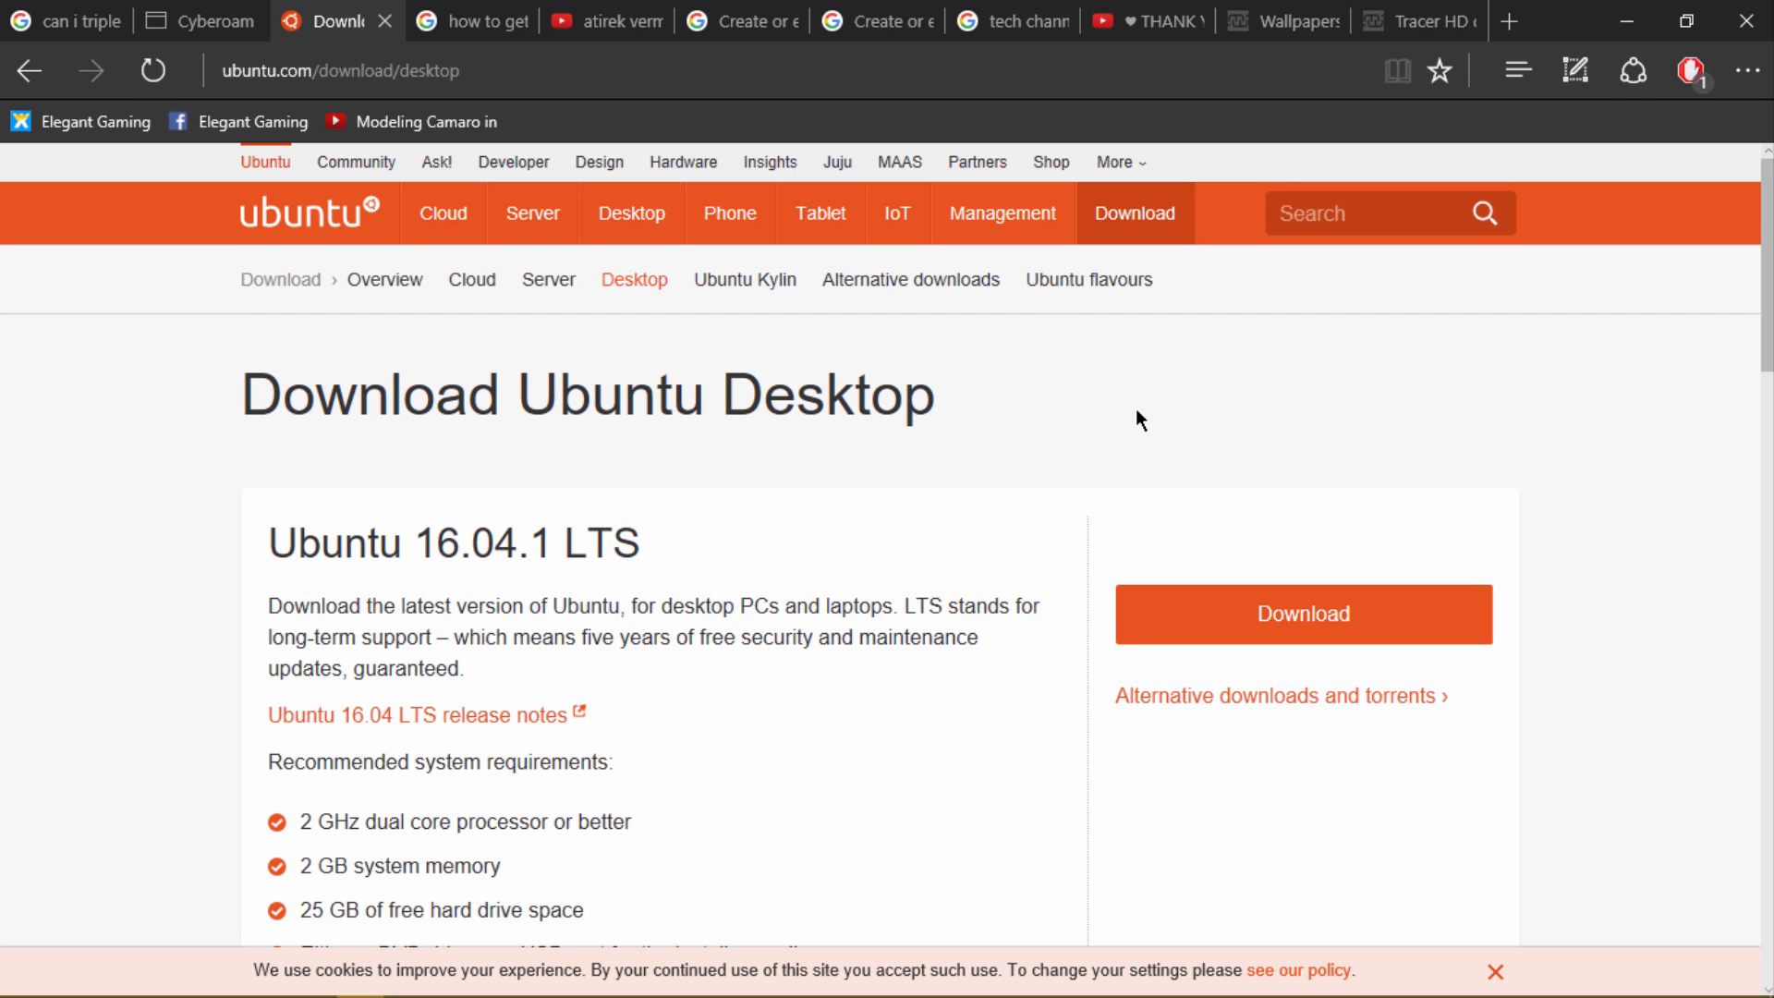
{"action": "mouse_move", "coordinate": [419, 720]}
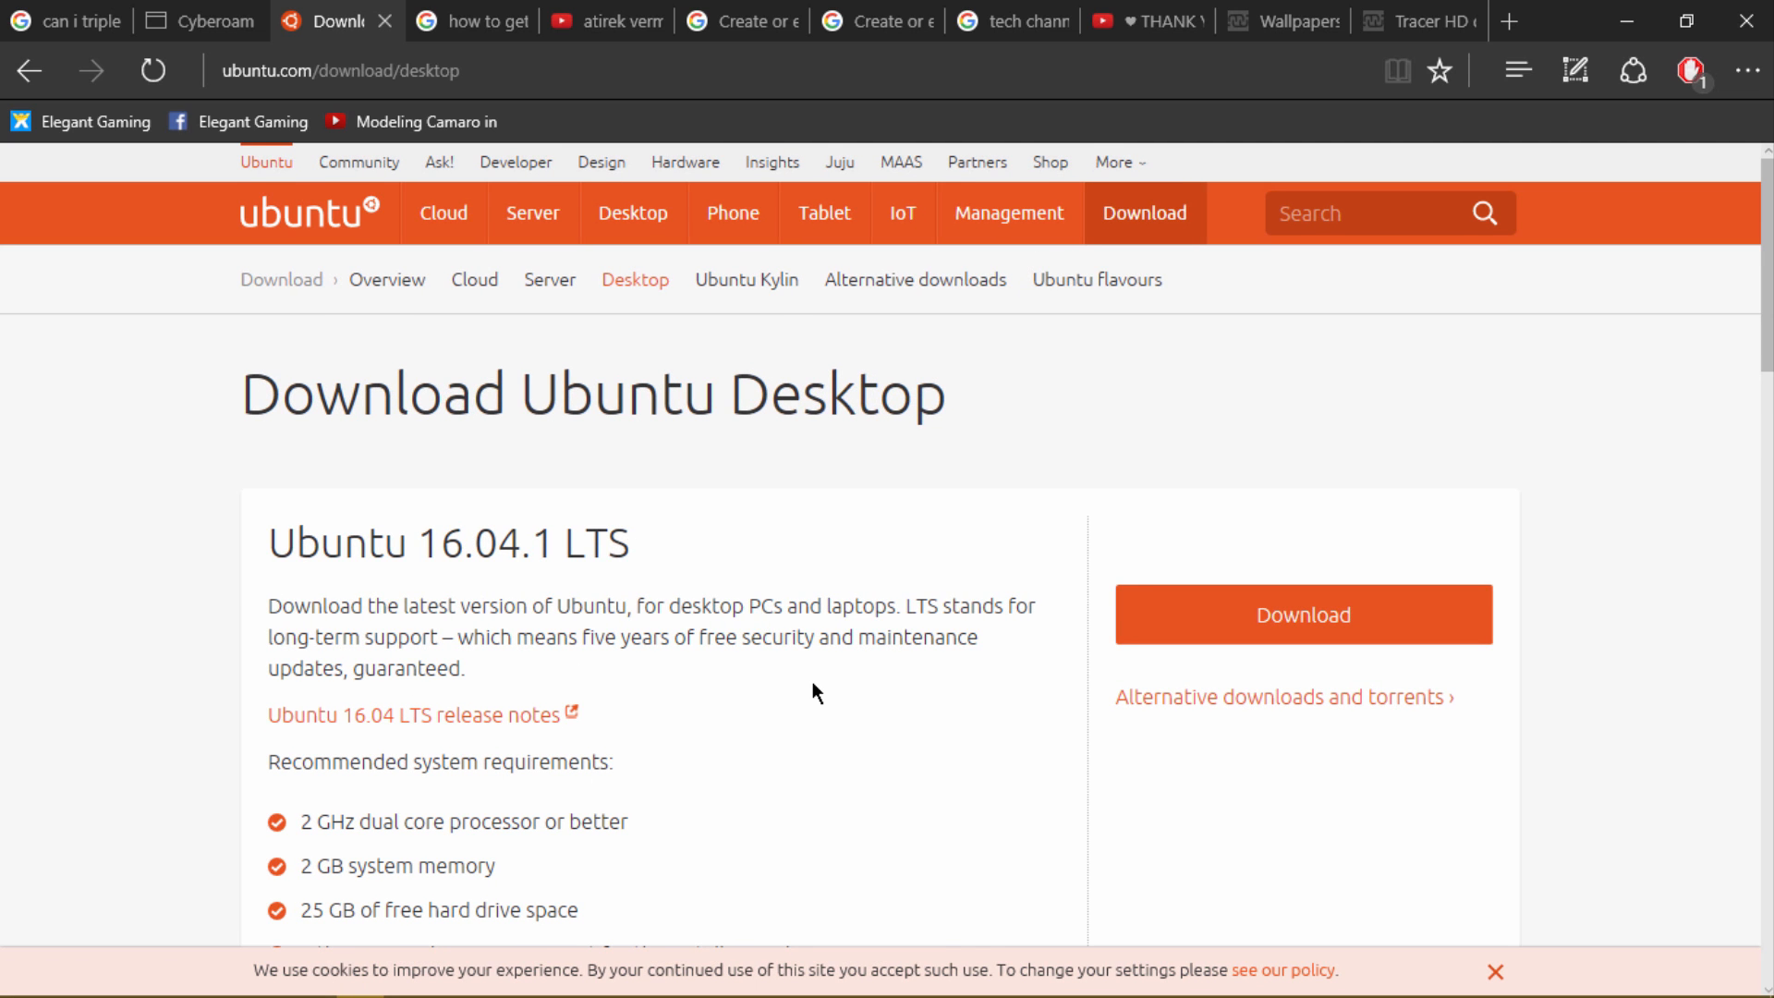
{"action": "mouse_move", "coordinate": [964, 384]}
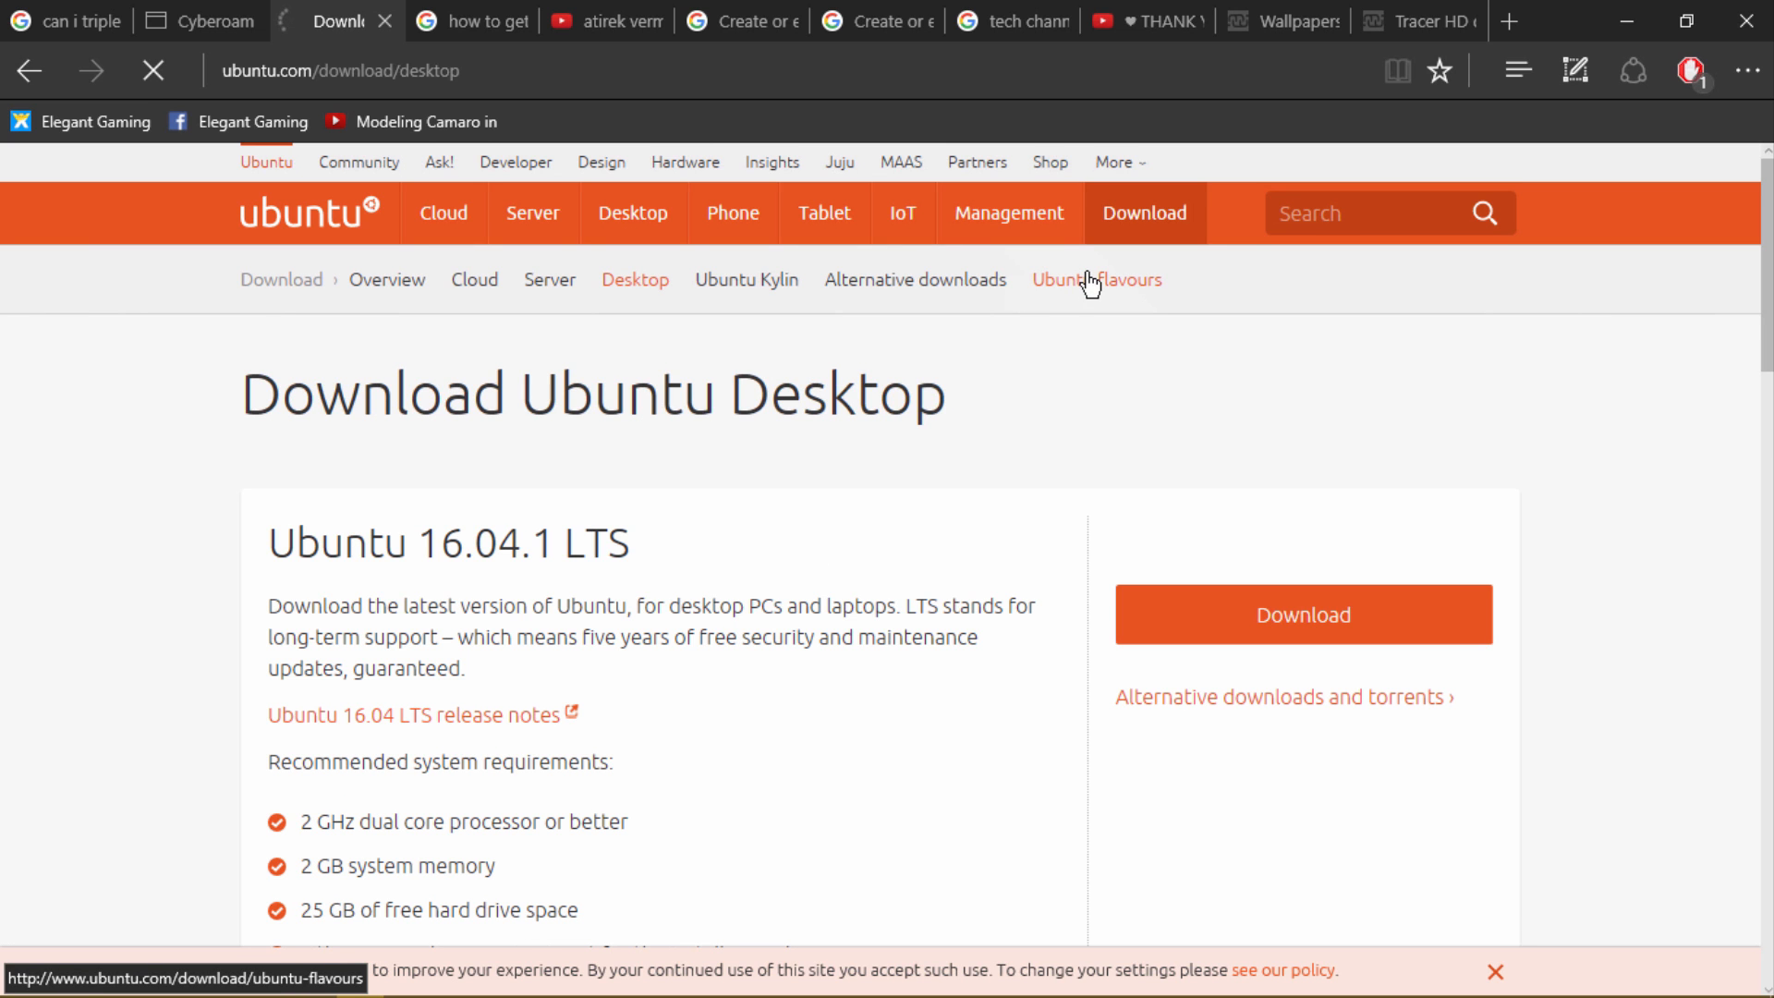
{"action": "left_click", "coordinate": [1096, 280]}
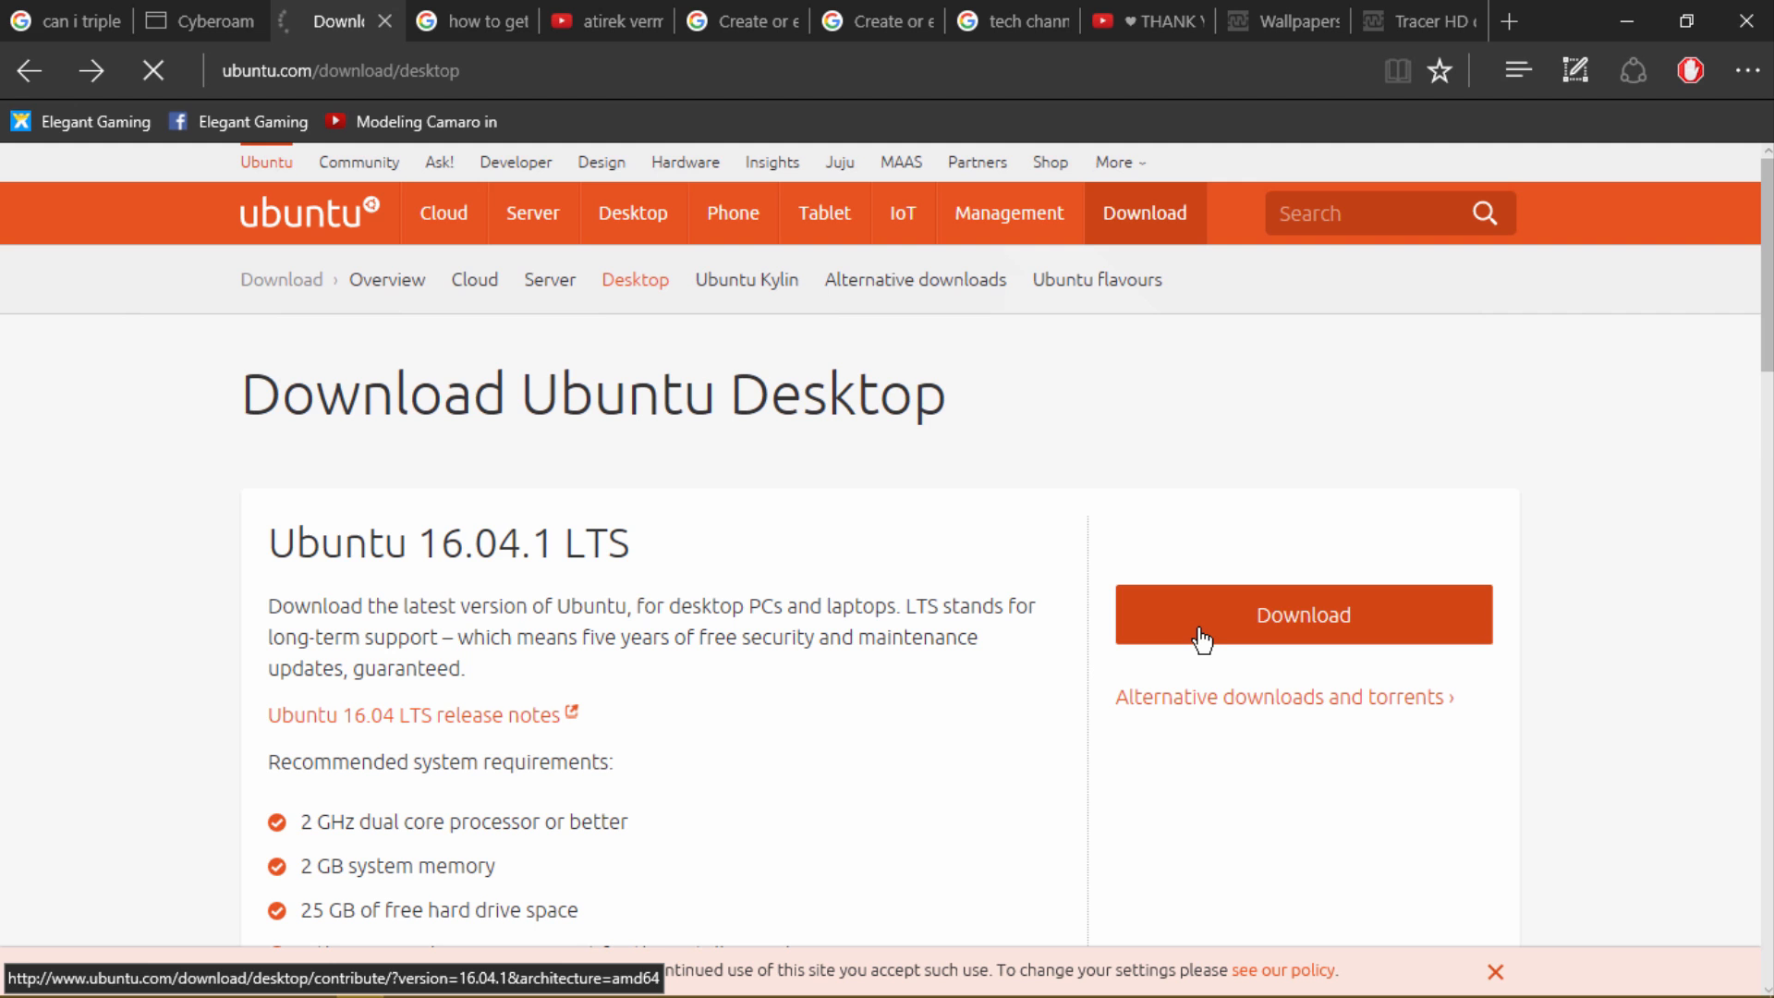
Download Ubuntu 16.04.1 desktop, choosing 'Not now, take me to the download' on the contribution page
{"action": "left_click", "coordinate": [1302, 613]}
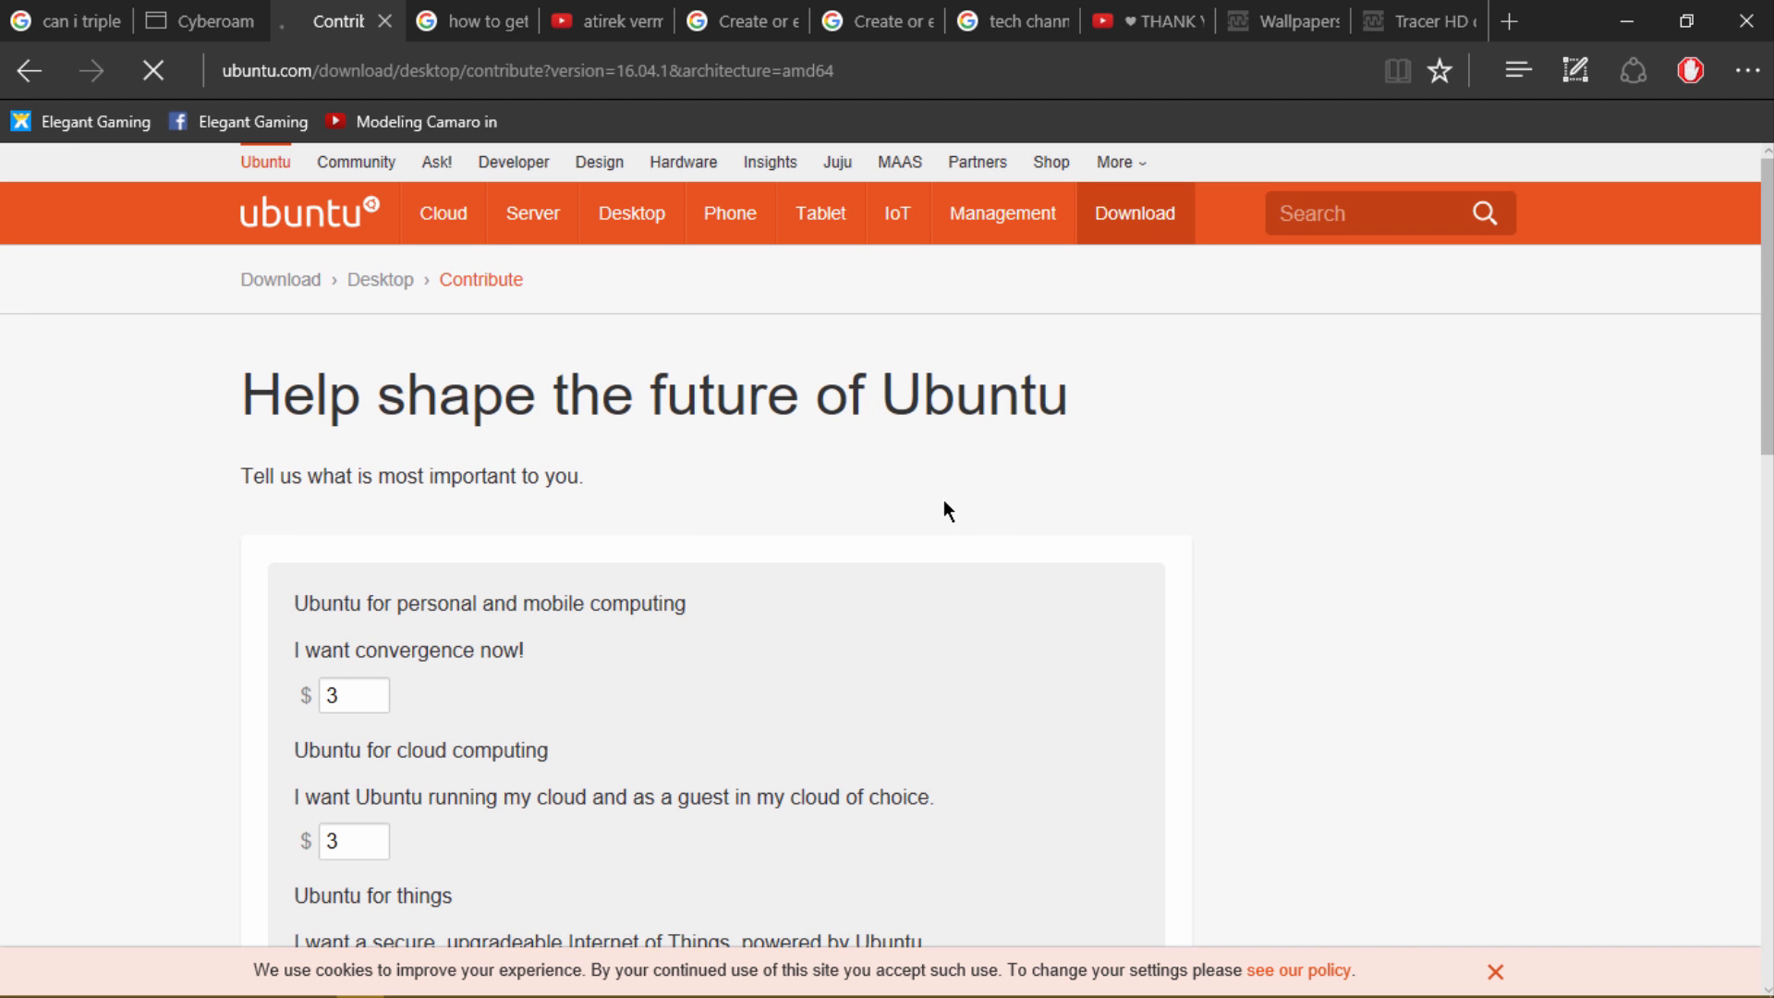
{"action": "scroll", "scroll_direction": "down", "scroll_amount": 3}
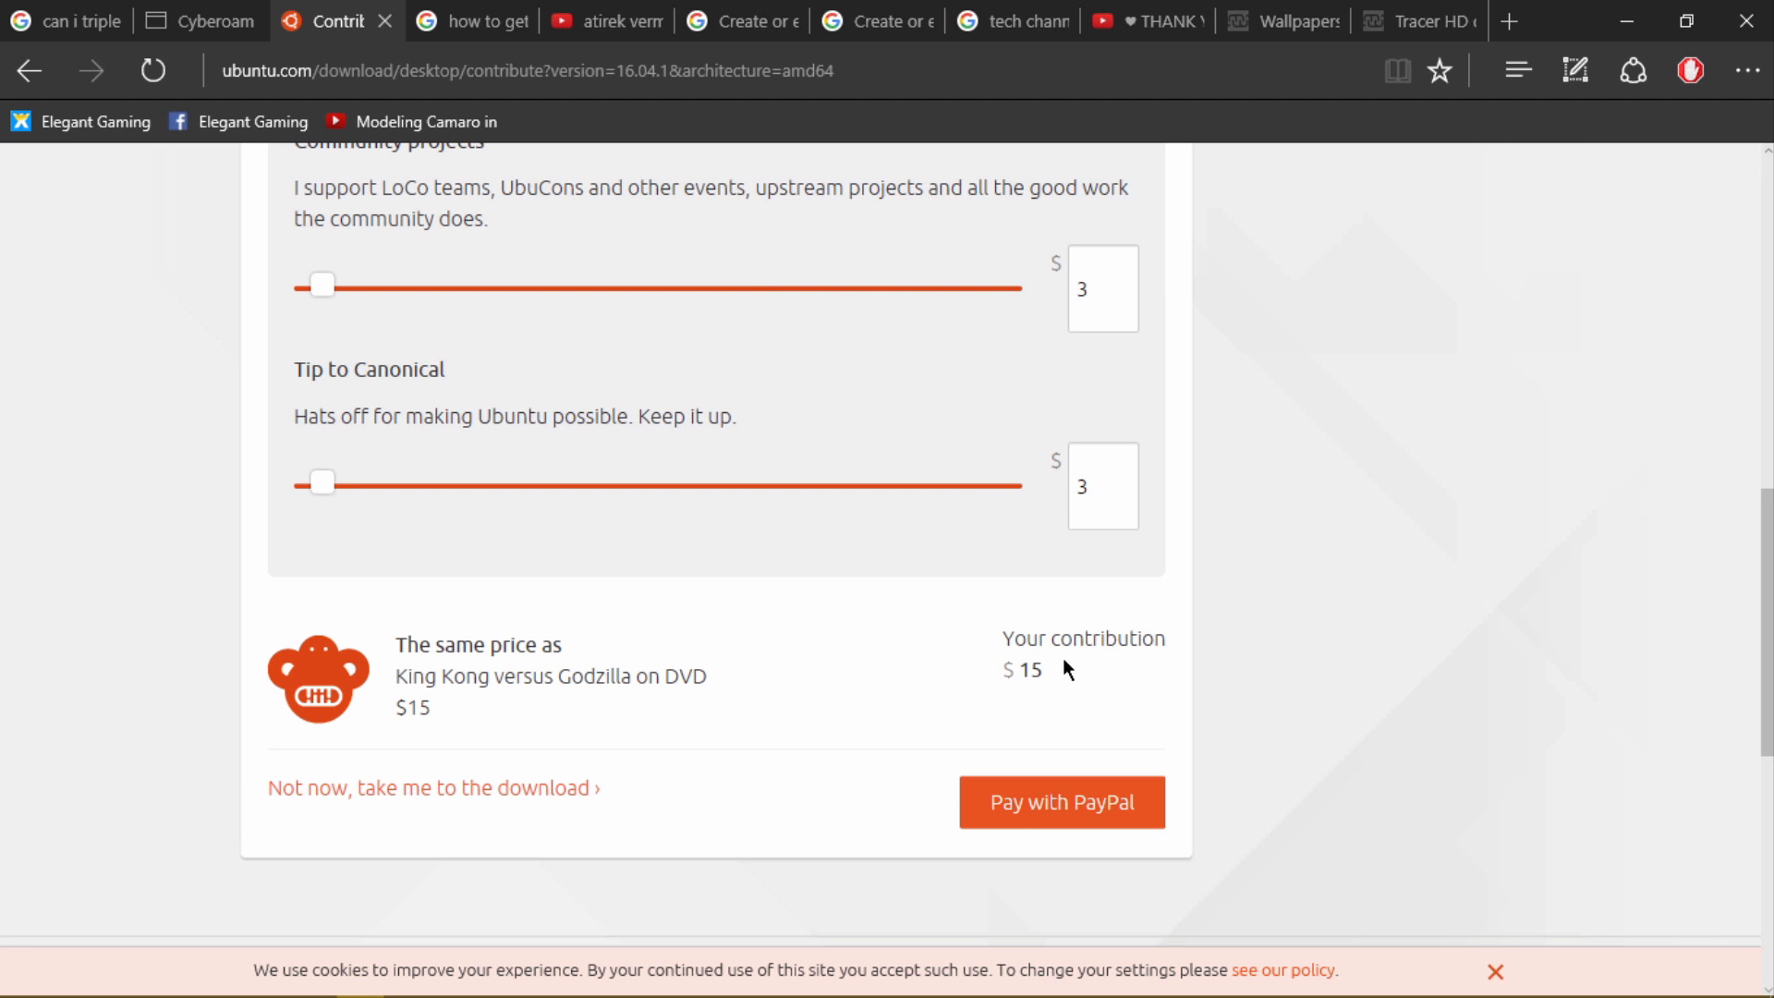
{"action": "left_click", "coordinate": [435, 787]}
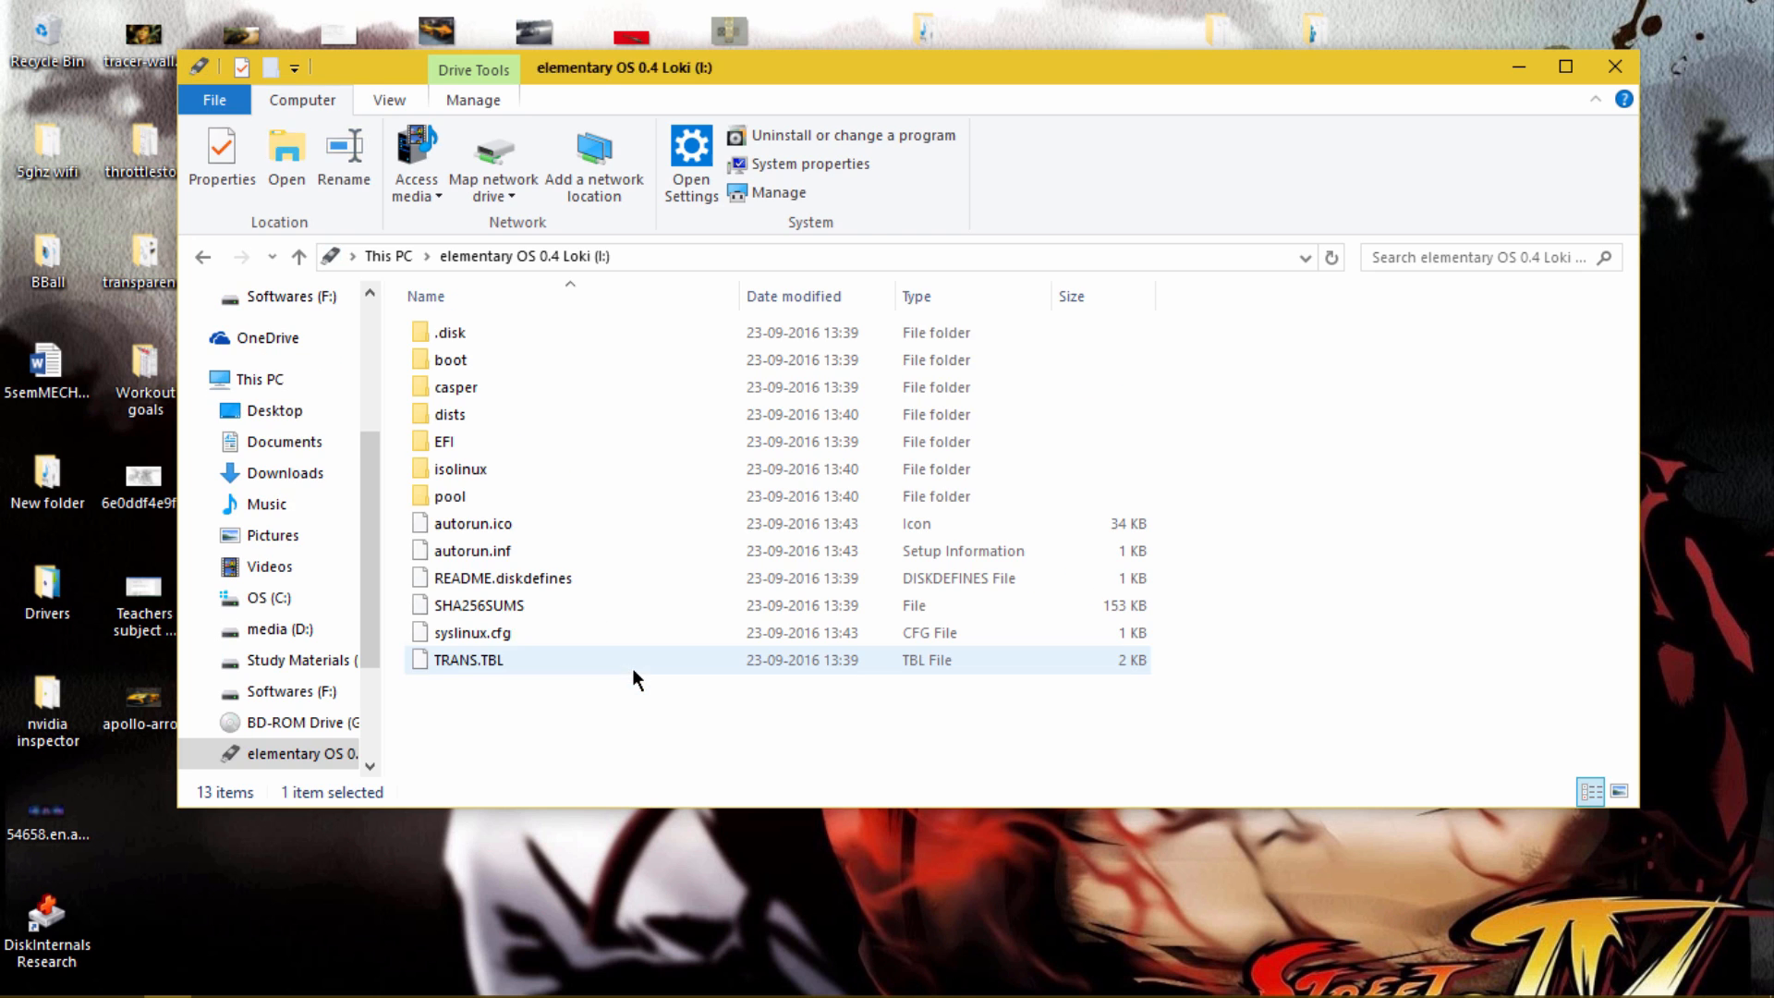
Quick-format the elementary OS USB drive as FAT32, accepting the data-erase warning
{"action": "left_click", "coordinate": [259, 379]}
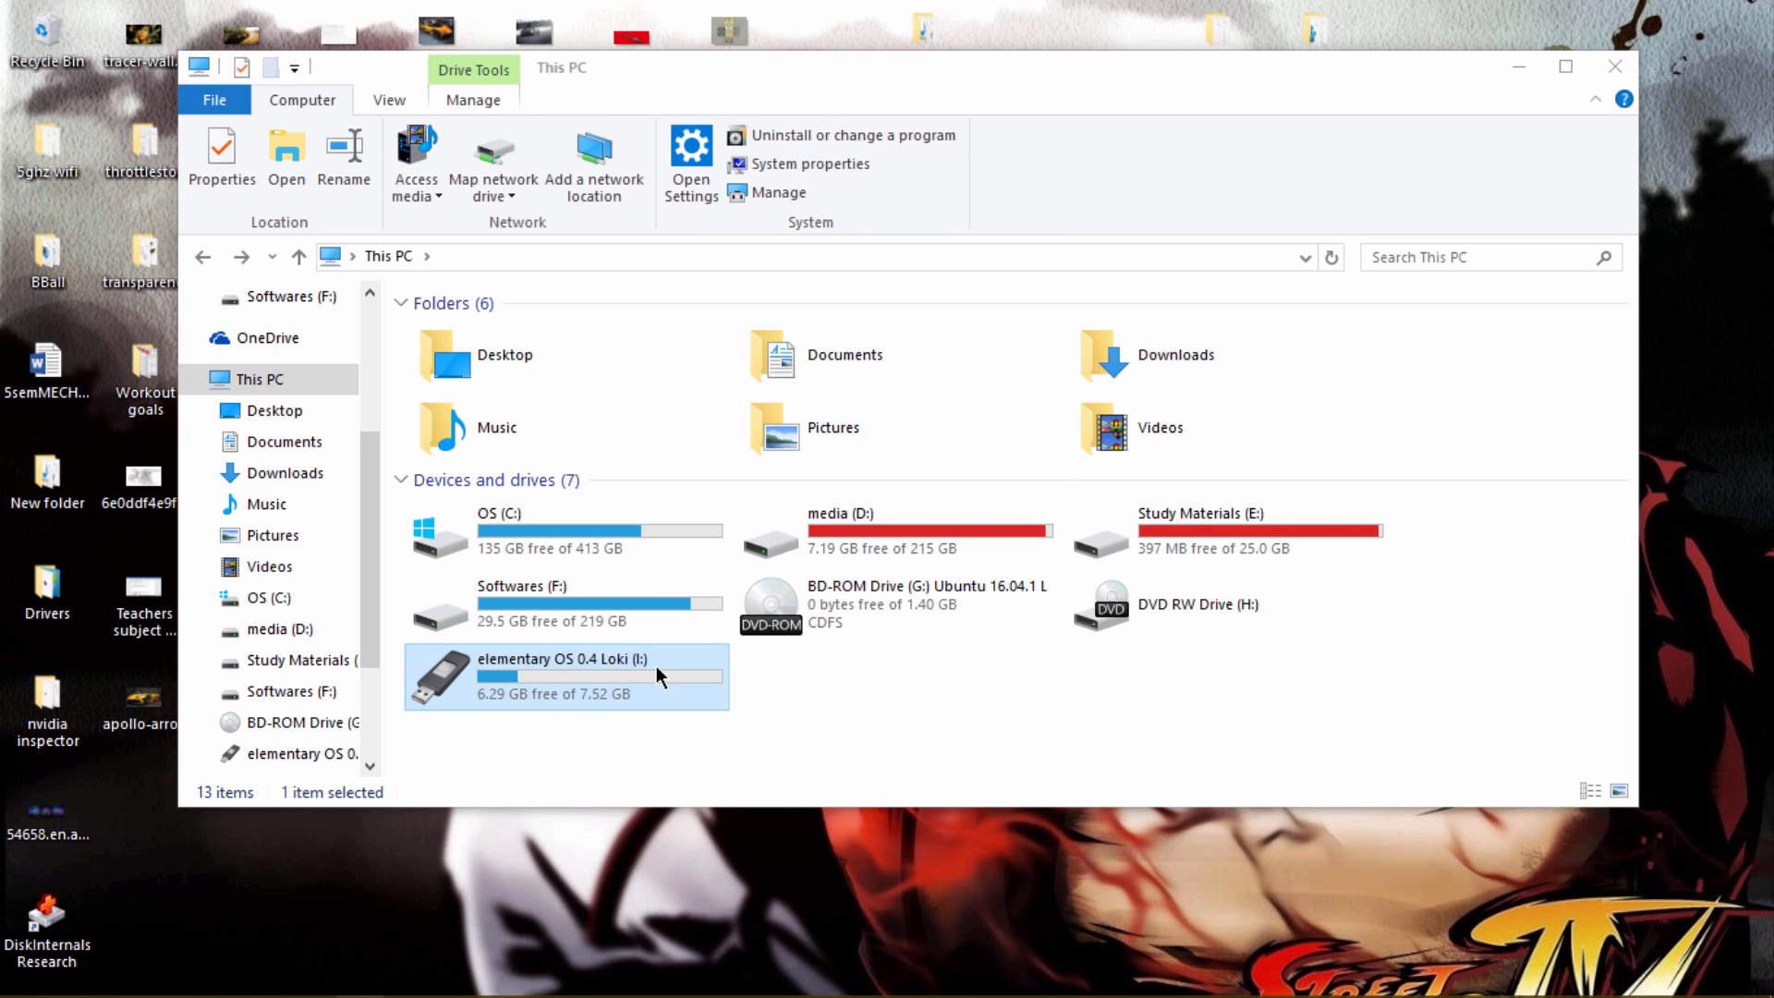
{"action": "right_click", "coordinate": [657, 677]}
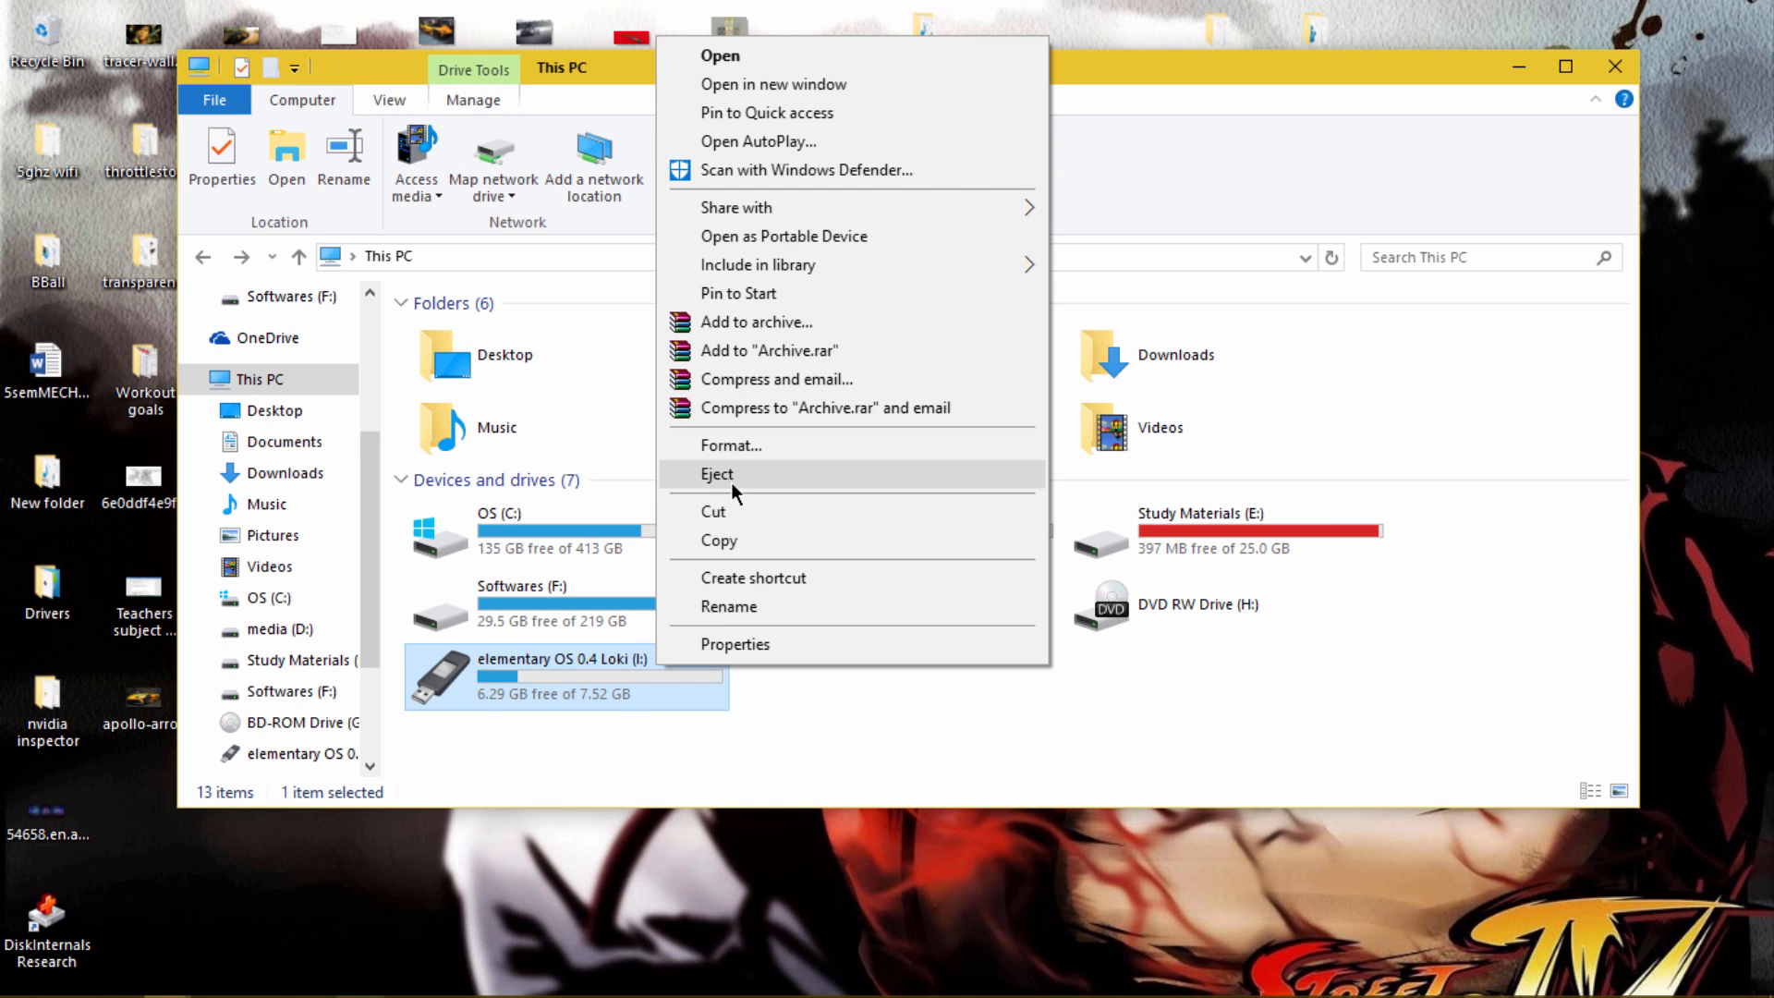
{"action": "left_click", "coordinate": [730, 445]}
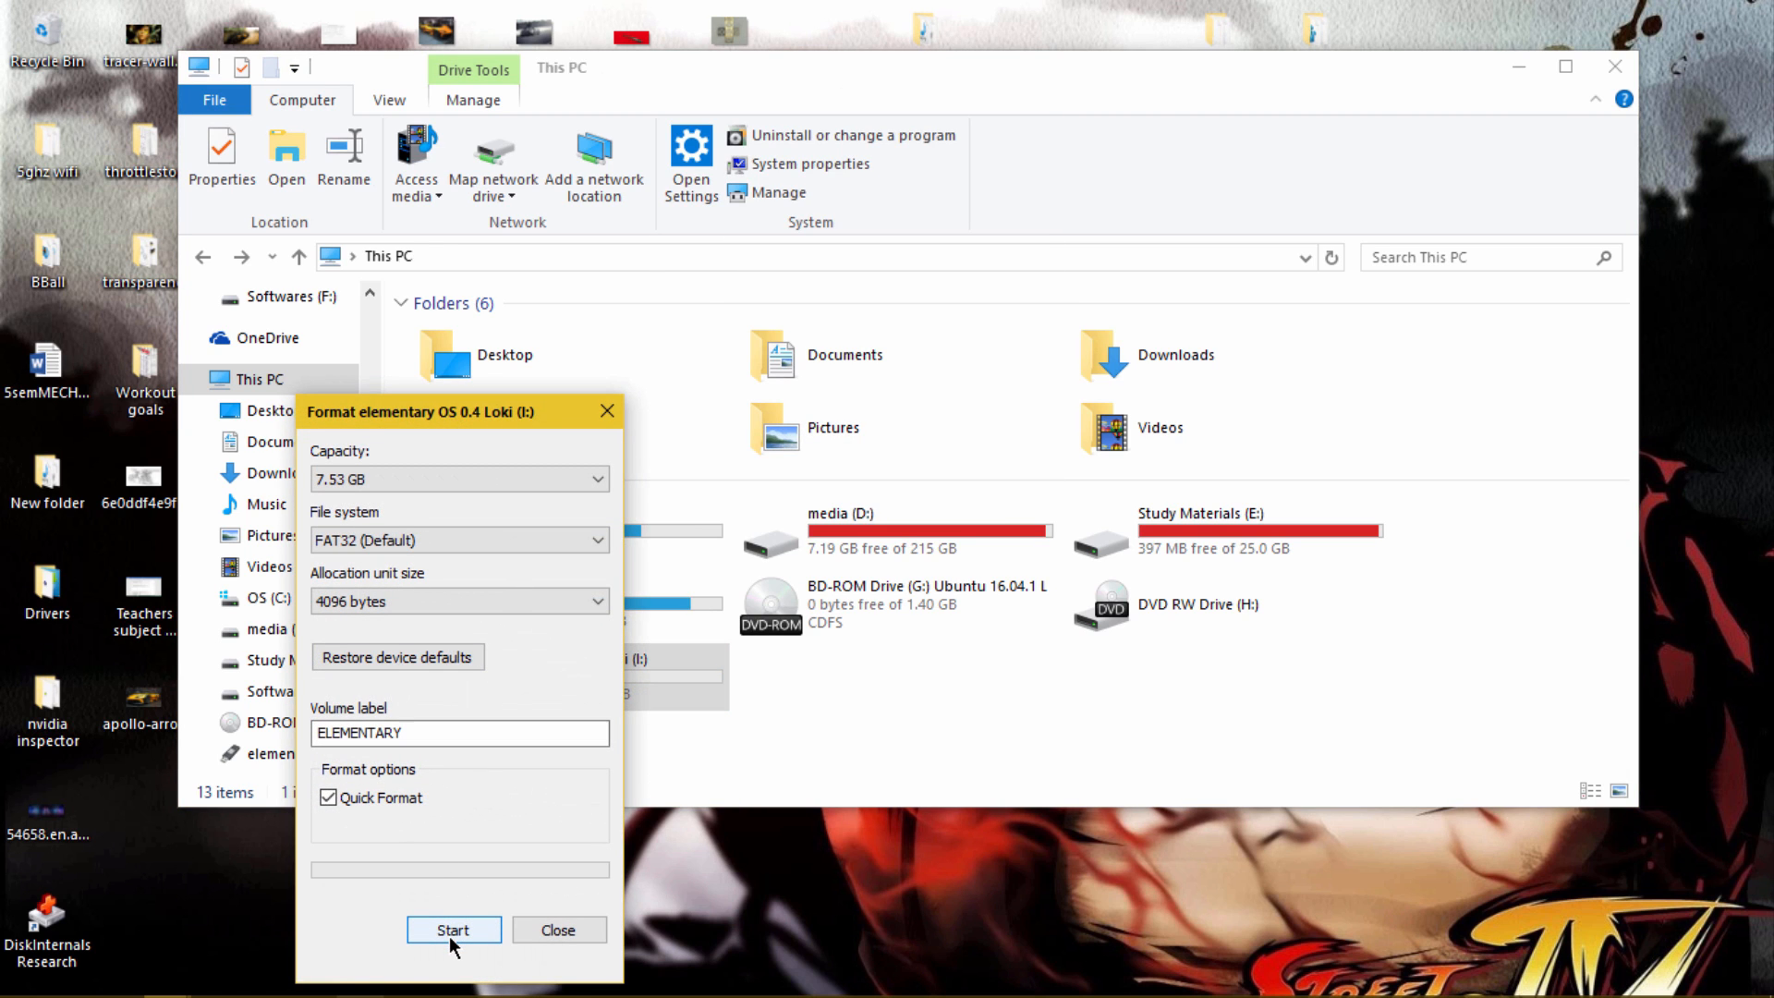
{"action": "left_click", "coordinate": [453, 929]}
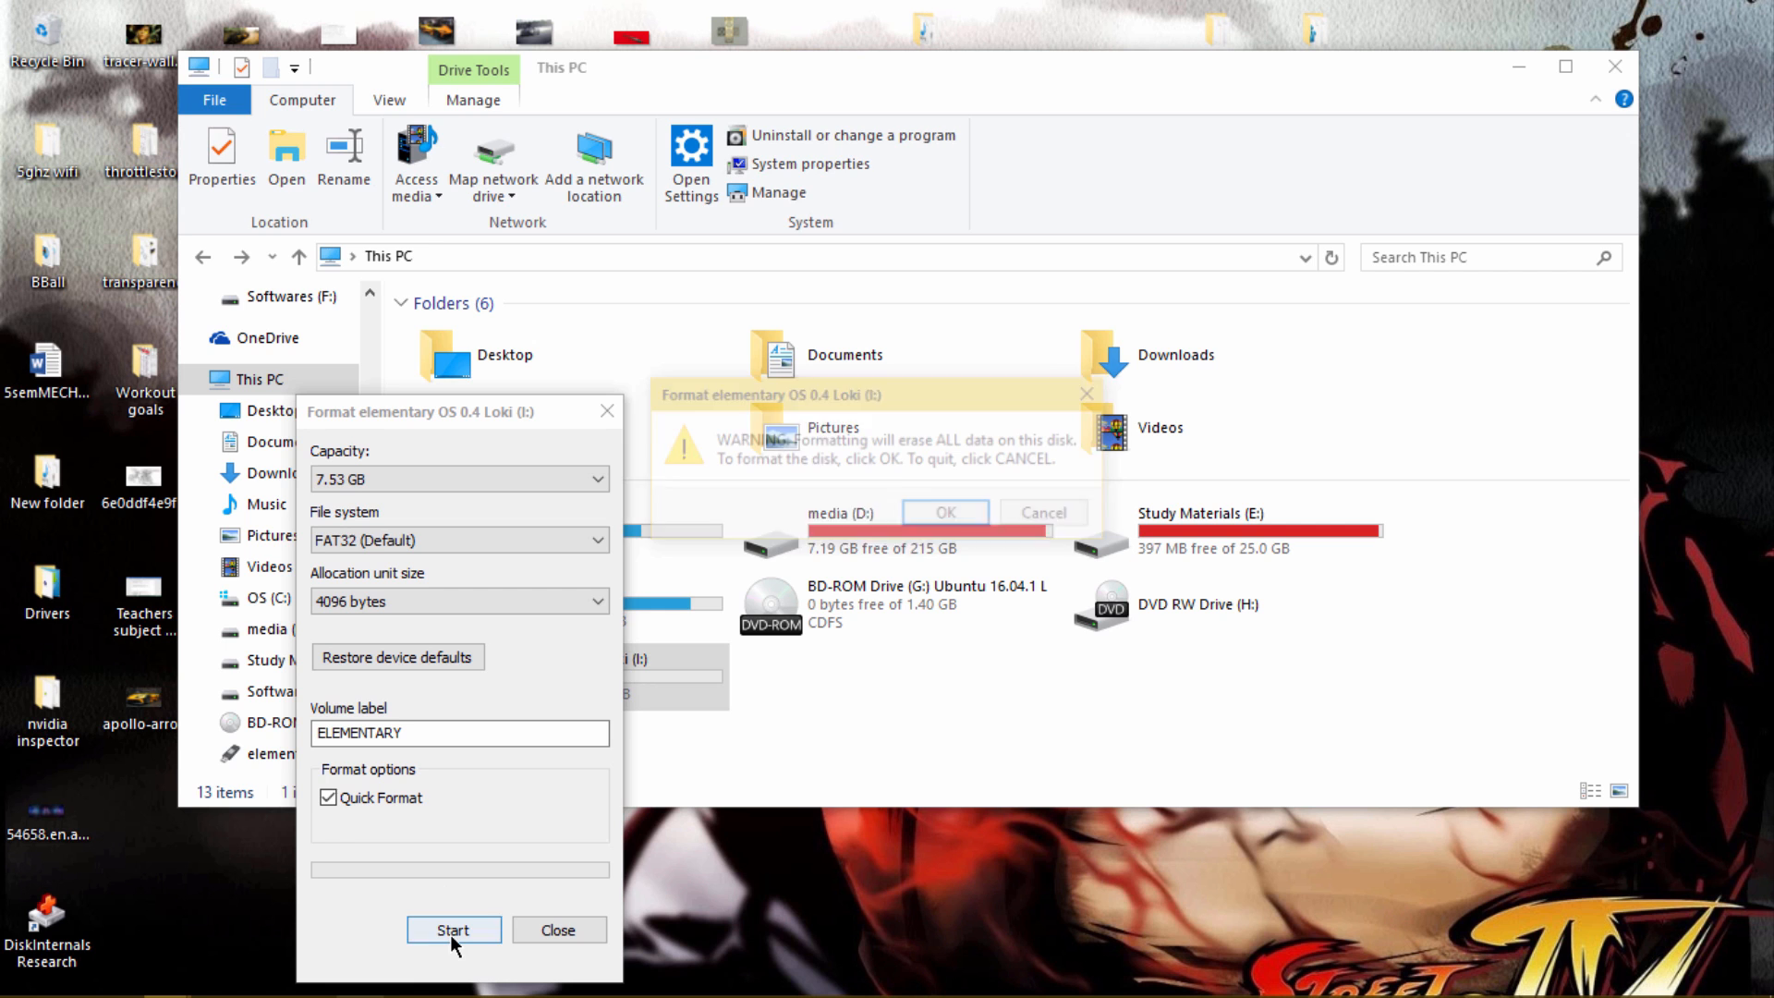
{"action": "left_click", "coordinate": [945, 512]}
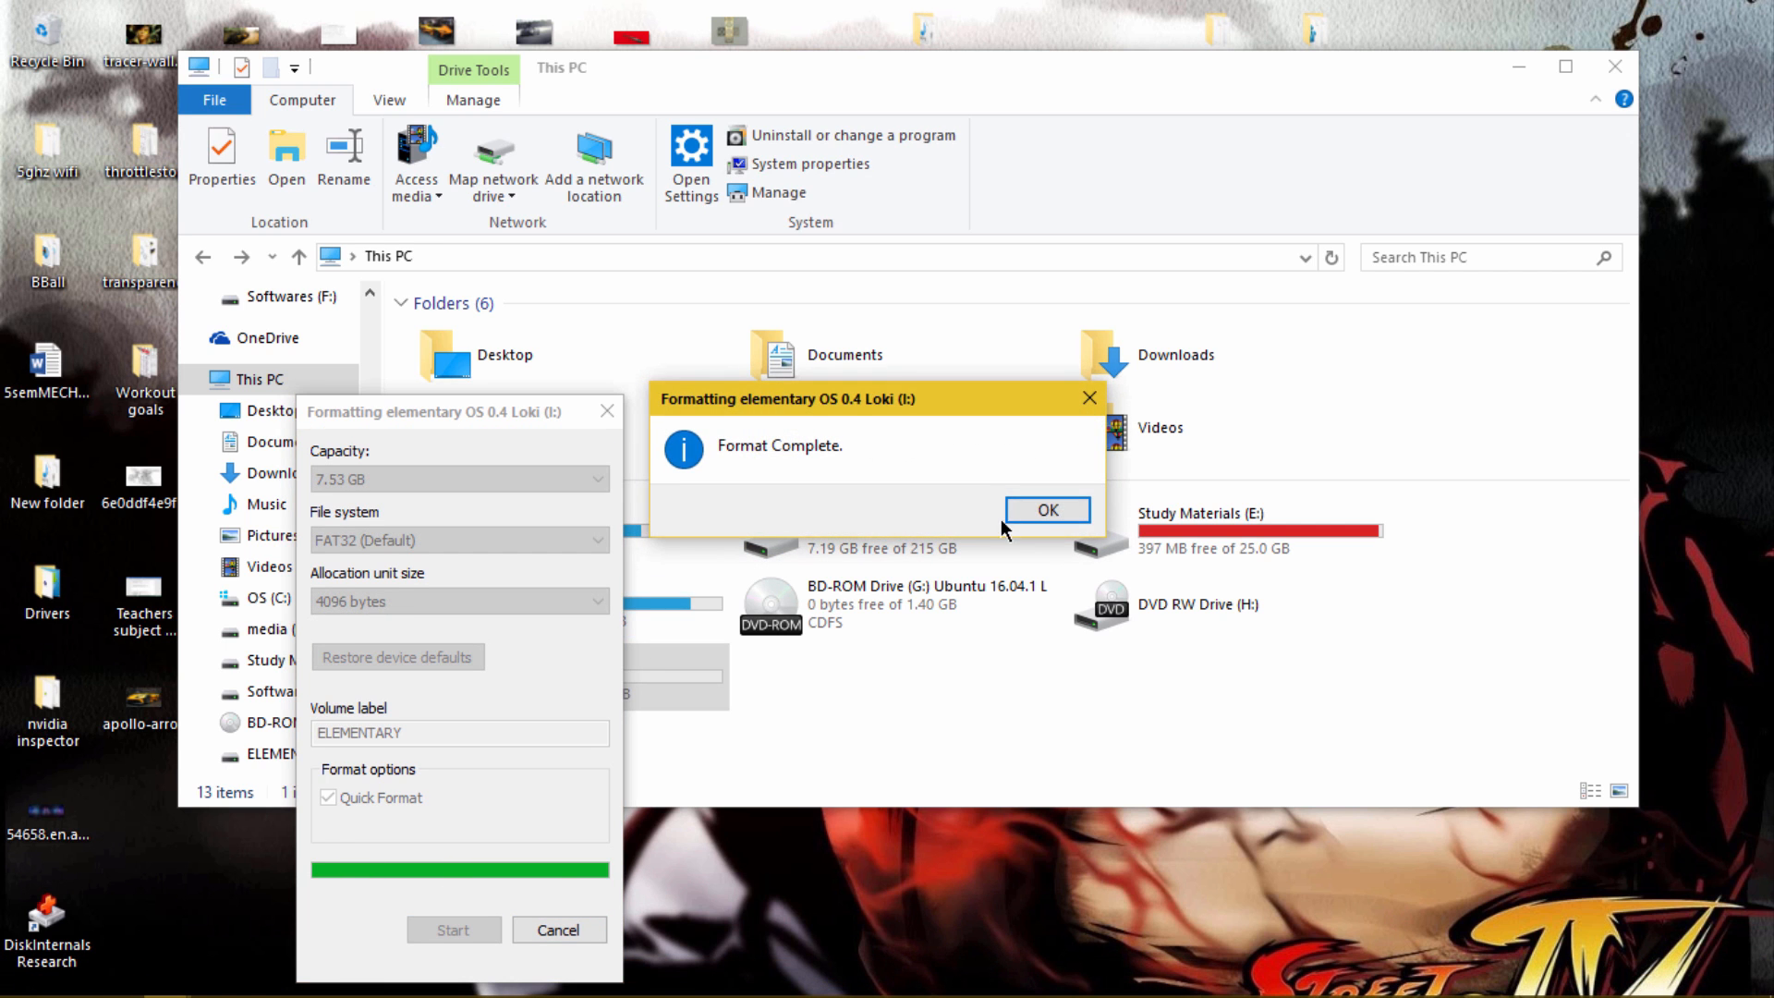
{"action": "left_click", "coordinate": [1047, 509]}
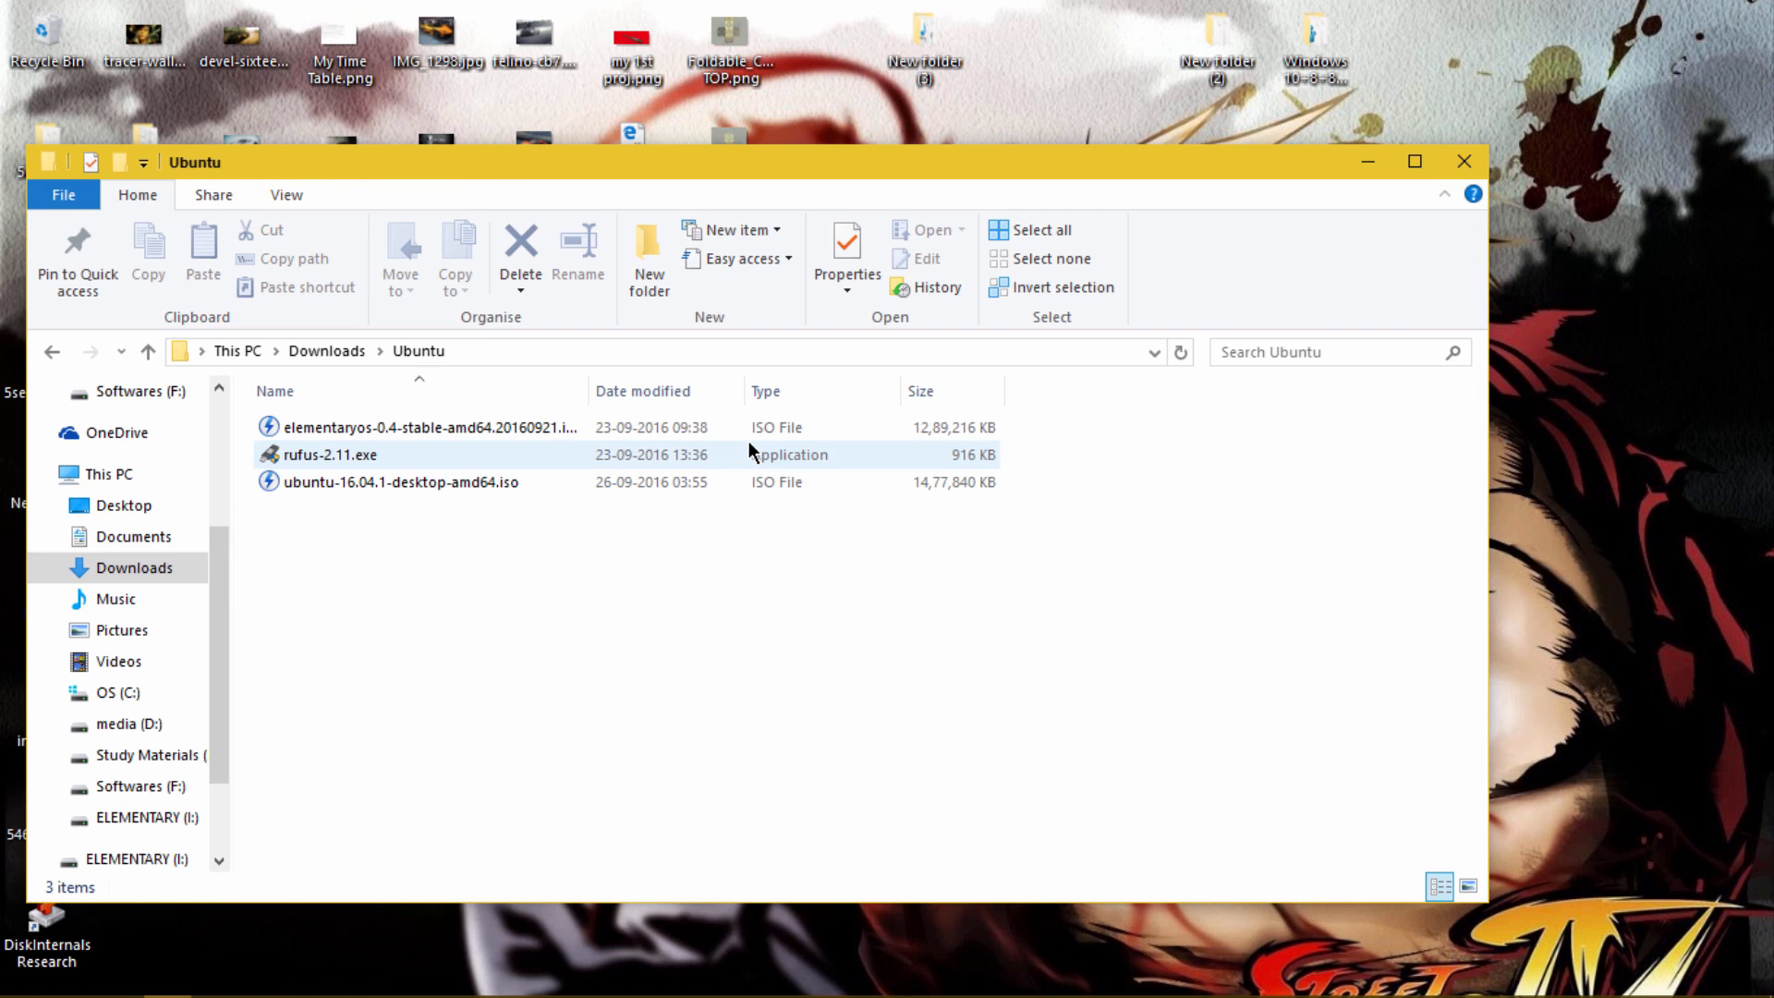
In Rufus, select the ELEMENTARY 8GB drive and load ubuntu-16.04.1-desktop-amd64.iso
{"action": "double_click", "coordinate": [328, 455]}
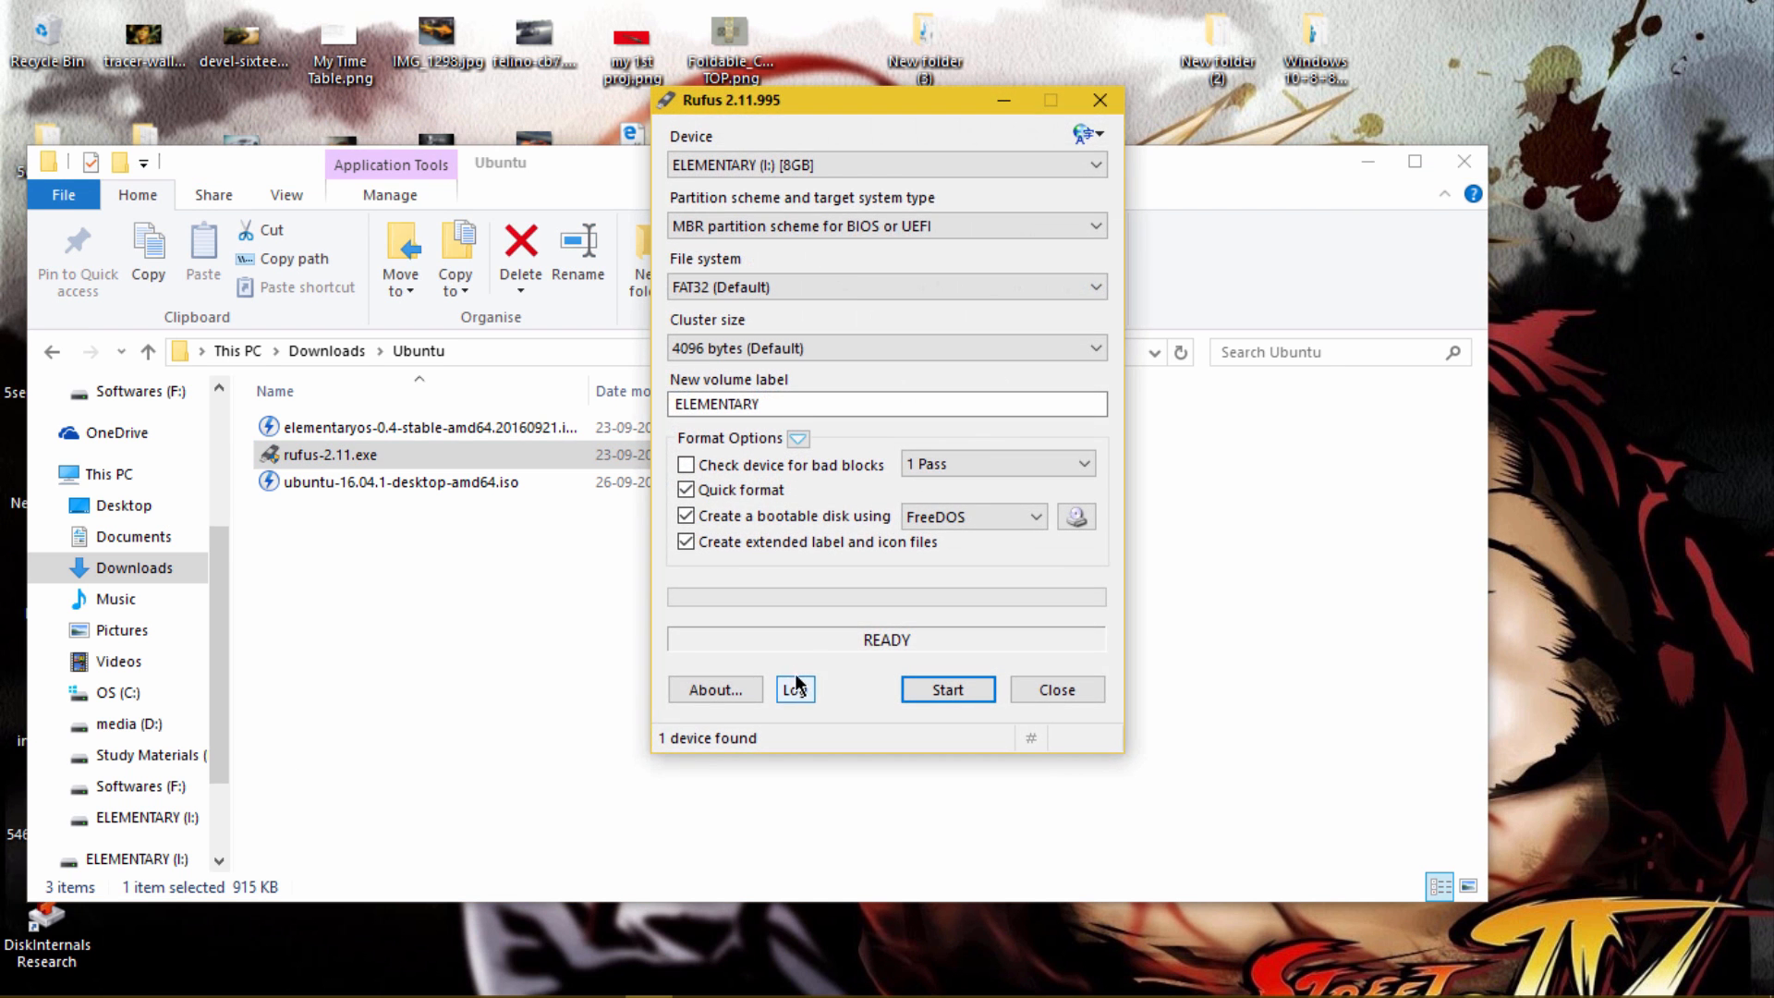
{"action": "left_click", "coordinate": [887, 165]}
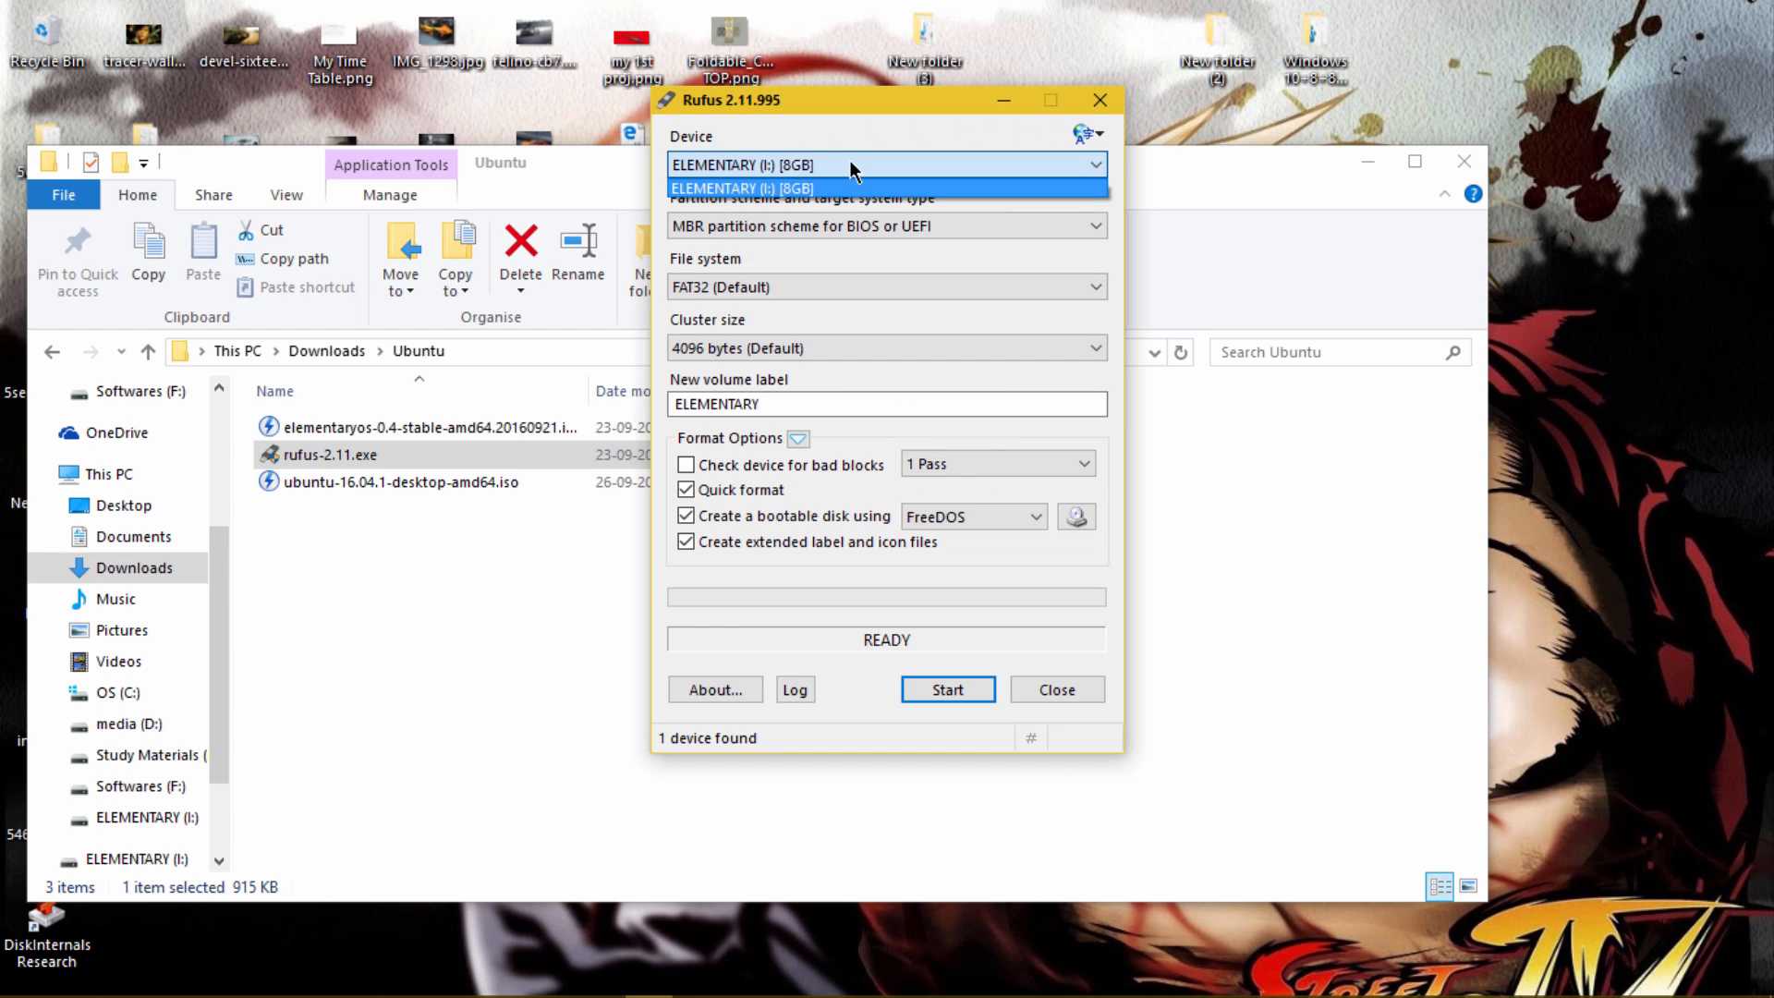
{"action": "left_click", "coordinate": [887, 181]}
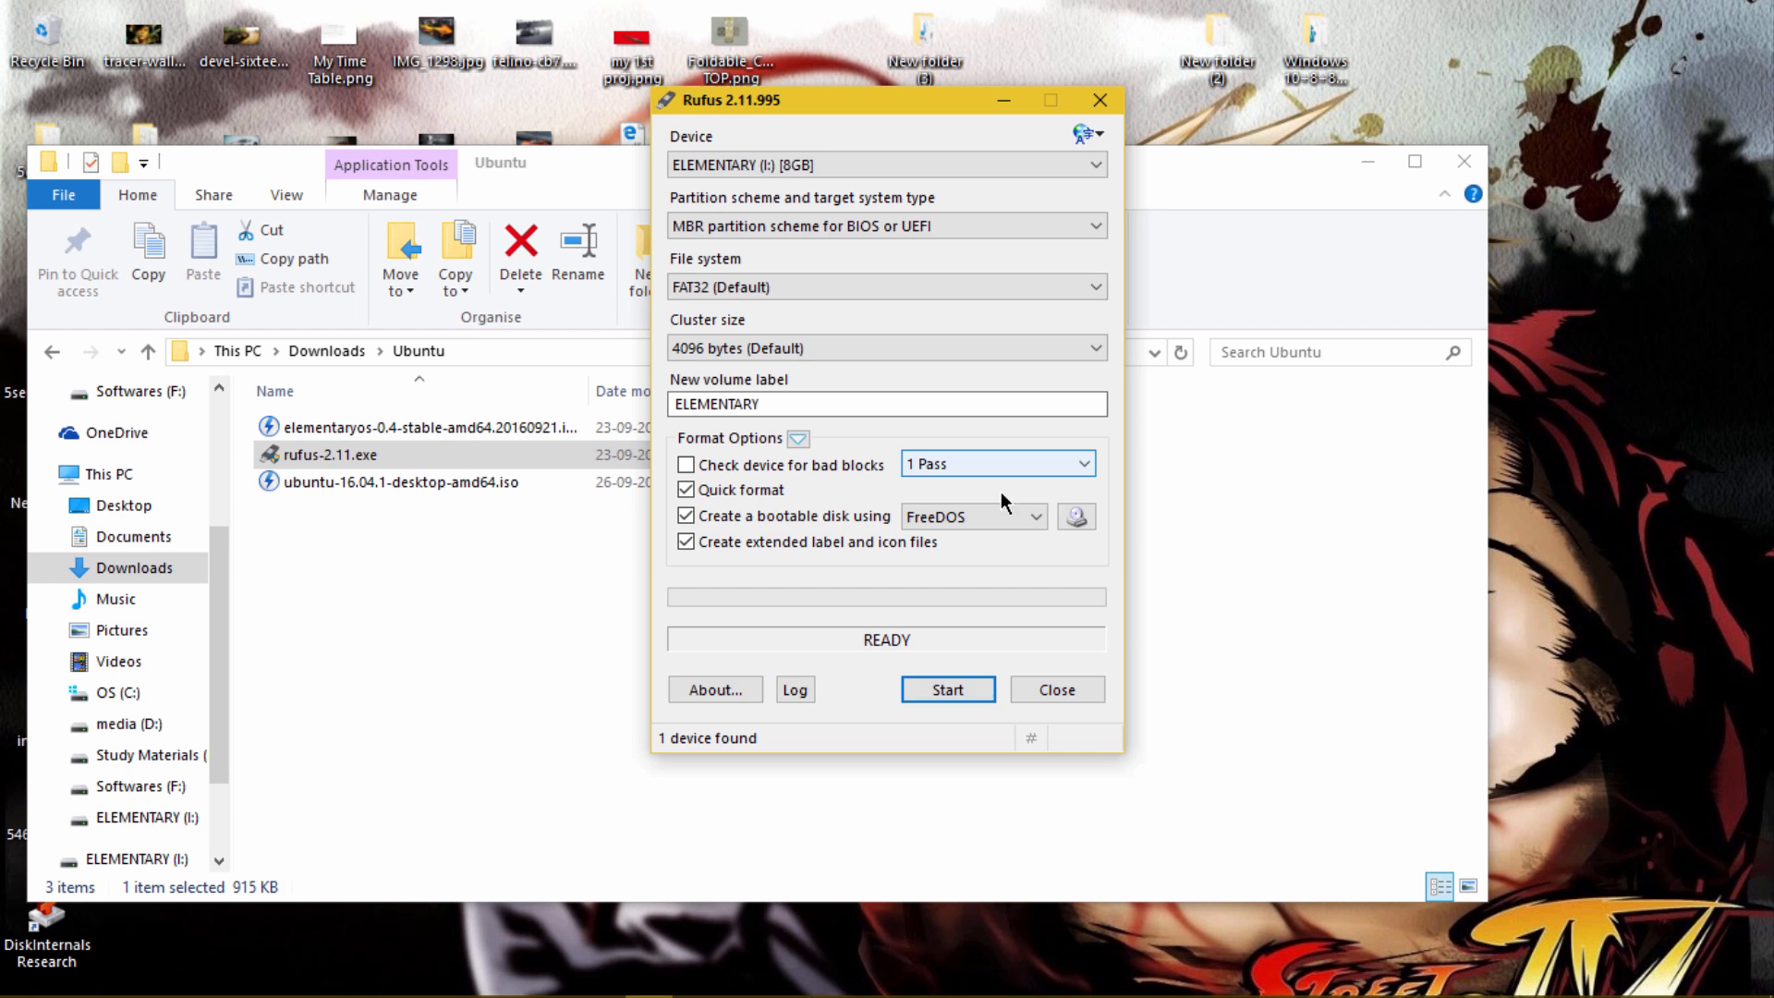
{"action": "left_click", "coordinate": [1076, 516]}
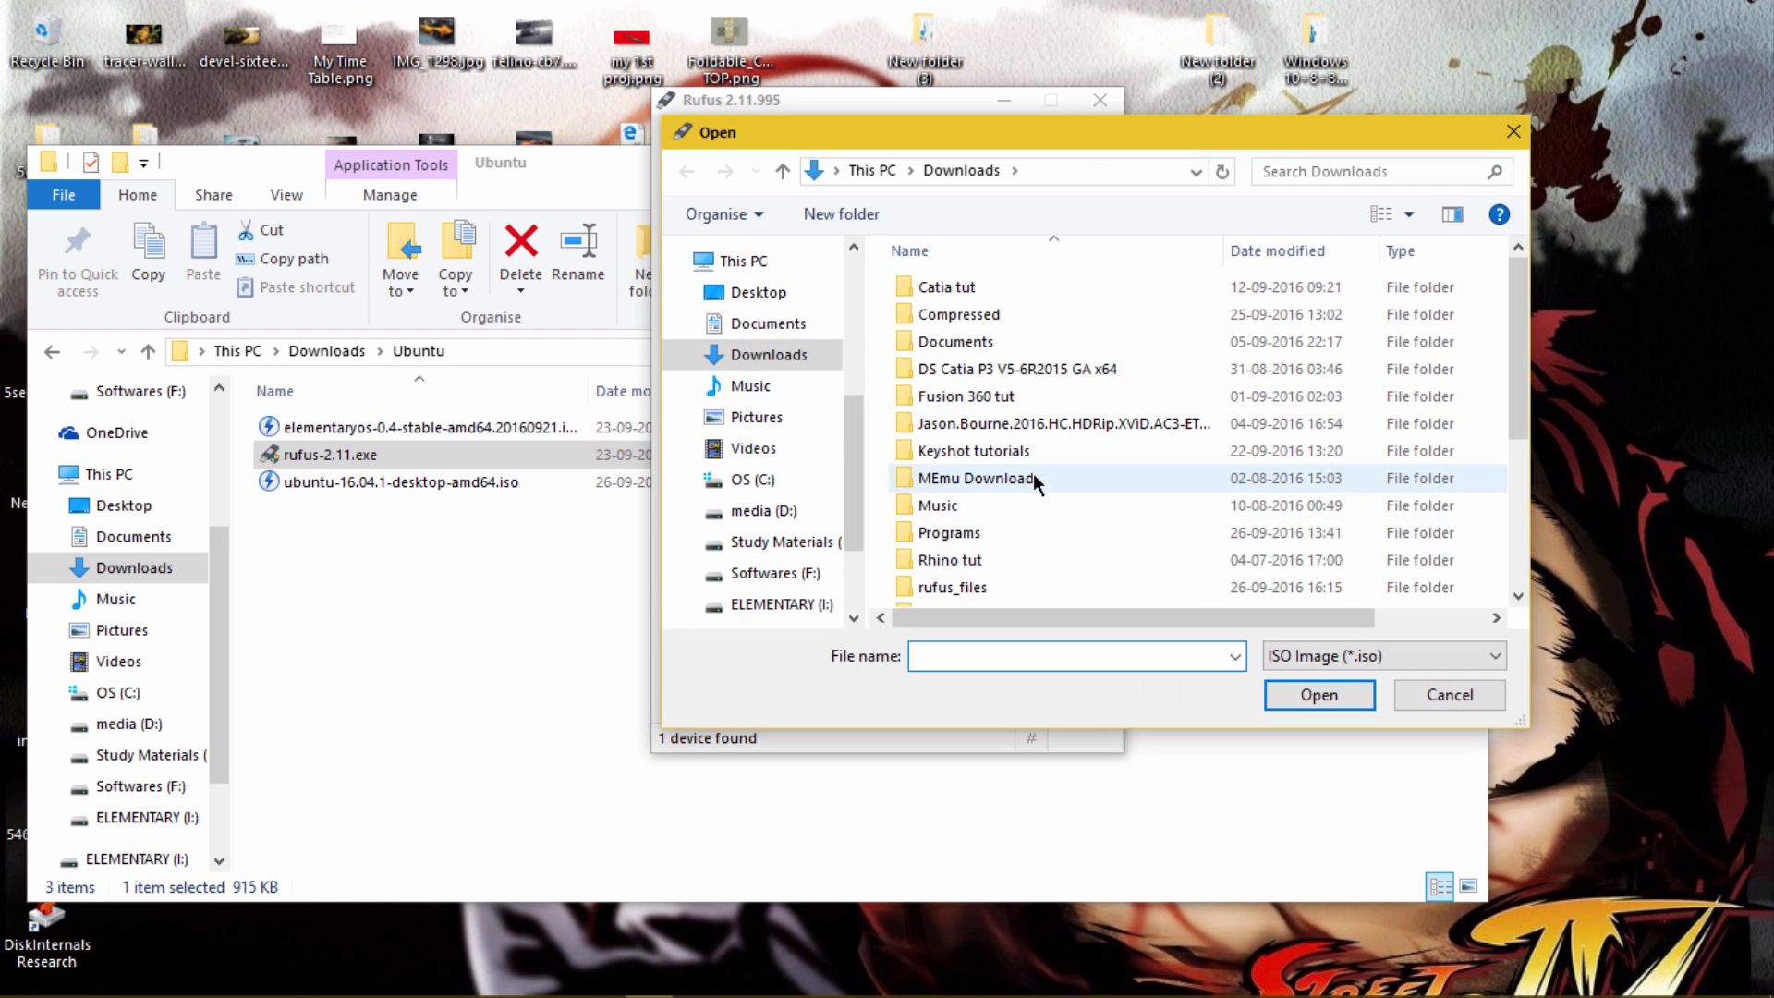
{"action": "left_click", "coordinate": [965, 396]}
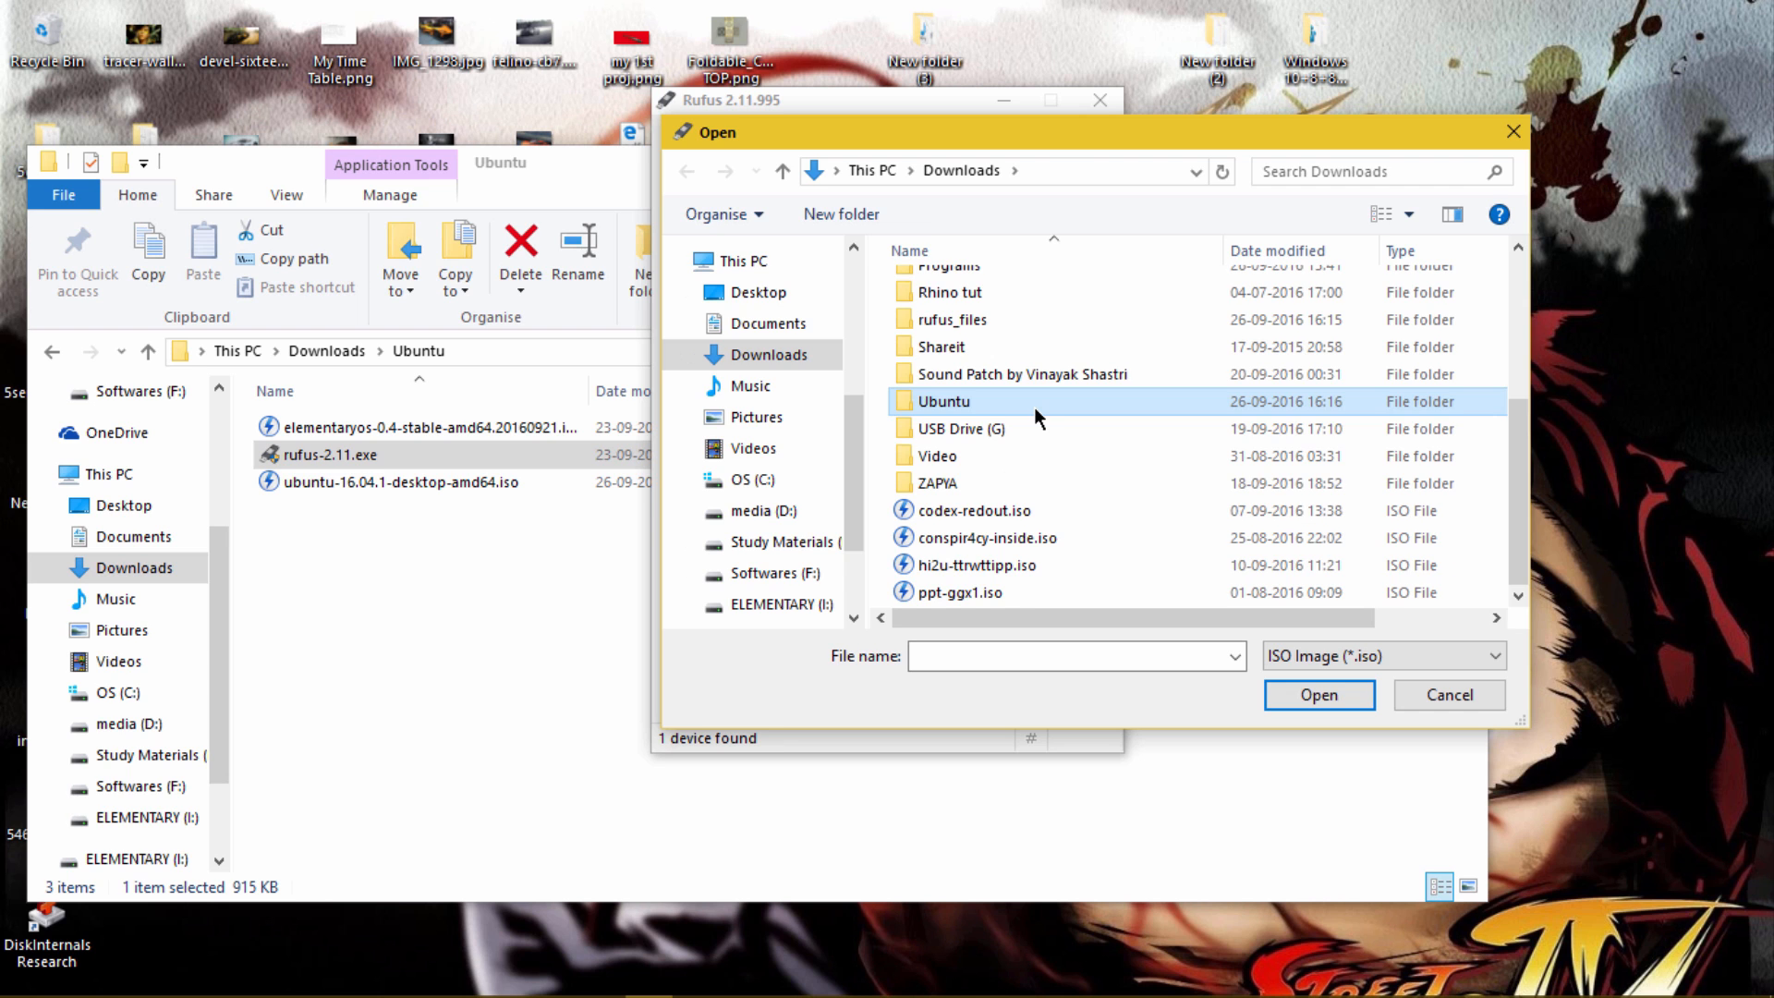
{"action": "double_click", "coordinate": [943, 401]}
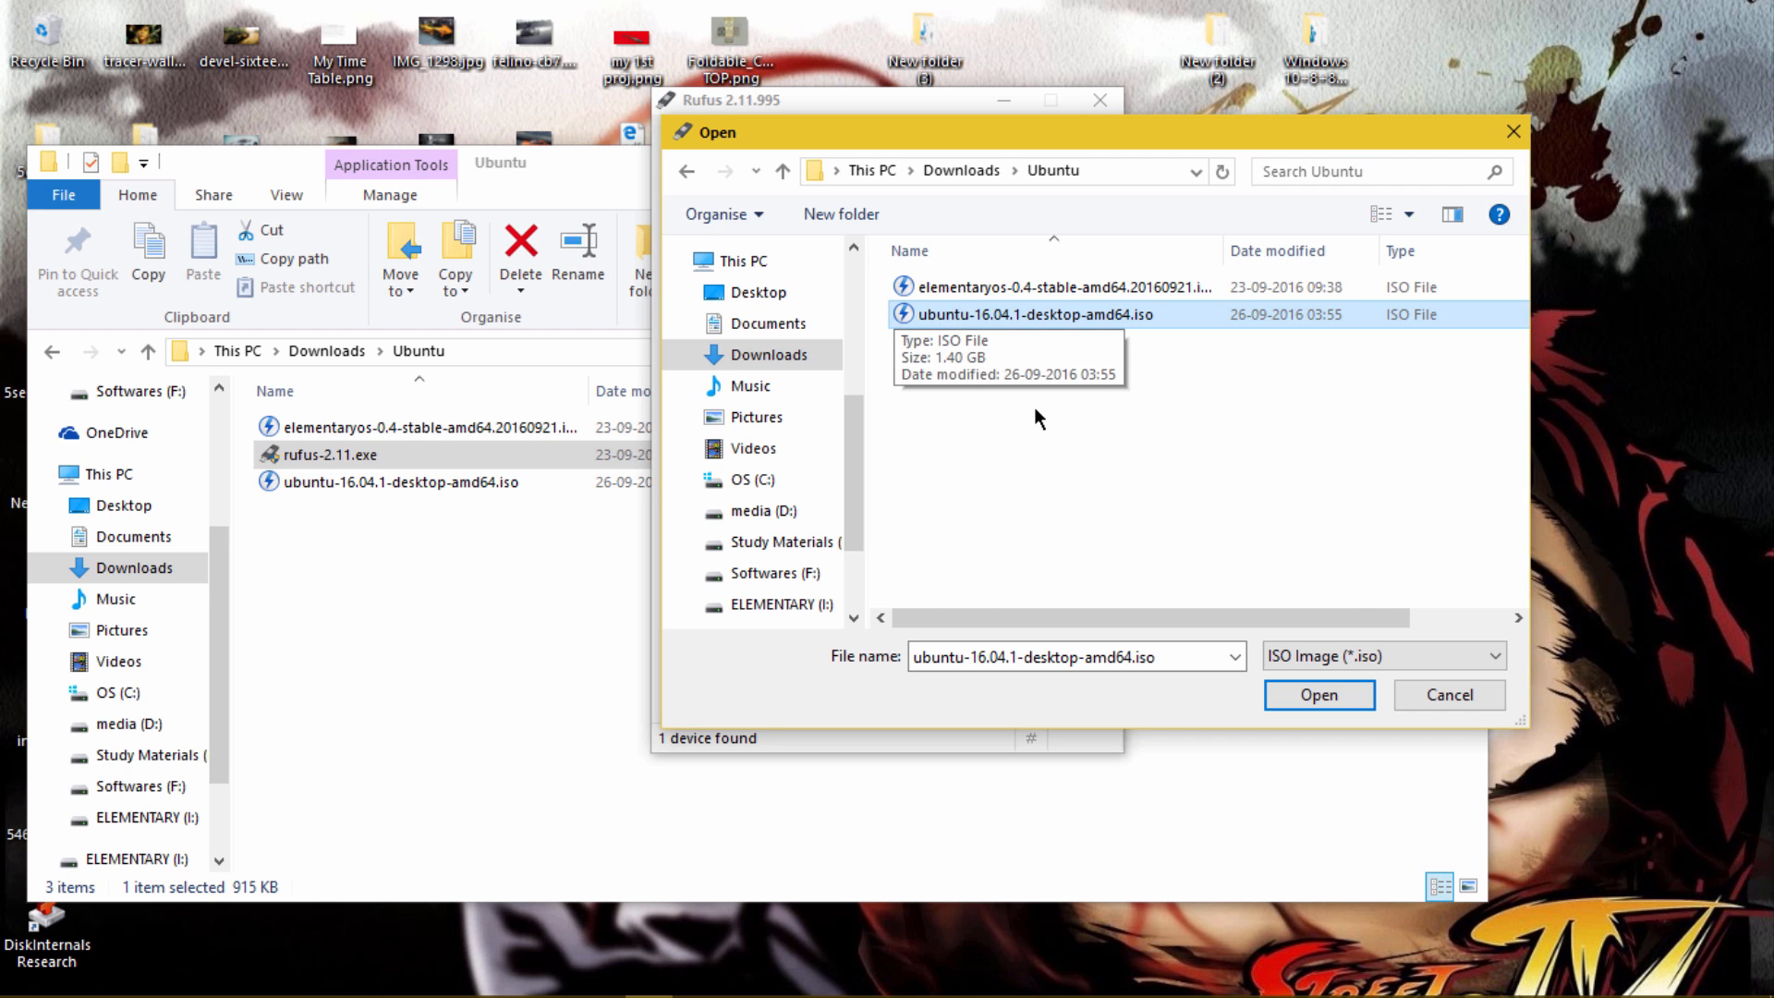
{"action": "left_click", "coordinate": [1319, 694]}
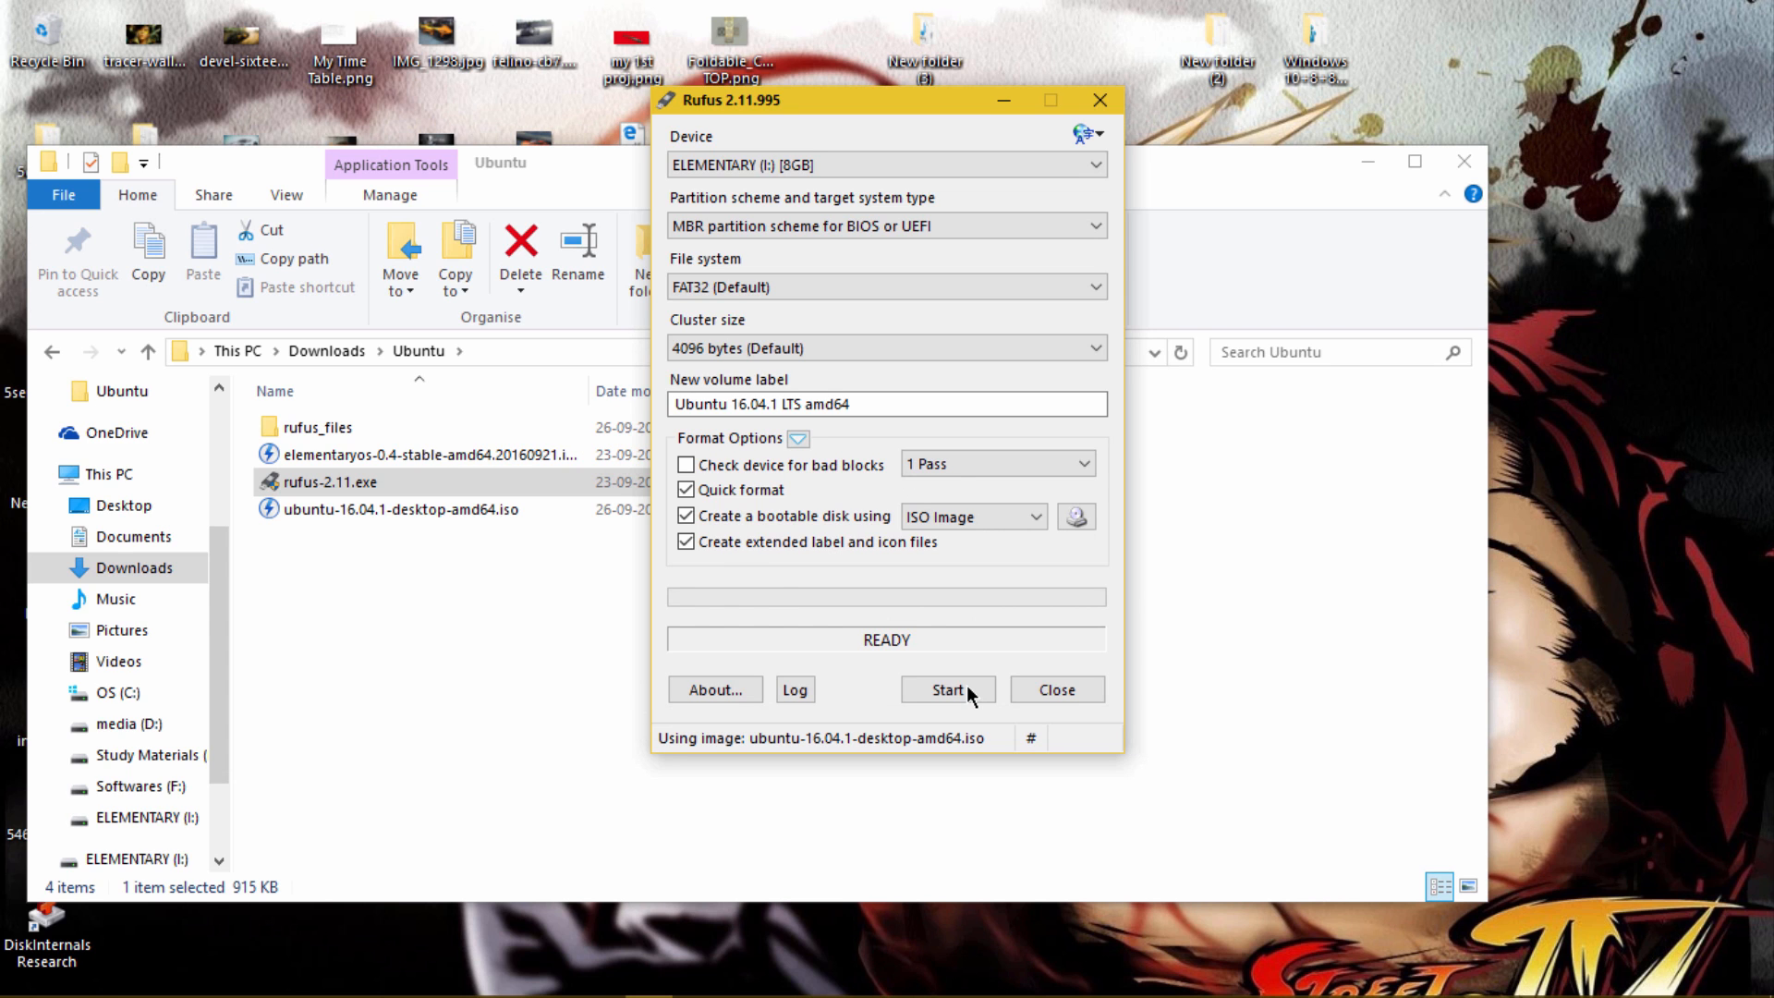
Start writing the ISO in 'Write in ISO Image mode' and accept the data-destruction warning
{"action": "left_click", "coordinate": [947, 689]}
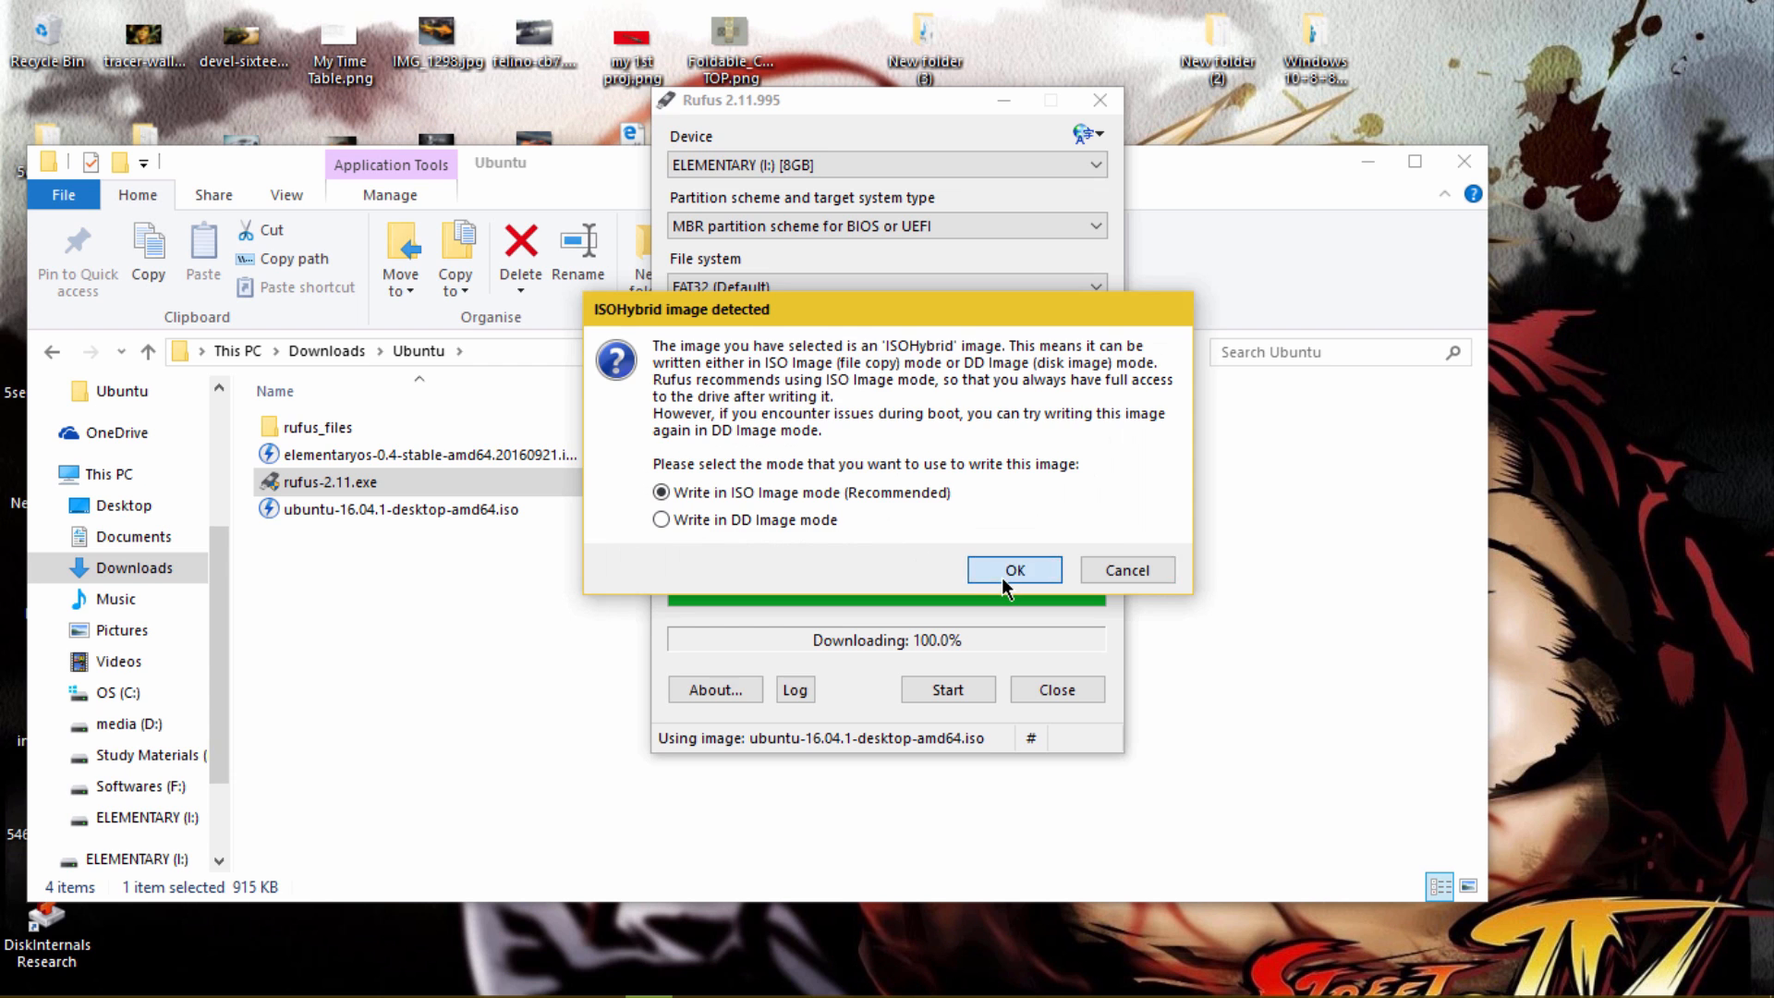
{"action": "left_click", "coordinate": [1014, 569]}
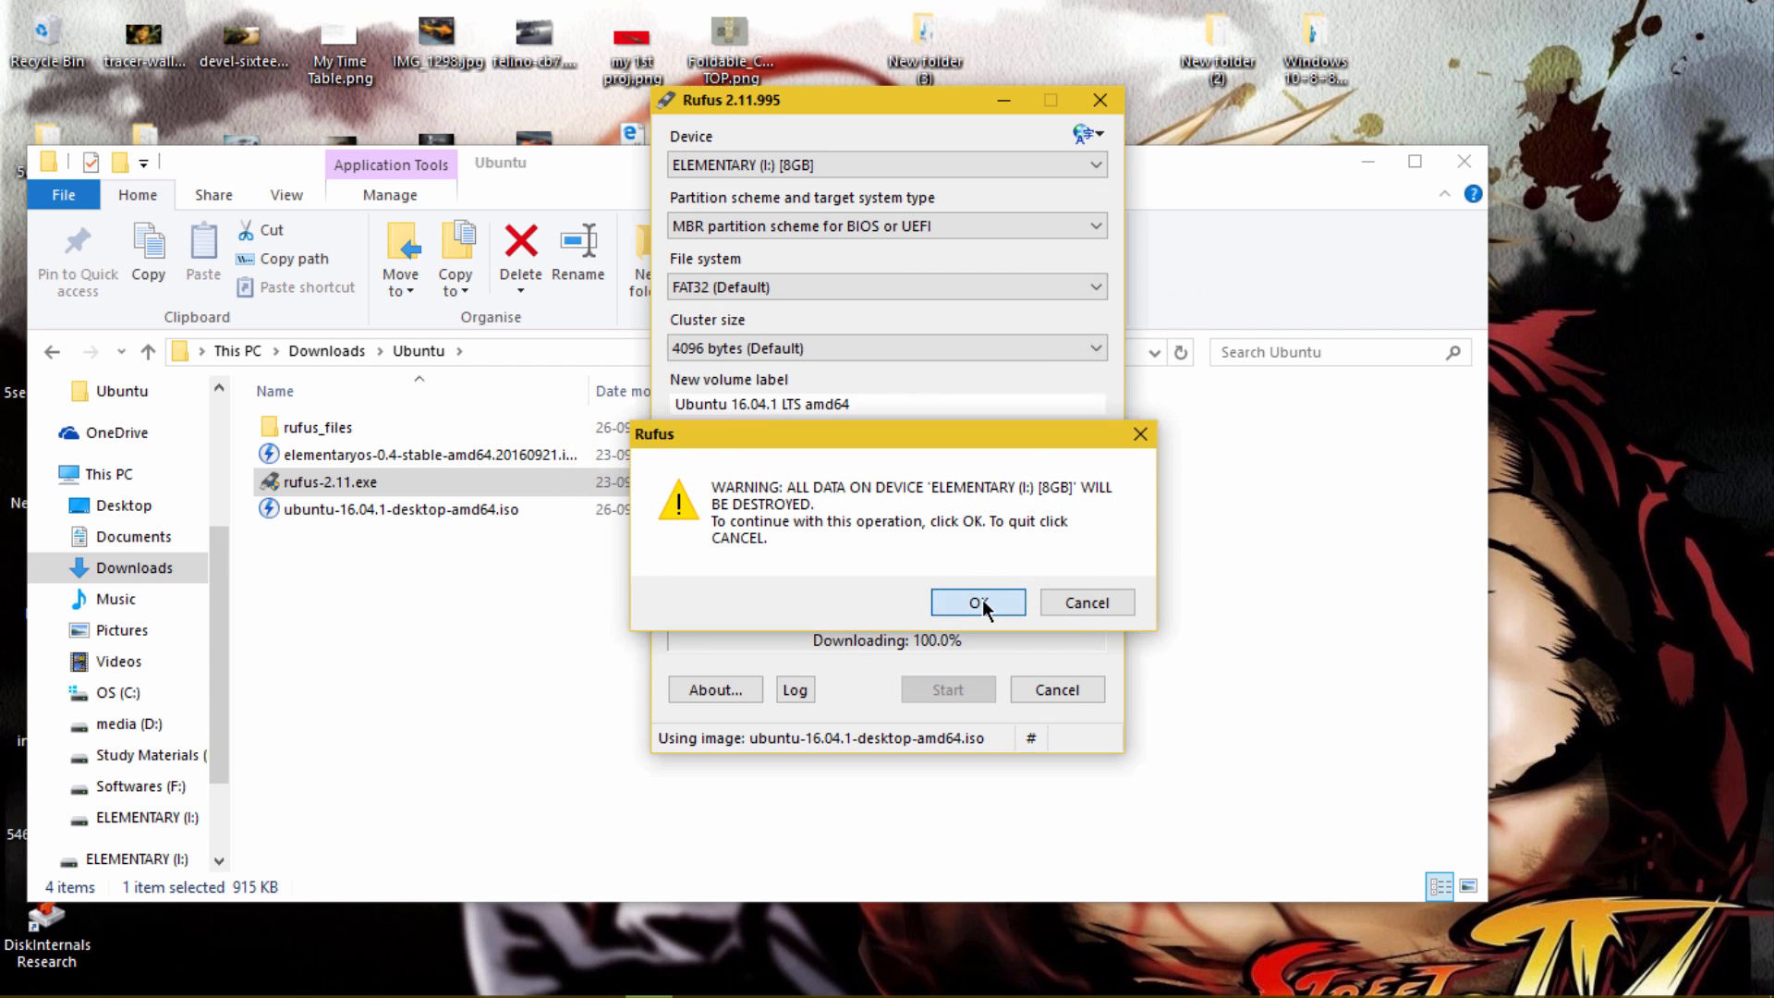
{"action": "left_click", "coordinate": [978, 602]}
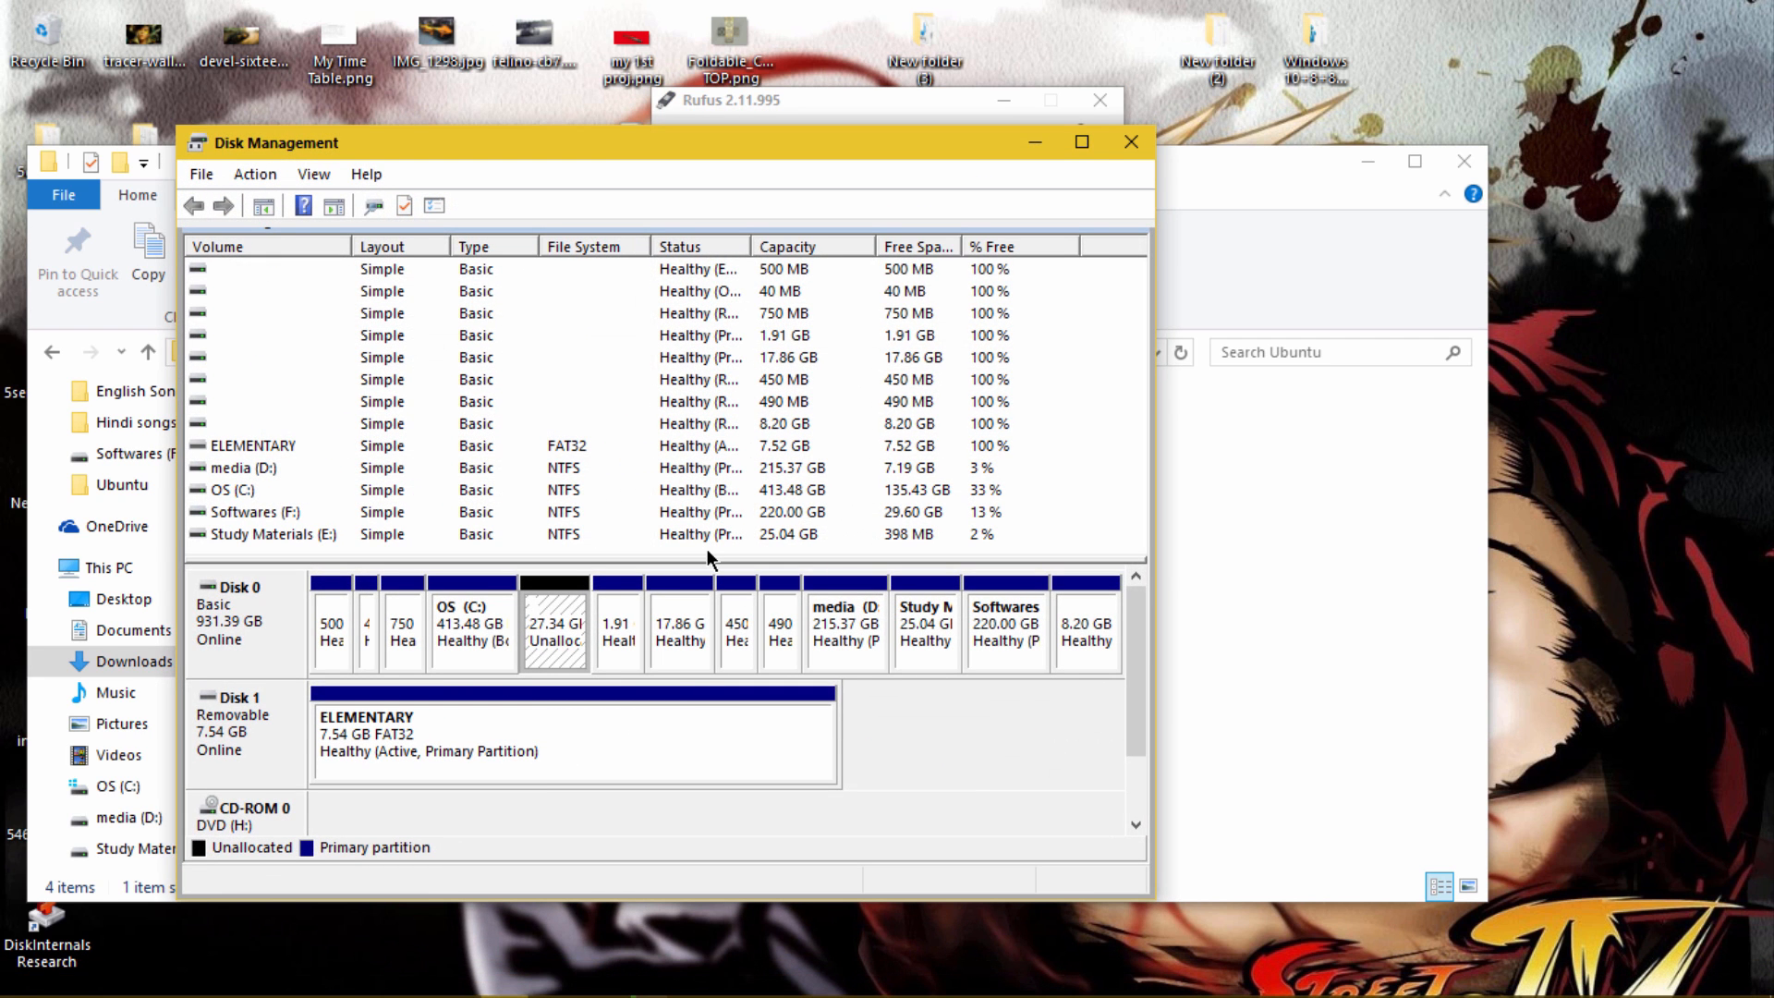
{"action": "mouse_move", "coordinate": [484, 647]}
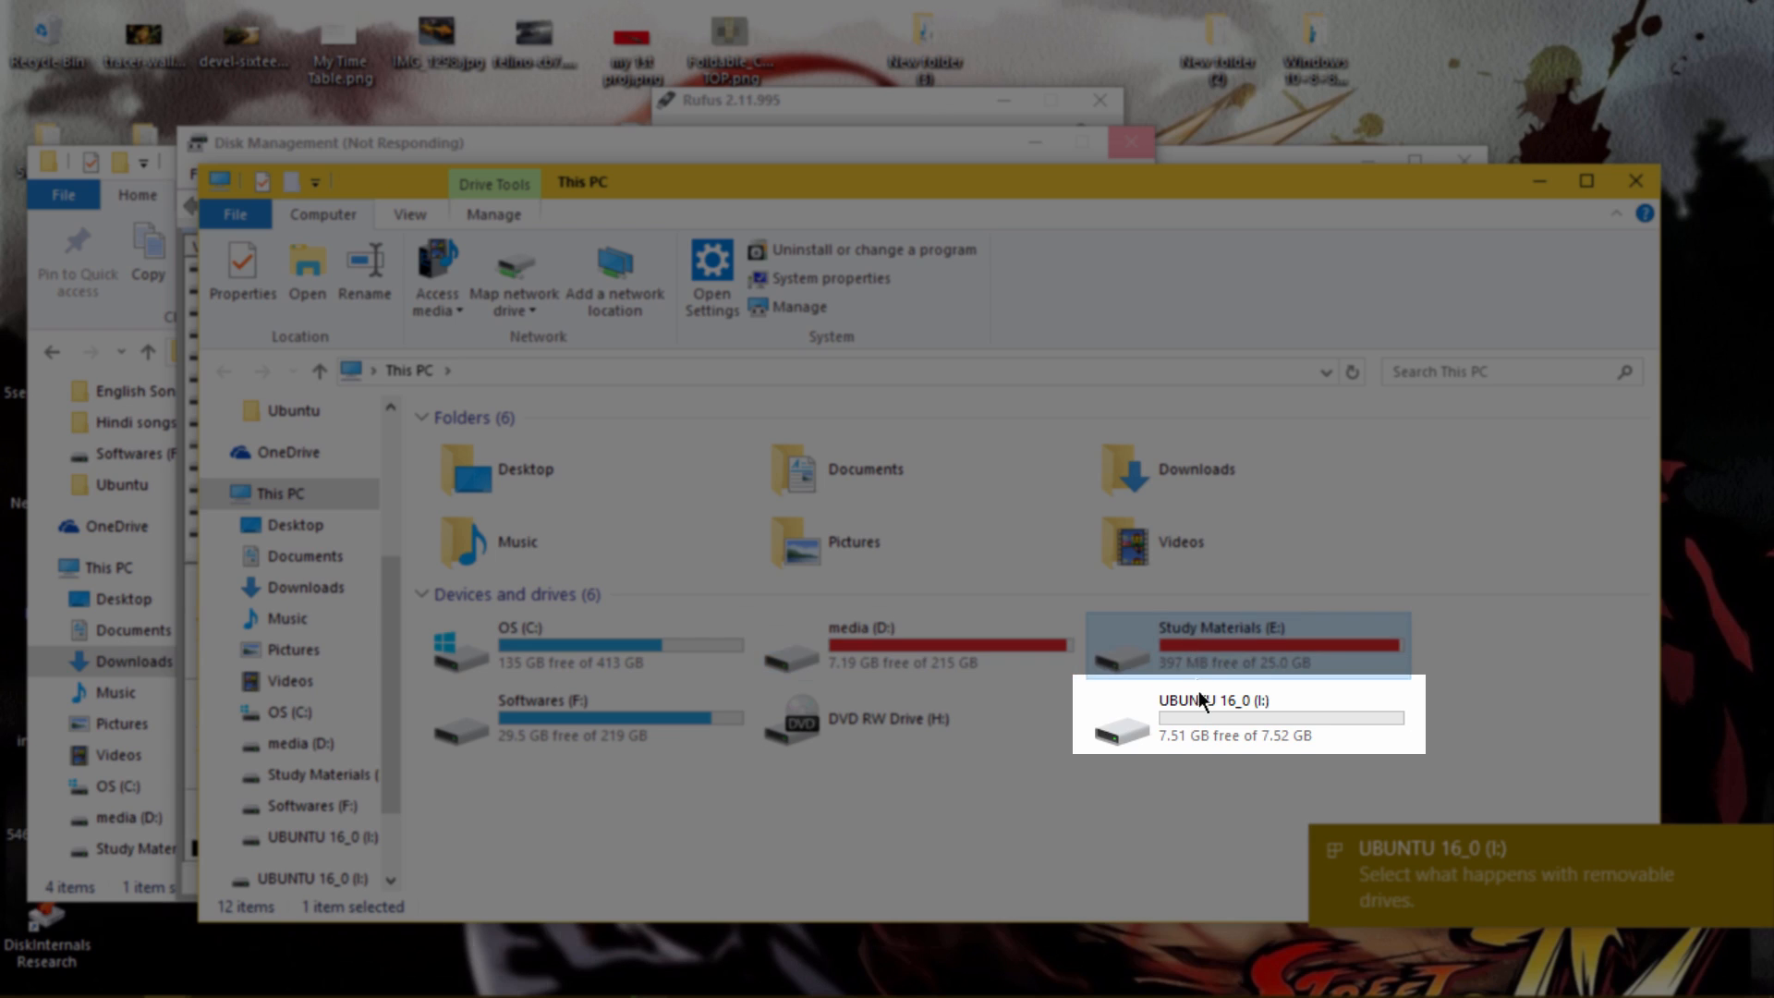
Check Disk Management's drive list, where the USB drive is now UBUNTU 16_0 (I:)
{"action": "left_click", "coordinate": [1216, 717]}
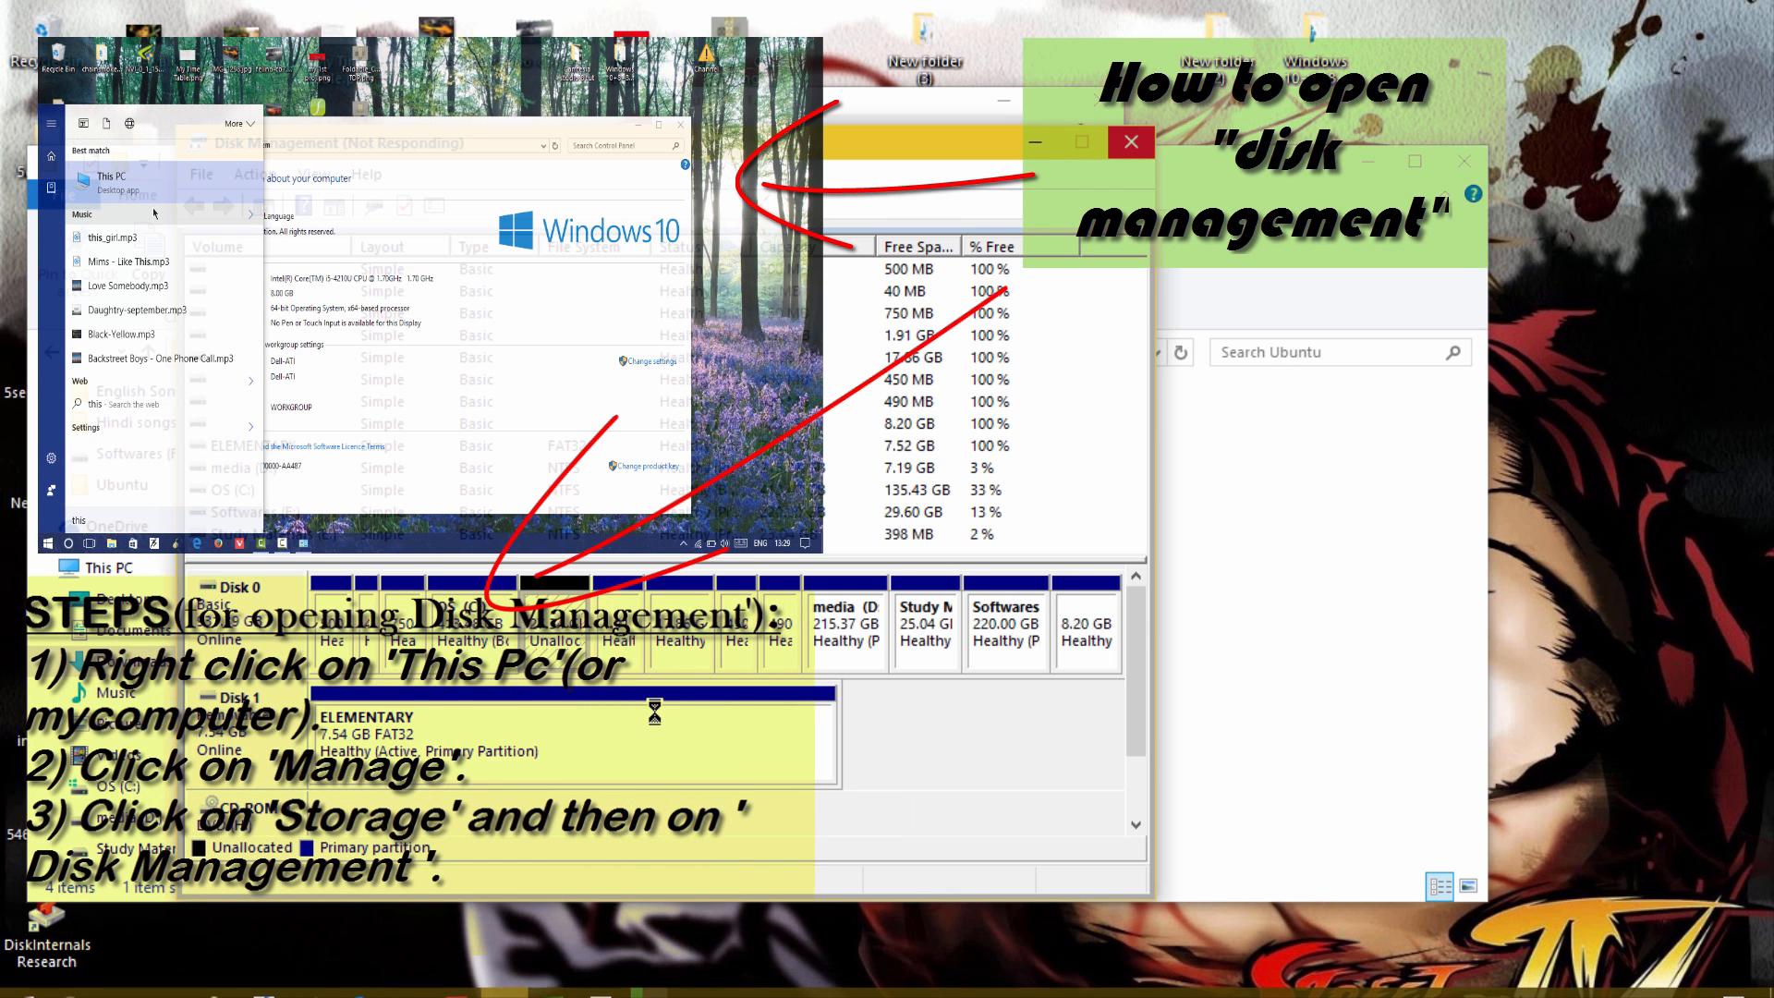
Try shrinking OS (C:) by 28000 MB, then cancel since only 18959 MB is available
{"action": "right_click", "coordinate": [109, 176]}
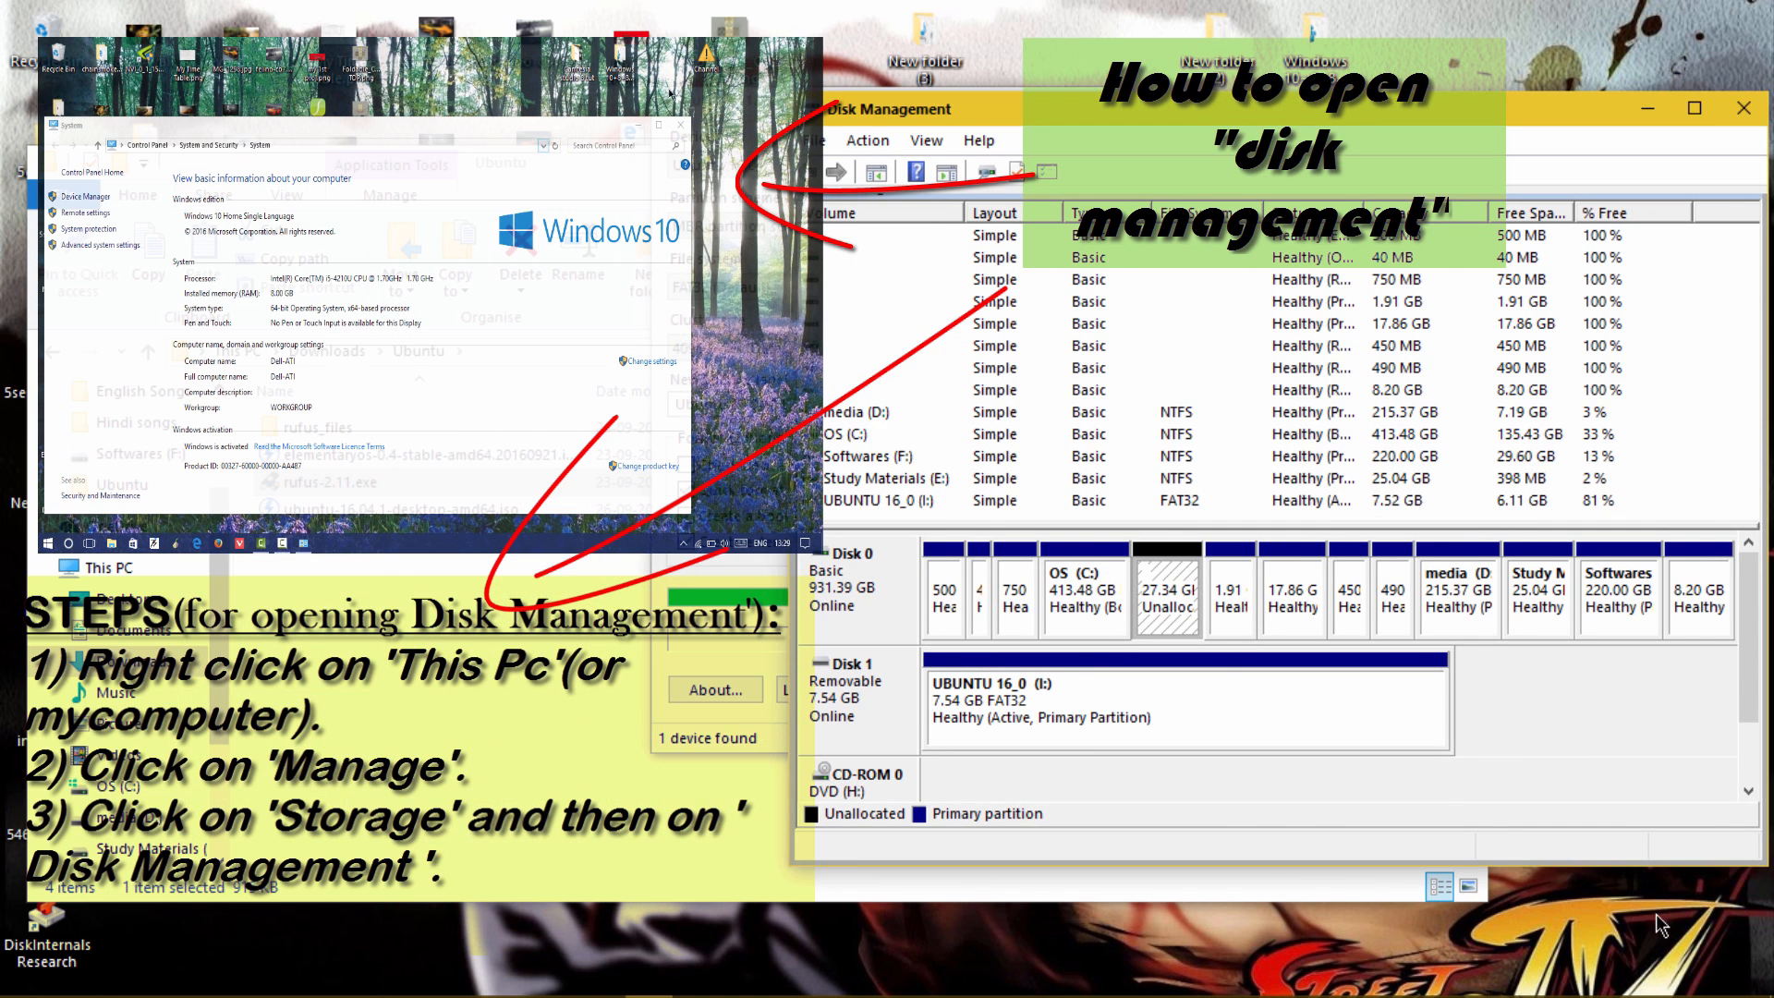
{"action": "right_click", "coordinate": [1085, 585]}
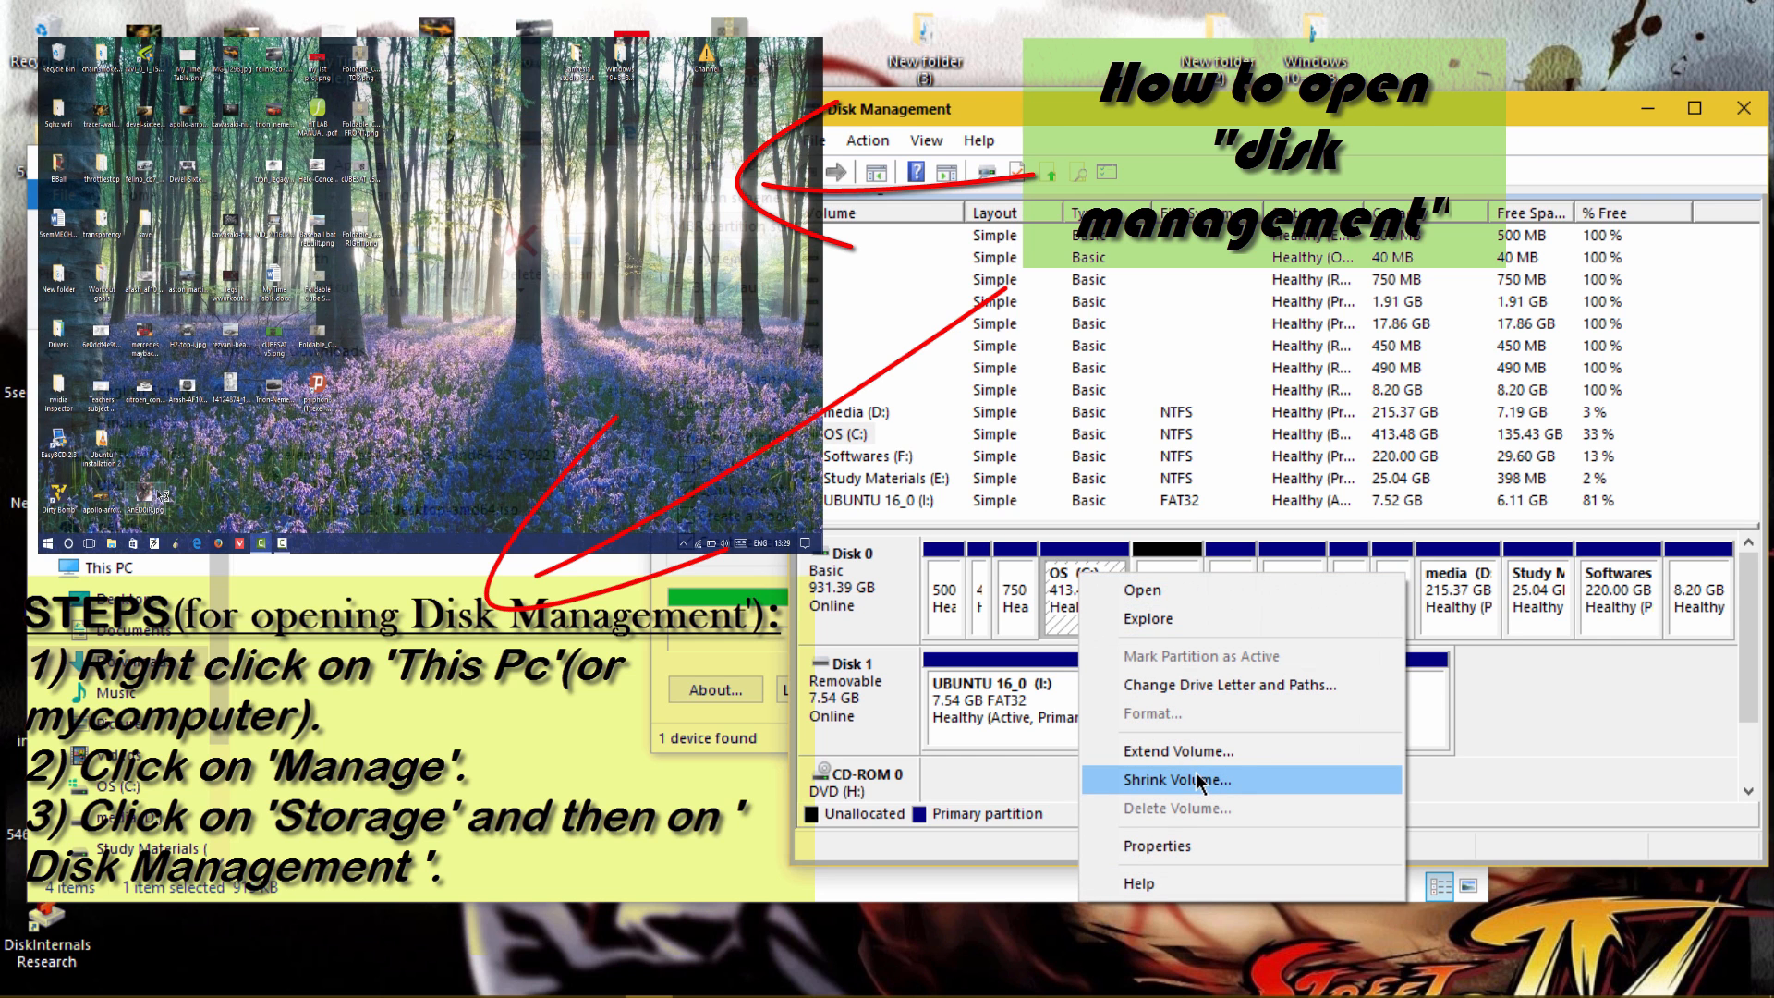
{"action": "left_click", "coordinate": [1177, 780]}
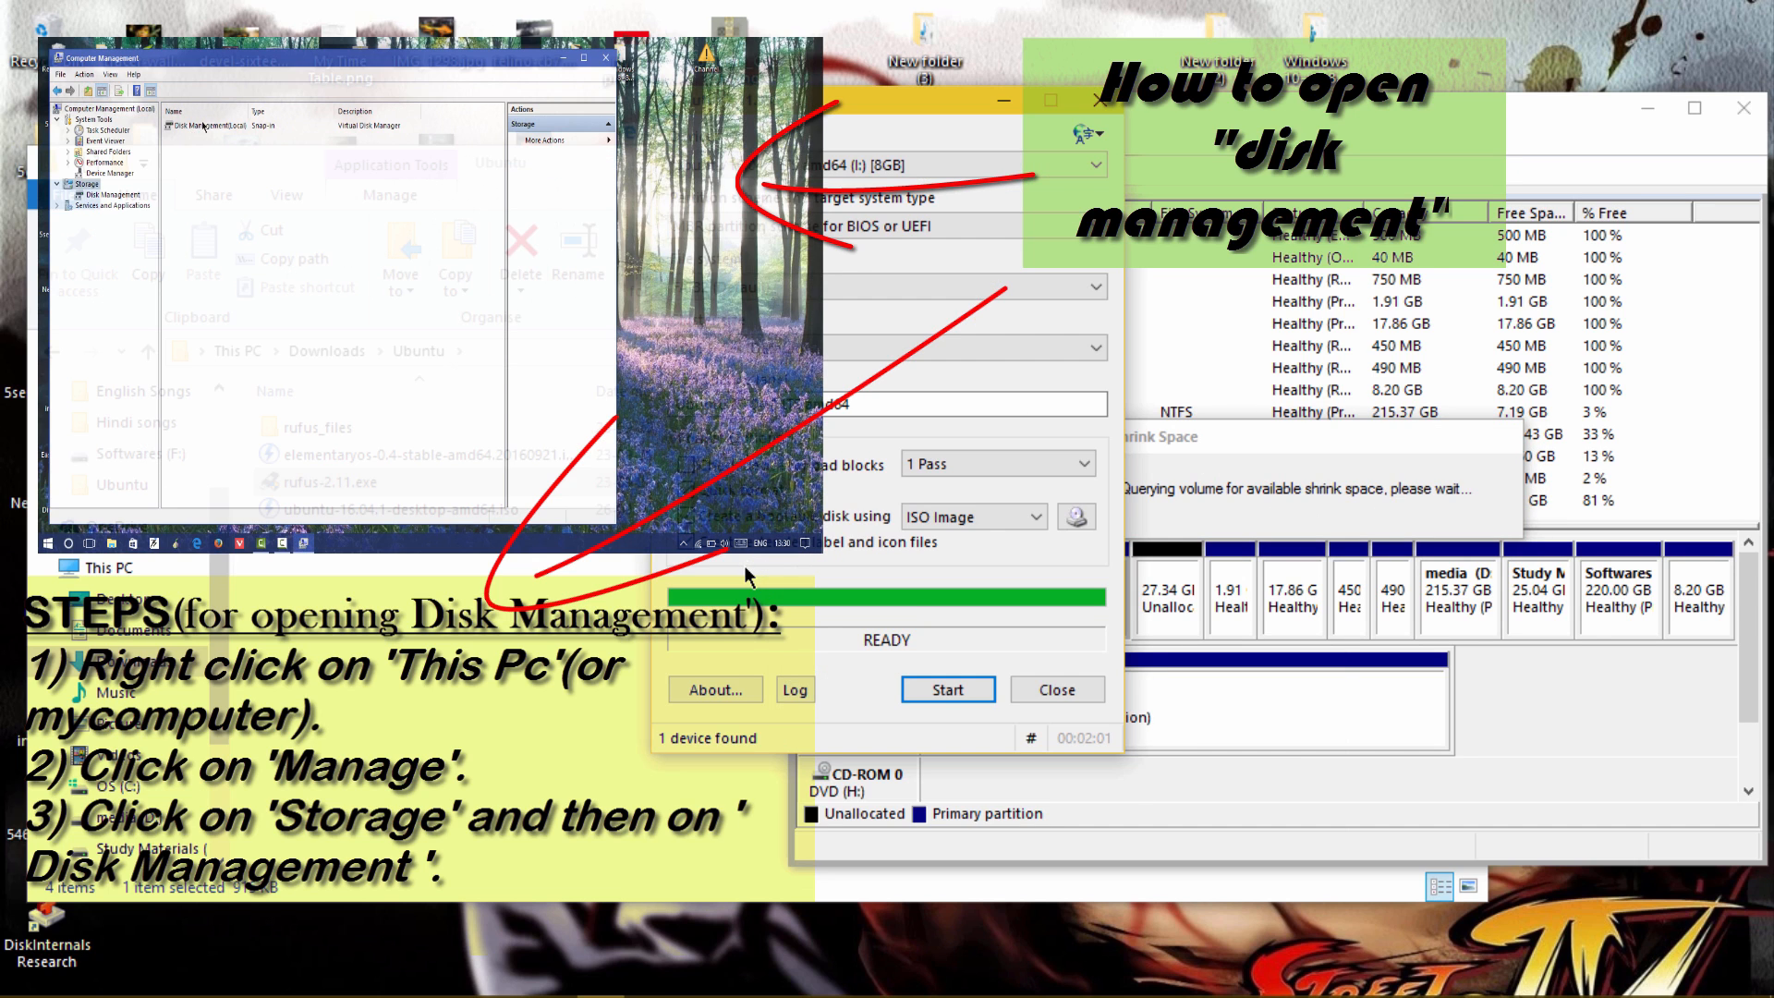
{"action": "left_click", "coordinate": [111, 194]}
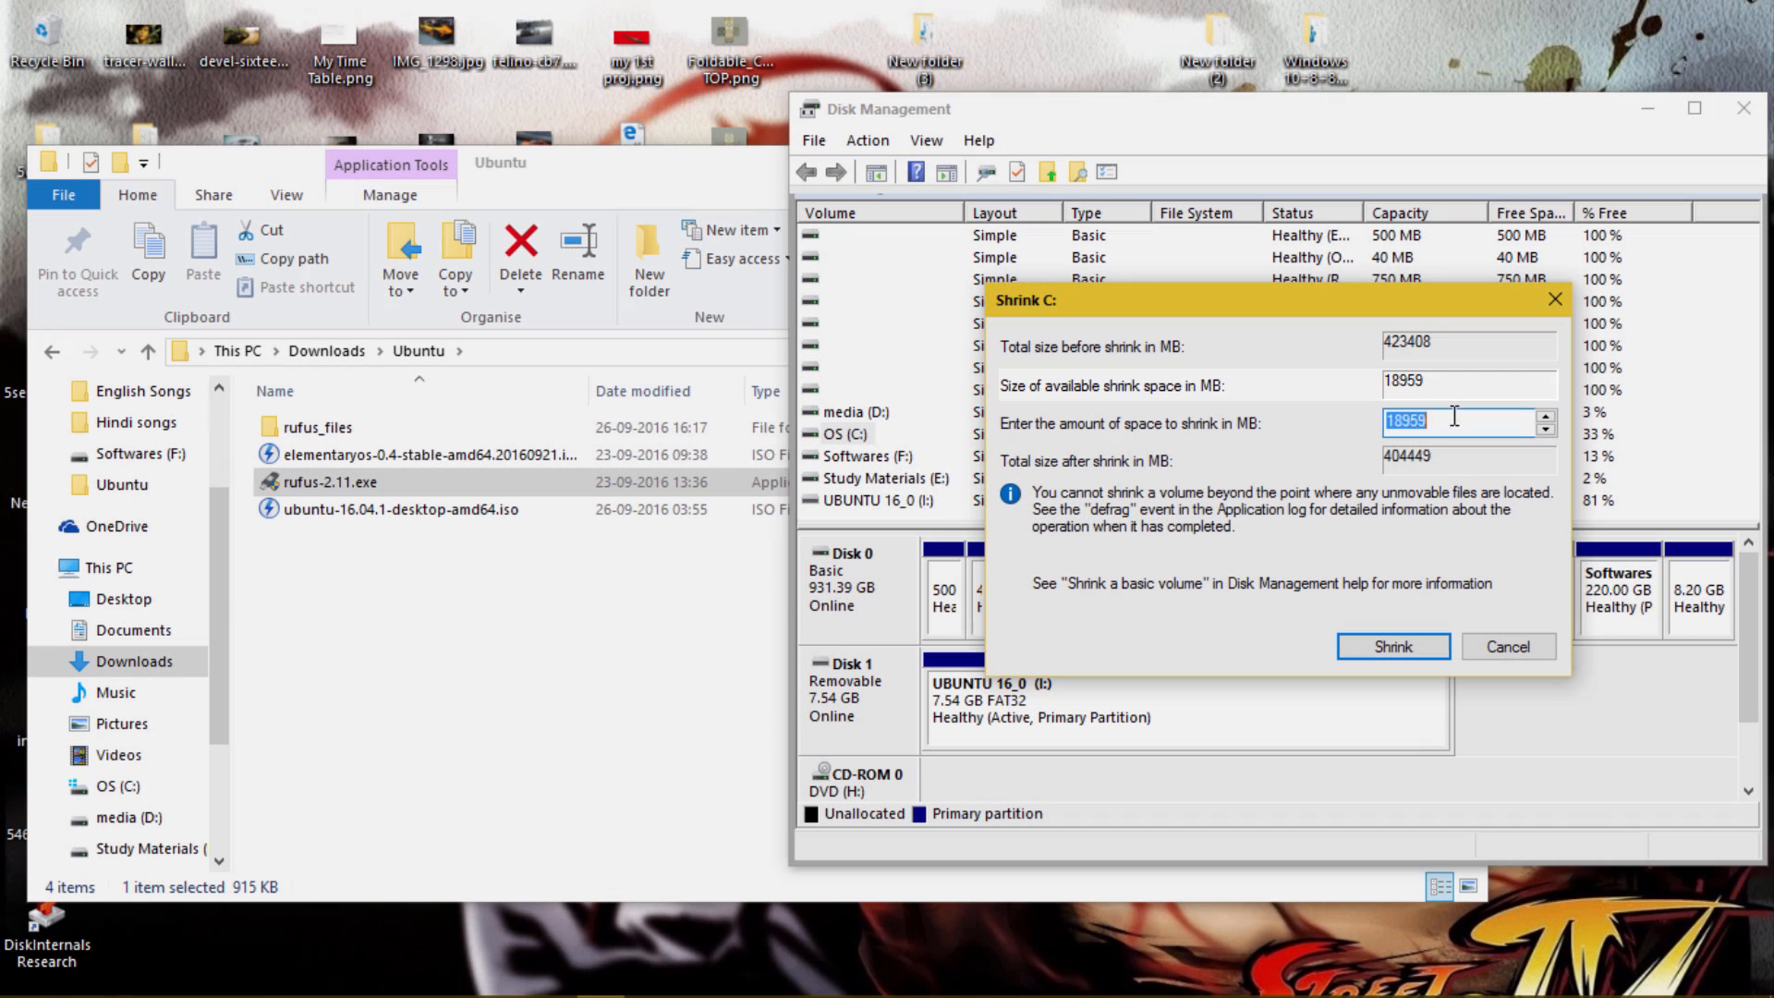
{"action": "type", "text": "28000"}
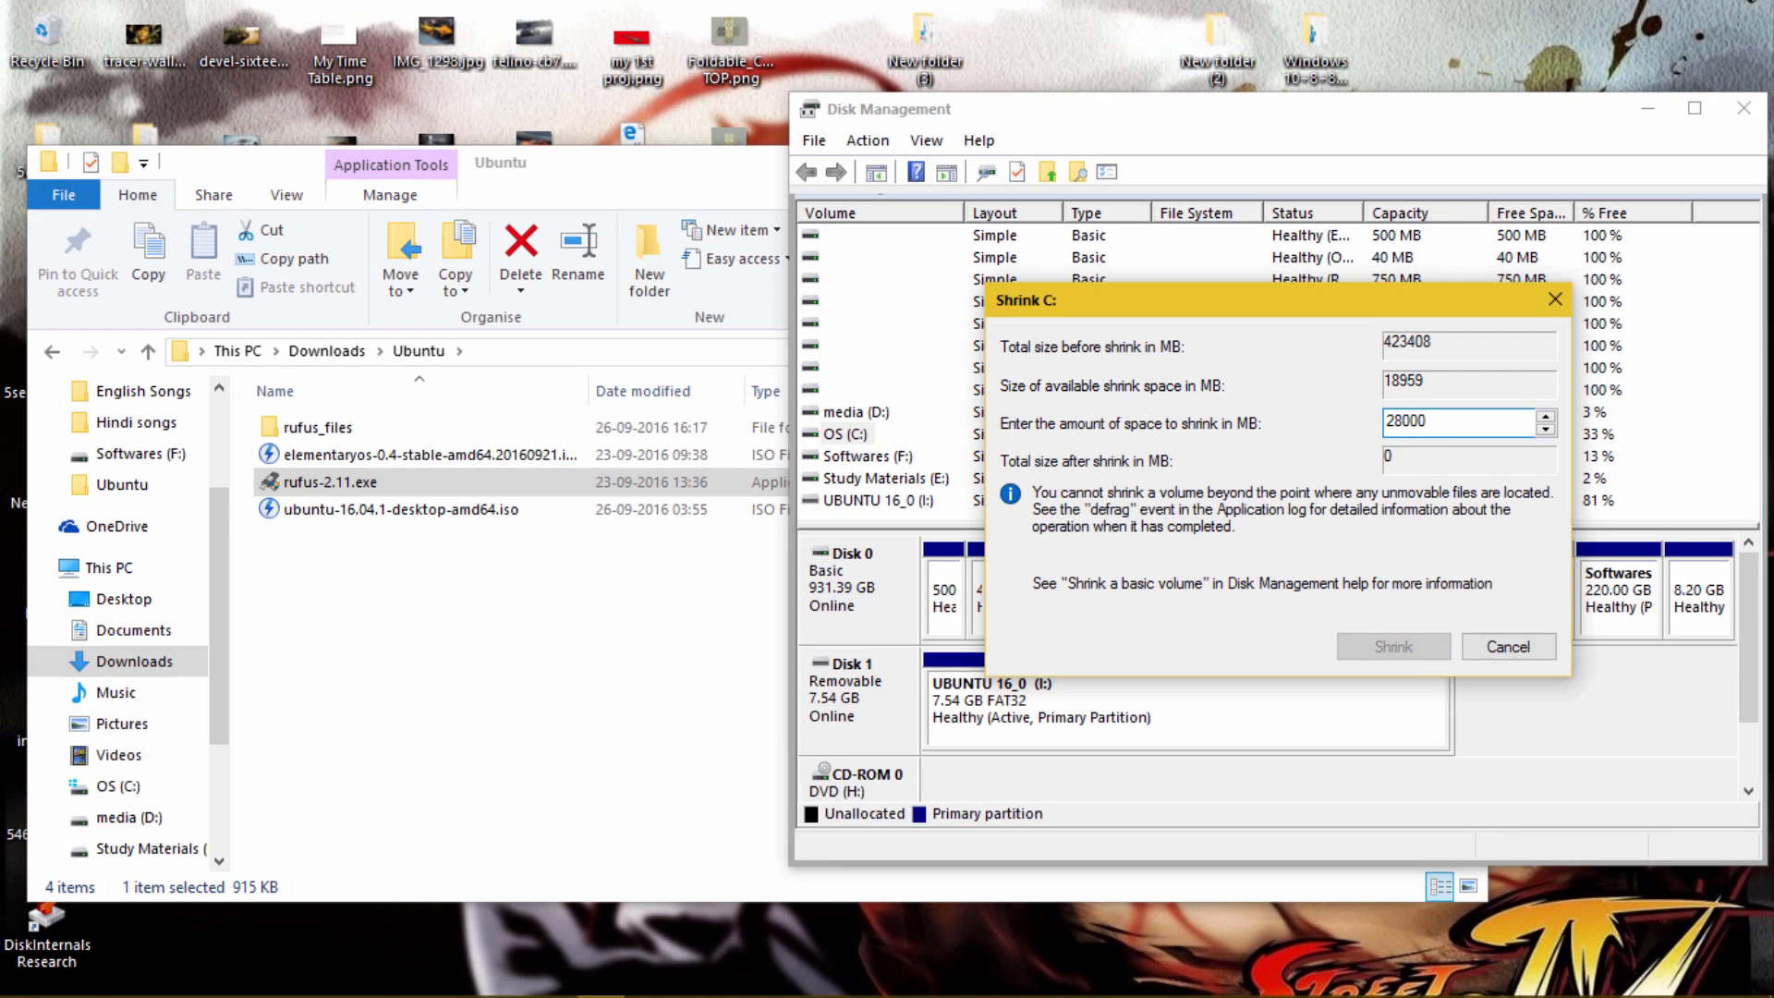
{"action": "mouse_move", "coordinate": [1401, 403]}
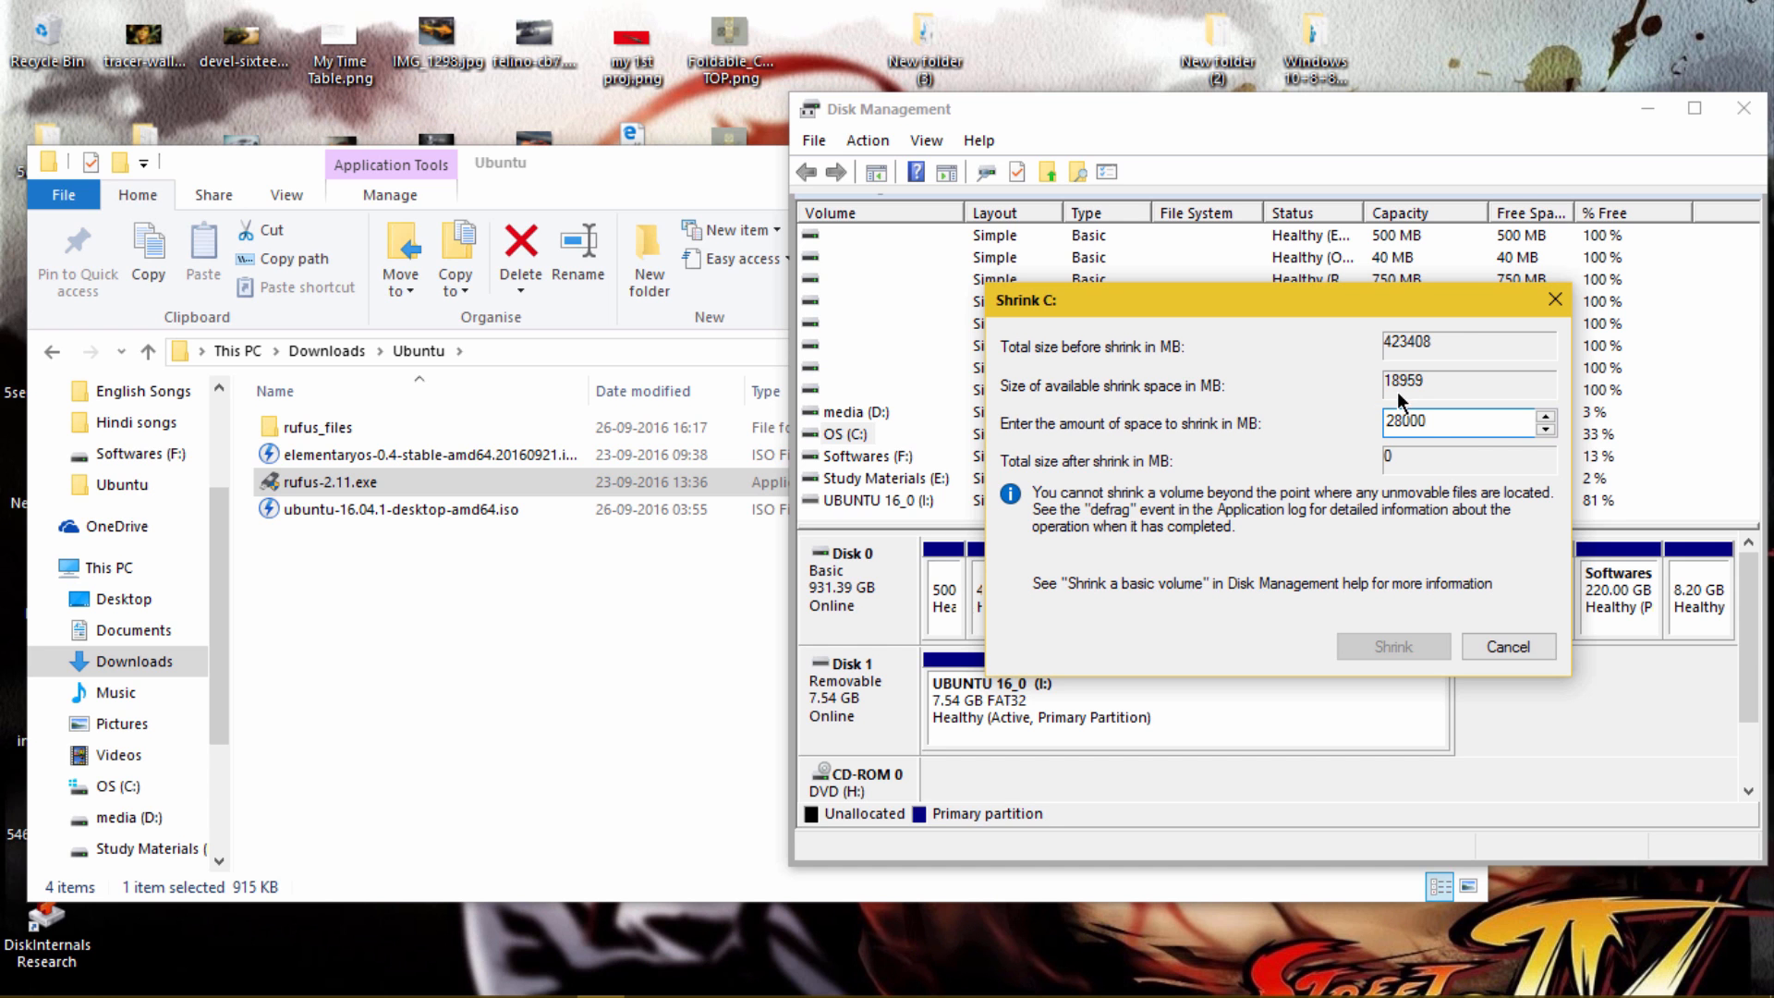
{"action": "left_click", "coordinate": [1424, 423]}
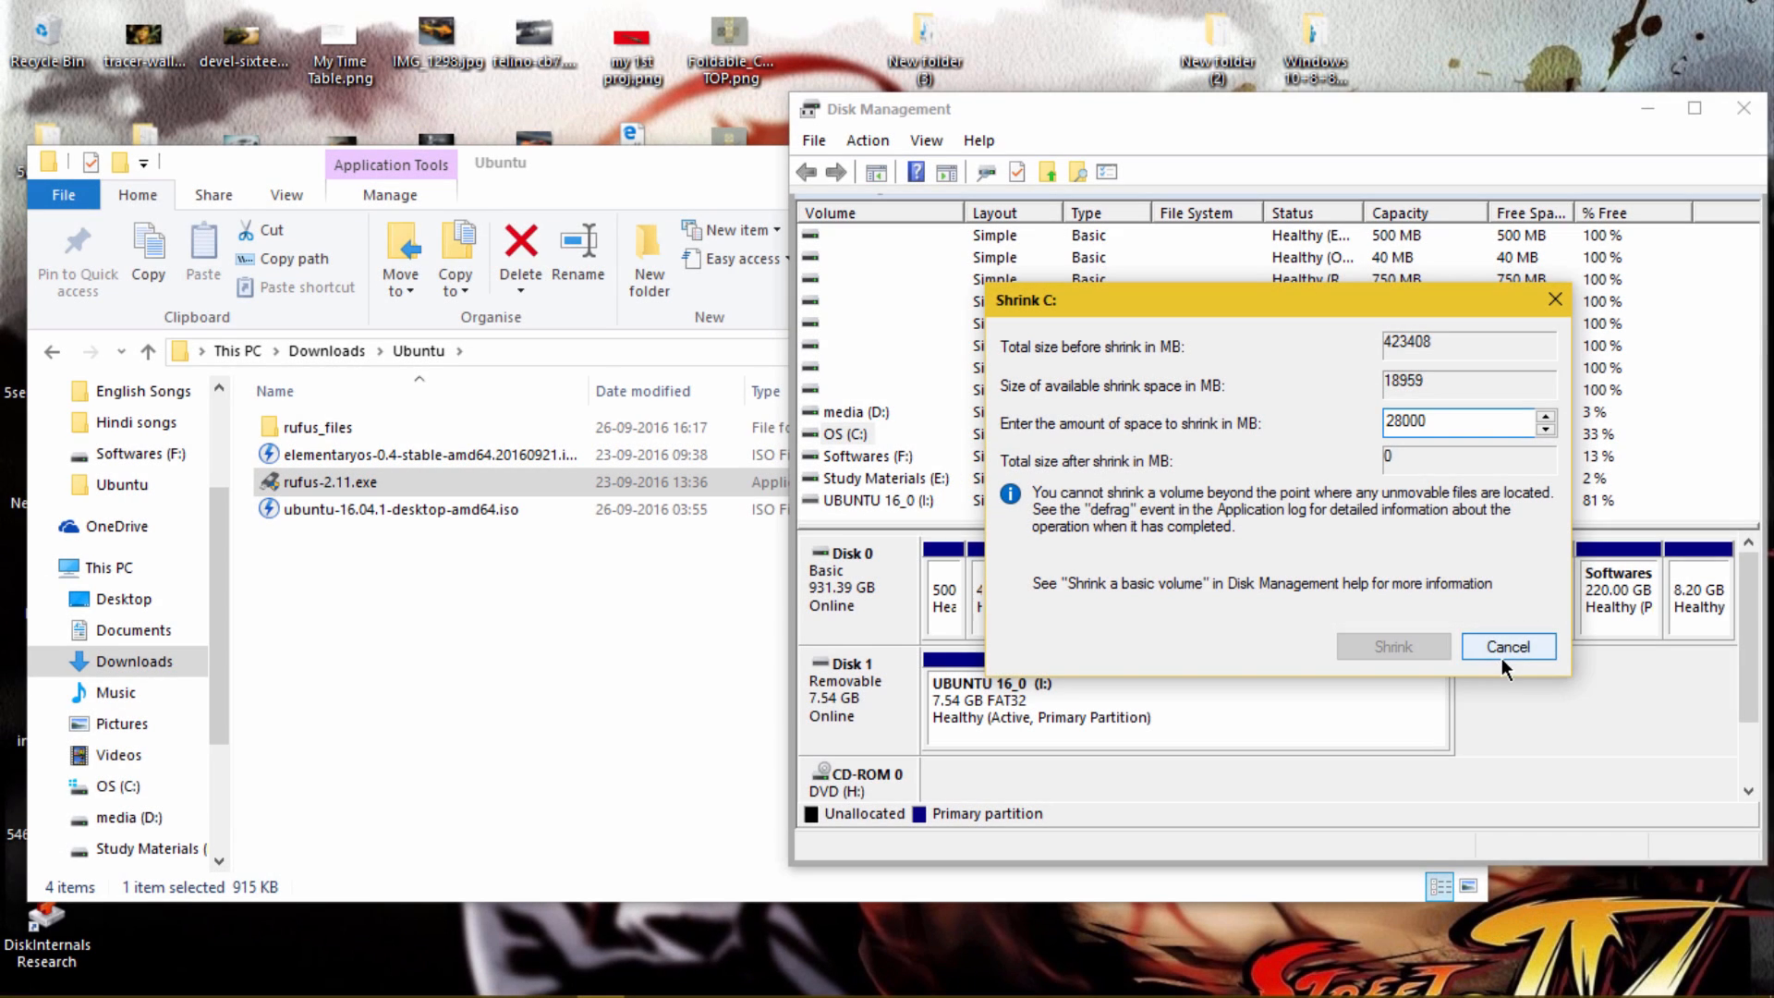
{"action": "left_click", "coordinate": [1508, 646]}
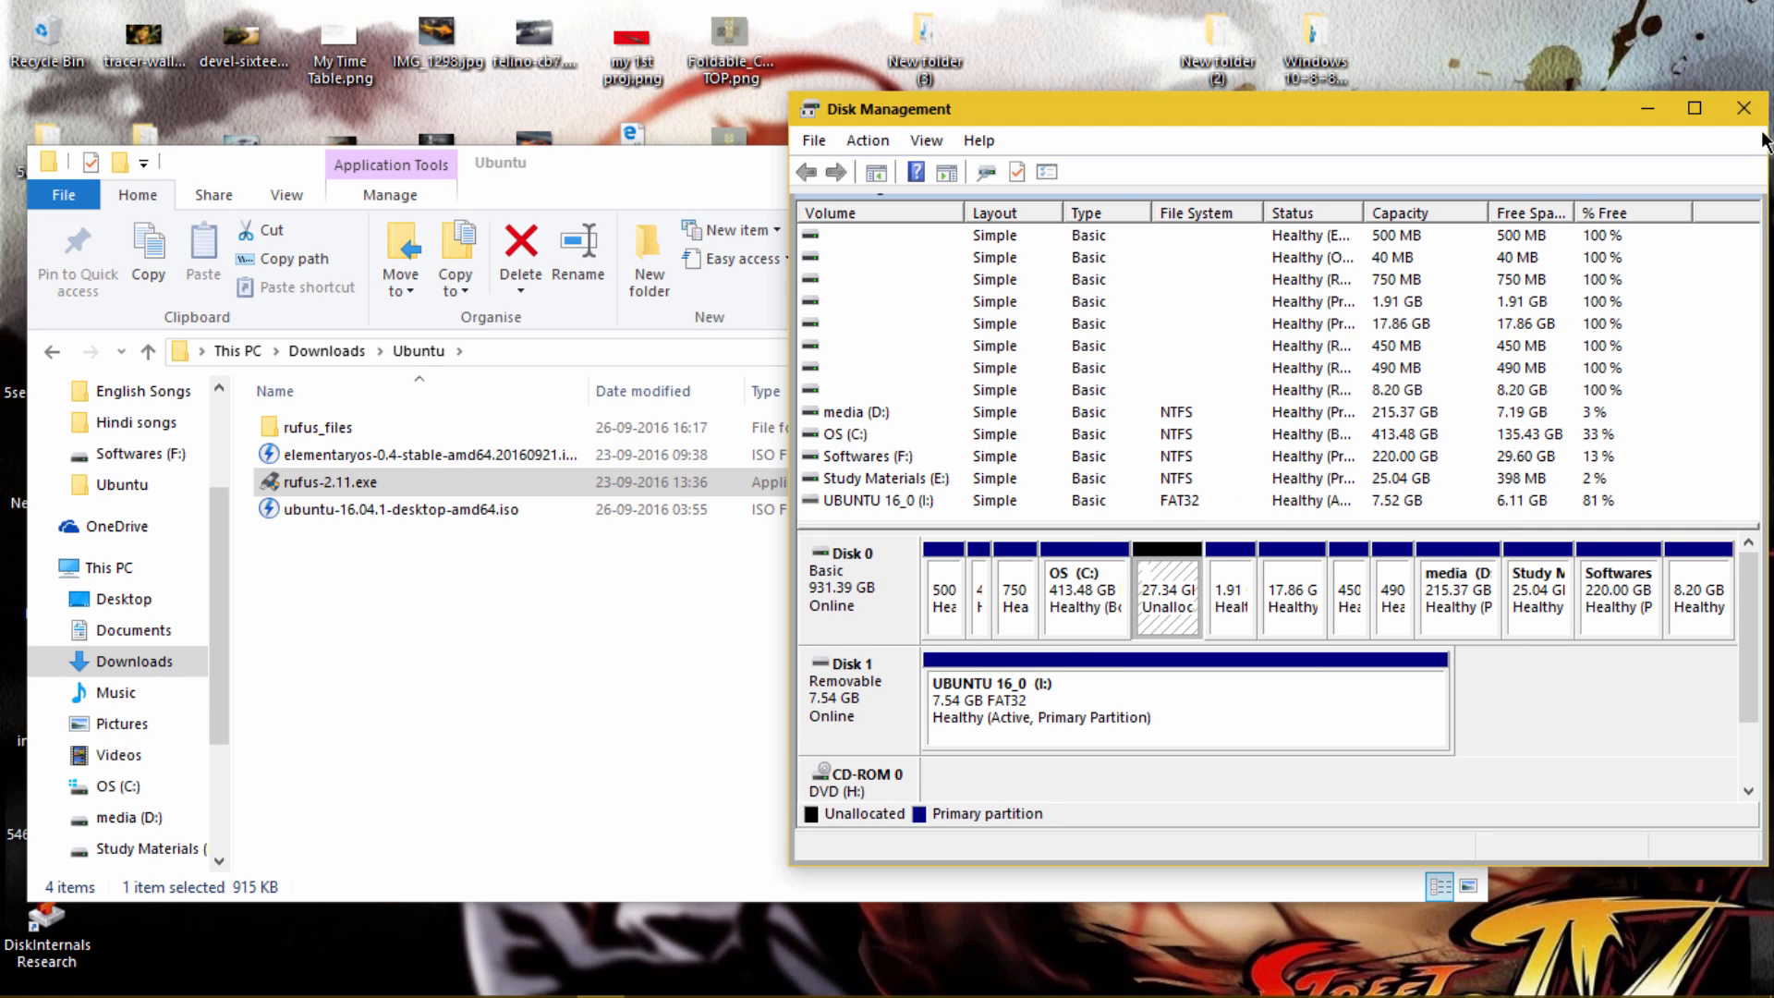
{"action": "mouse_move", "coordinate": [1739, 107]}
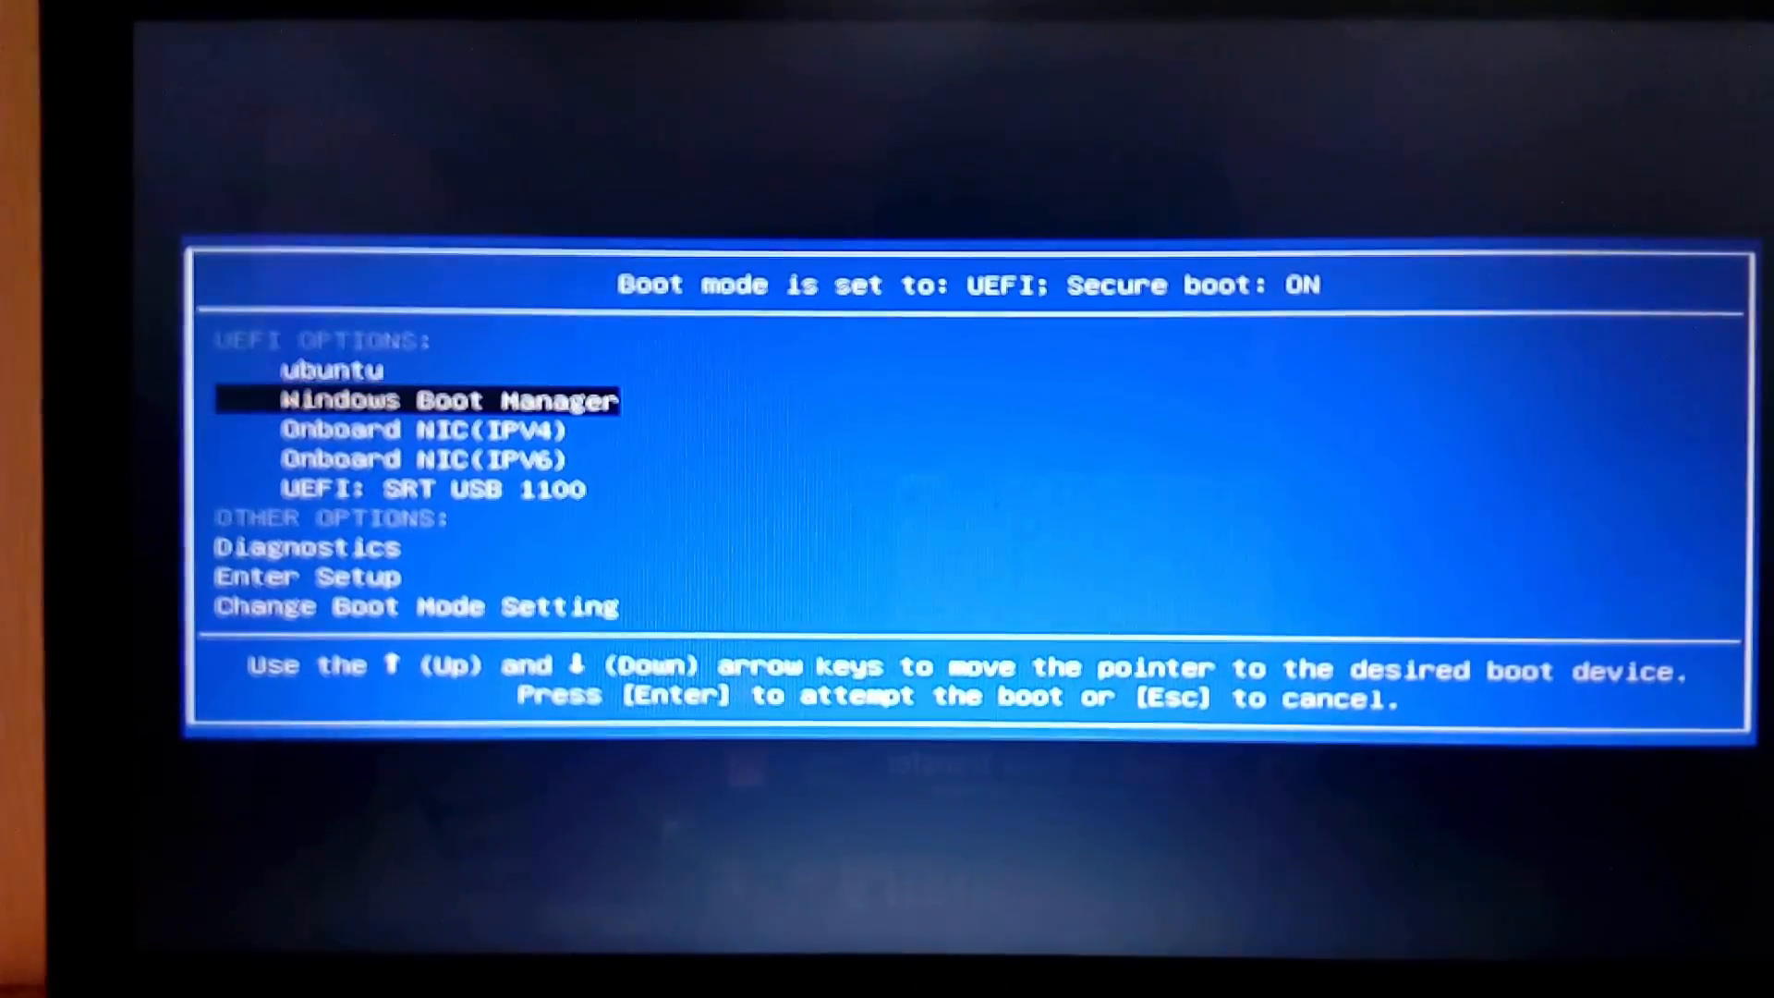
Boot from the UEFI: SRT USB 1100 entry in the UEFI boot menu
{"action": "key", "text": "Down"}
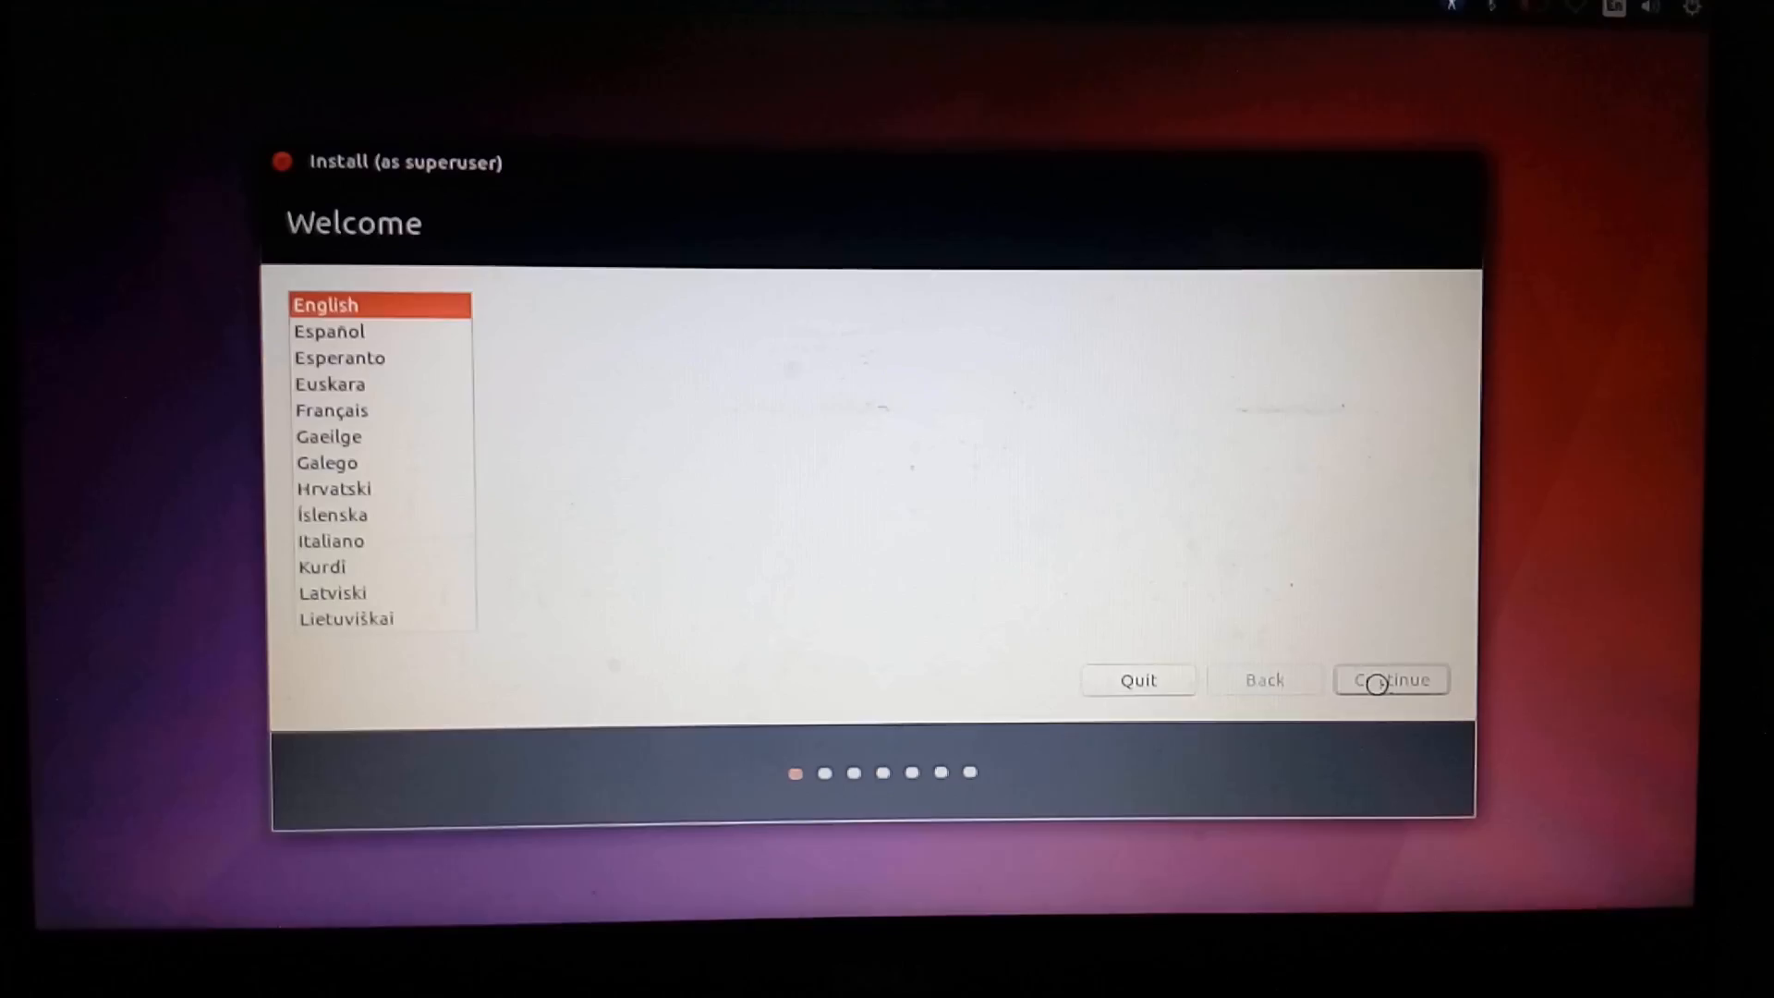
Keep English, choose 'I don't want to connect' to wi-fi, and tick 'Install third-party software'
{"action": "left_click", "coordinate": [1391, 679]}
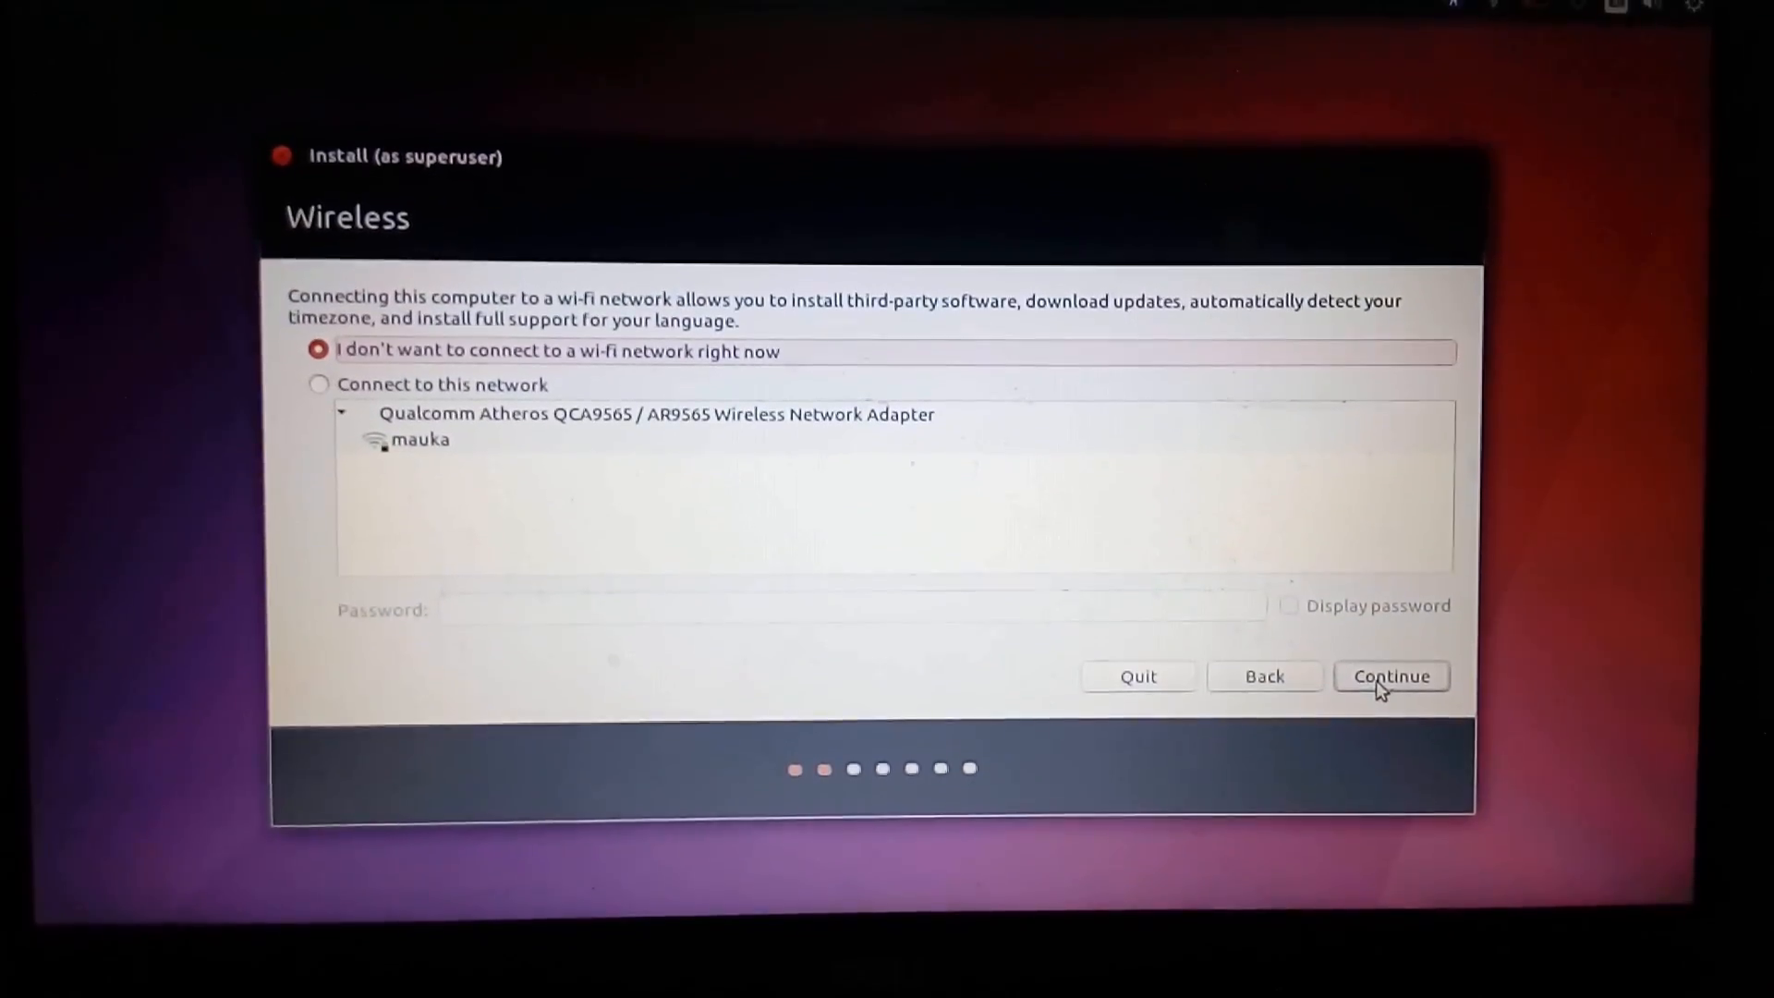
{"action": "left_click", "coordinate": [1391, 675]}
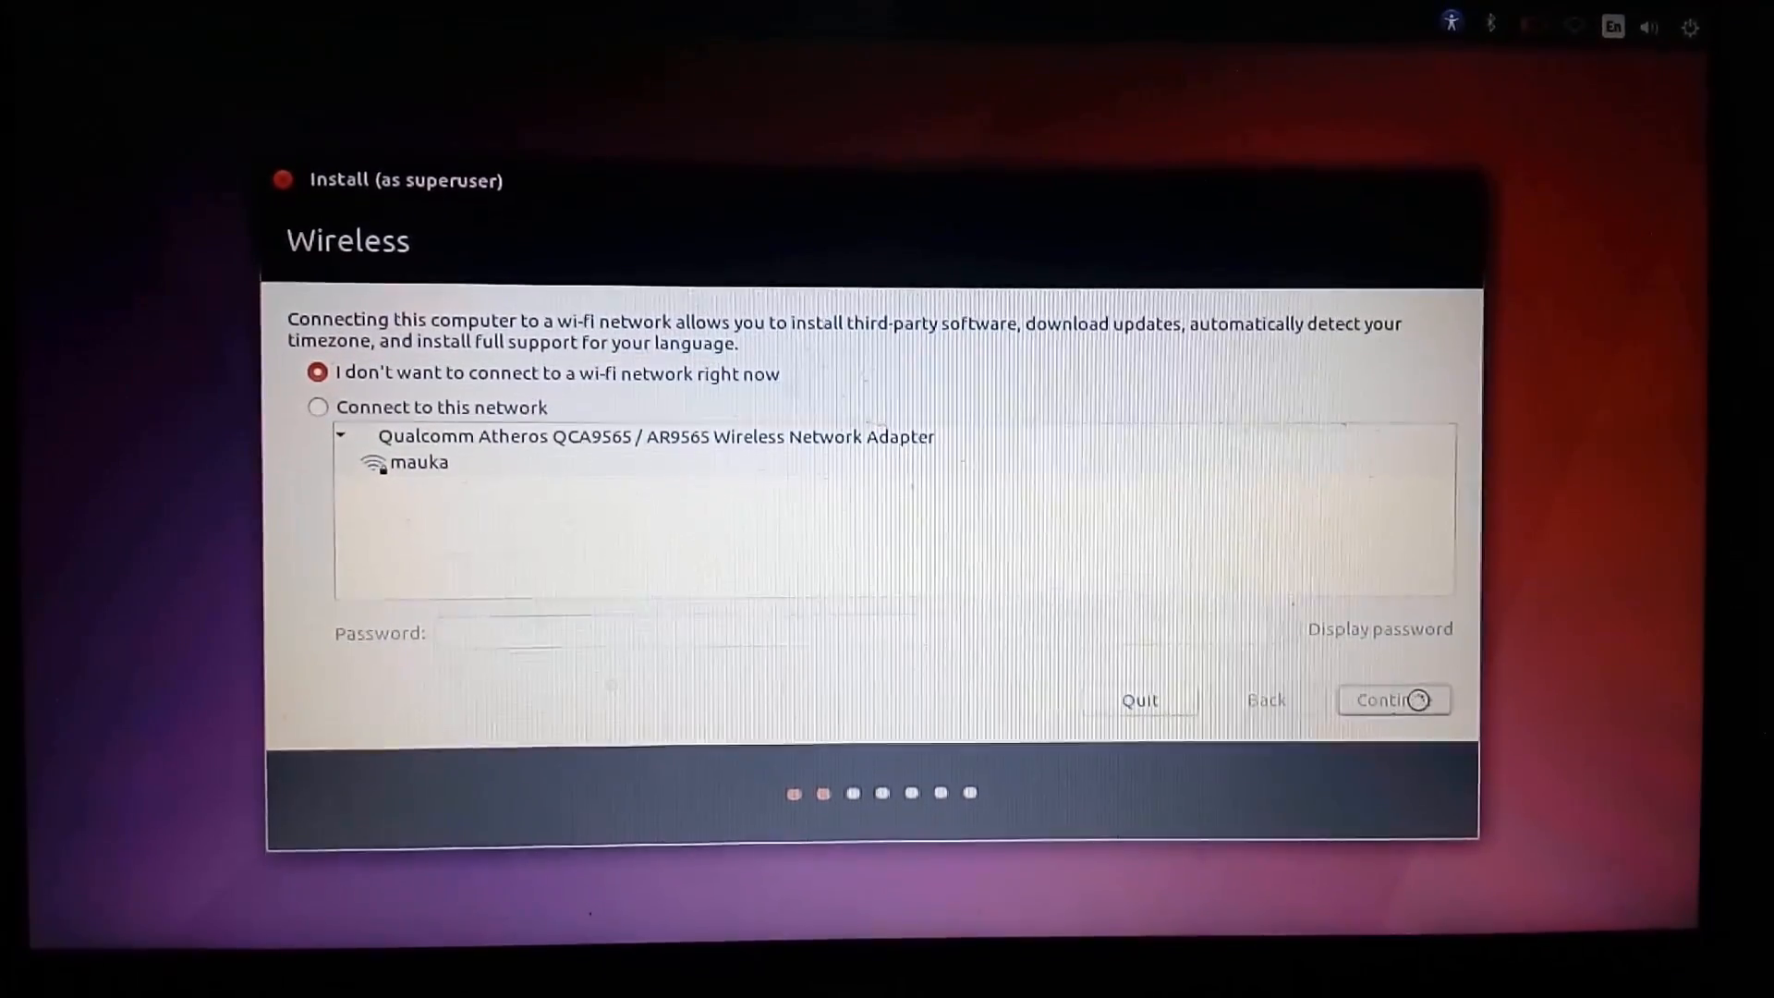
{"action": "left_click", "coordinate": [1393, 701]}
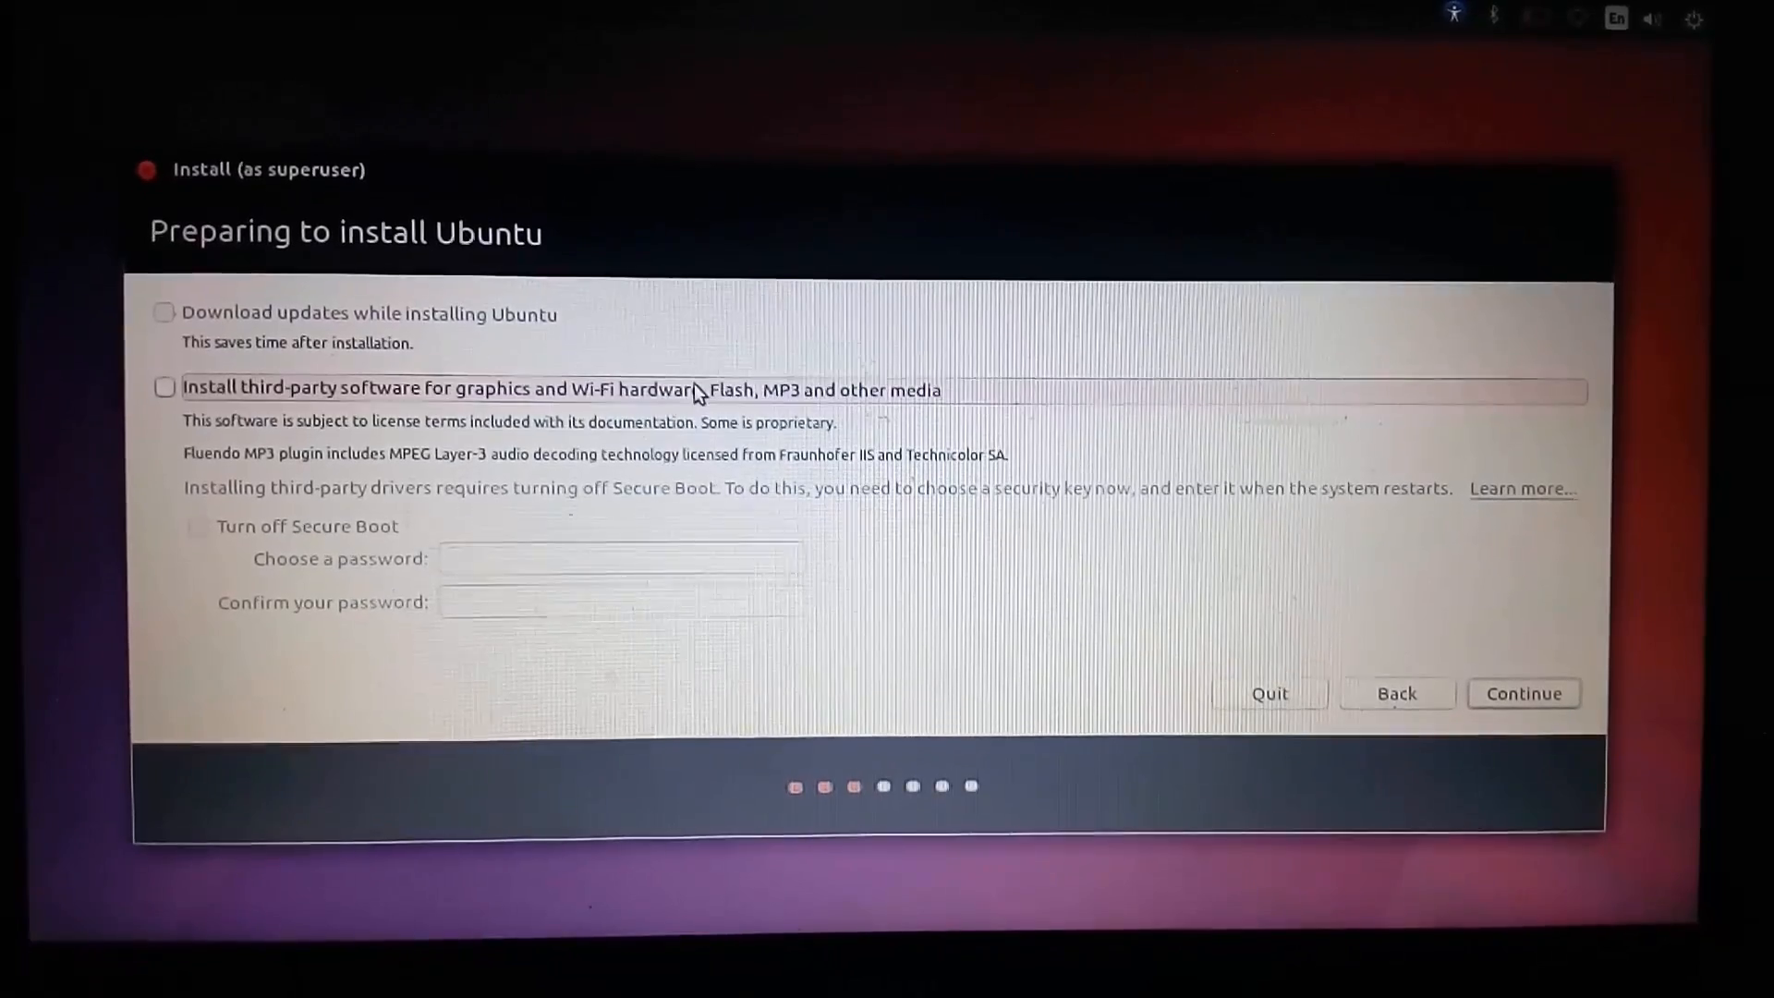
{"action": "left_click", "coordinate": [163, 387]}
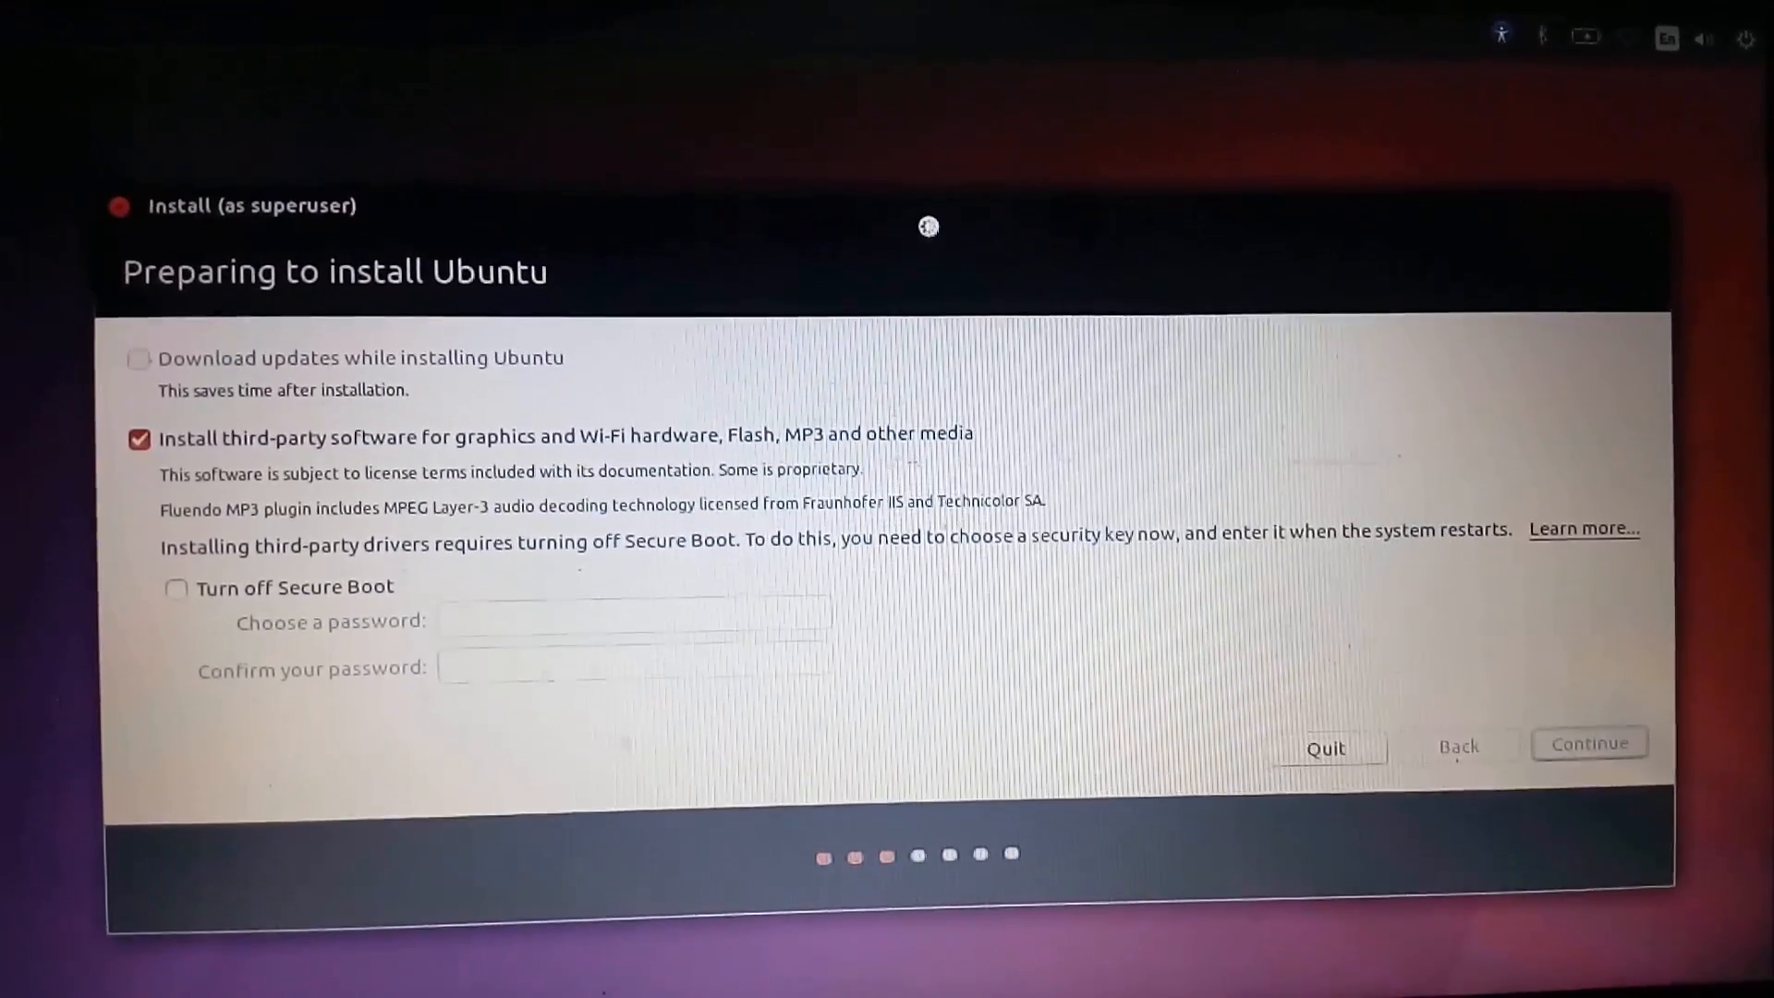
{"action": "left_click", "coordinate": [1589, 742]}
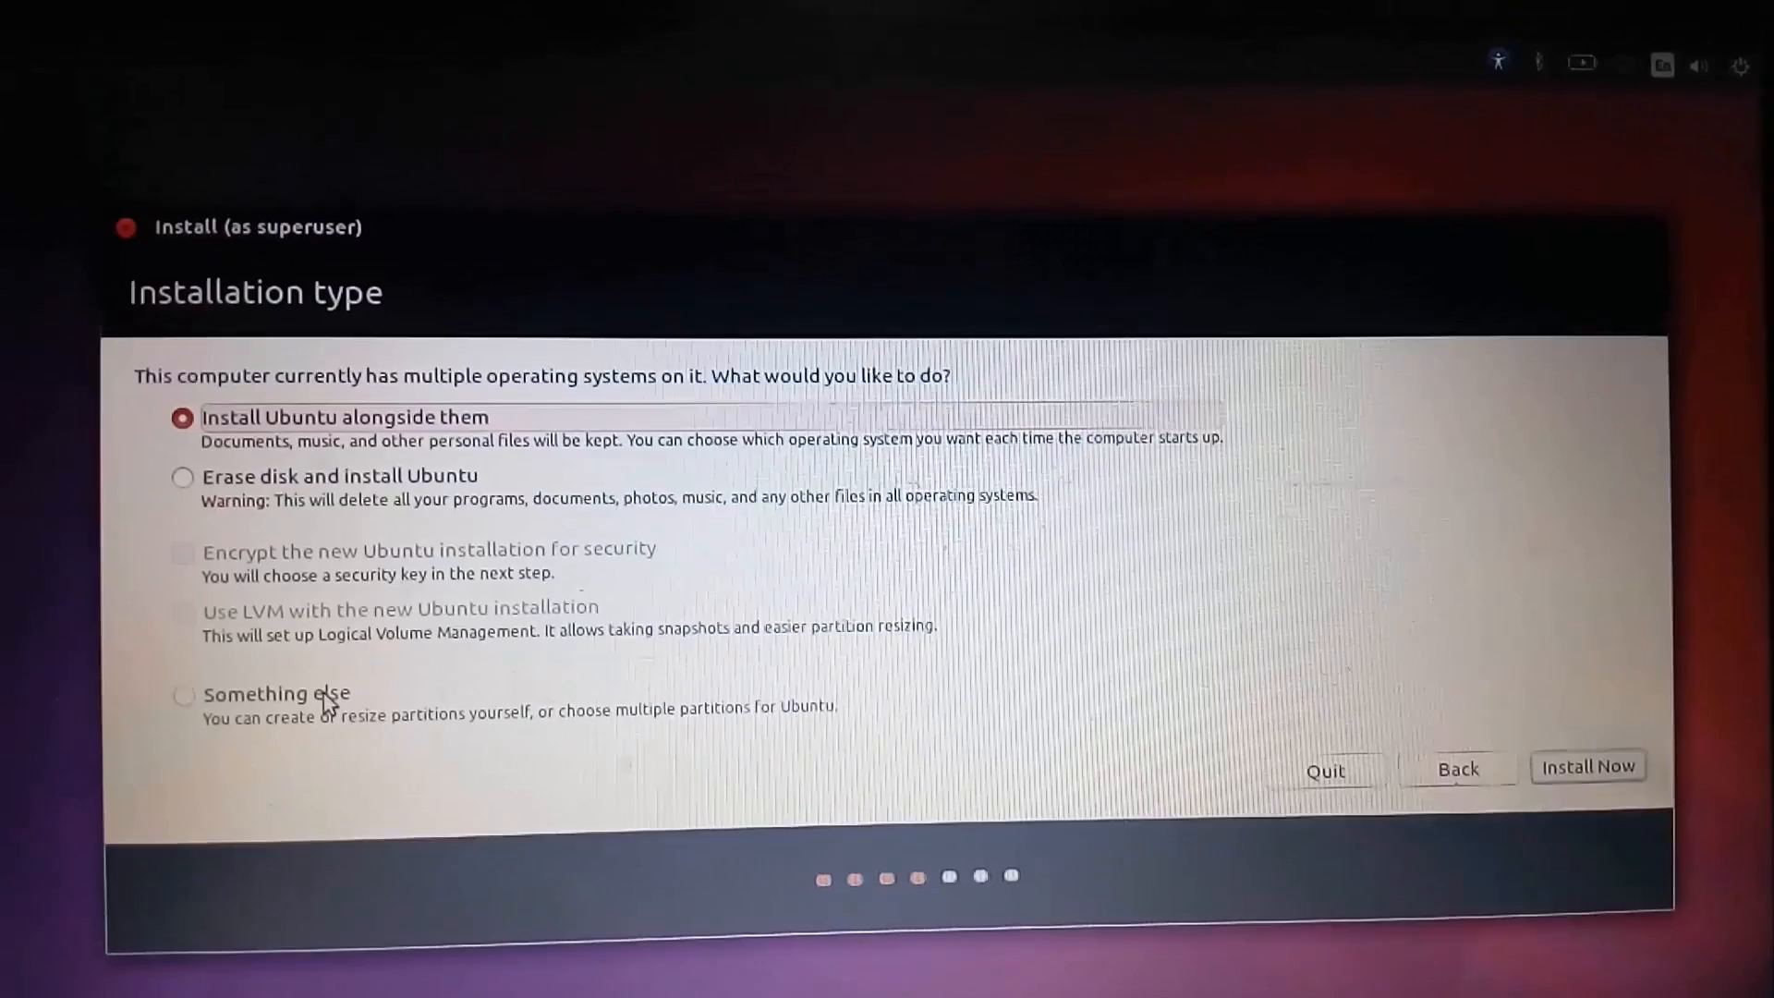
Choose the 'Something else' installation type to open the partition table
{"action": "left_click", "coordinate": [182, 693]}
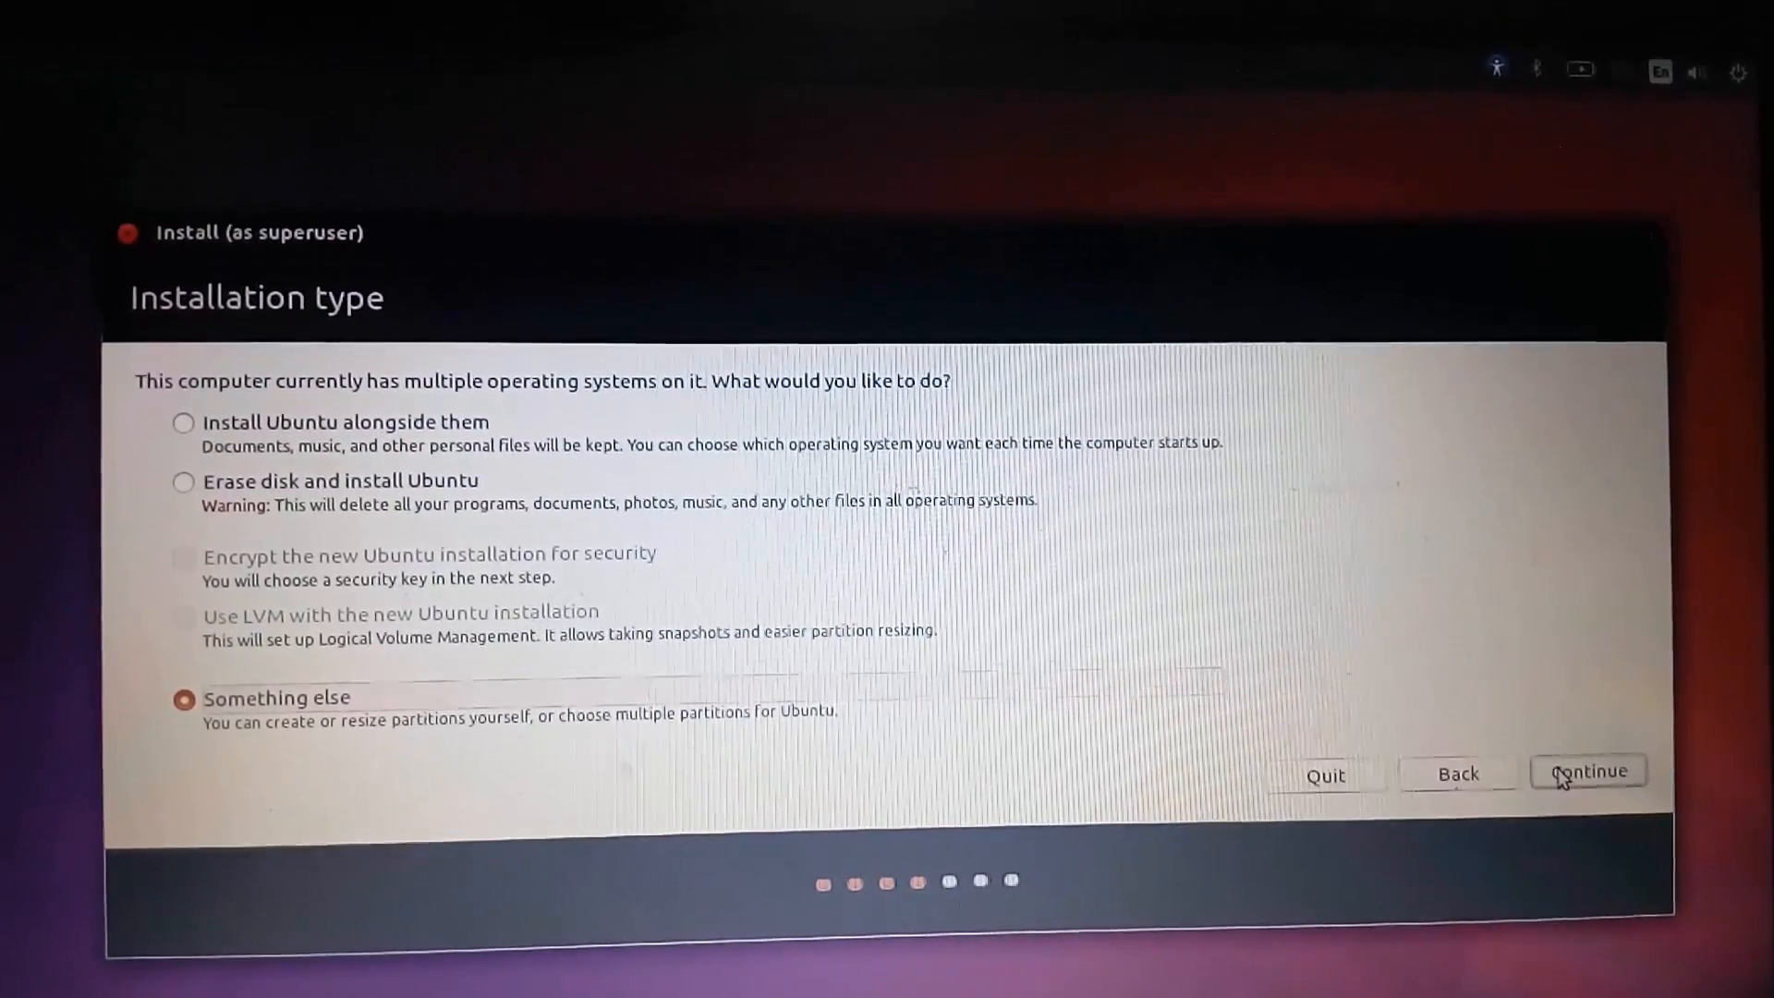
{"action": "left_click", "coordinate": [1586, 769]}
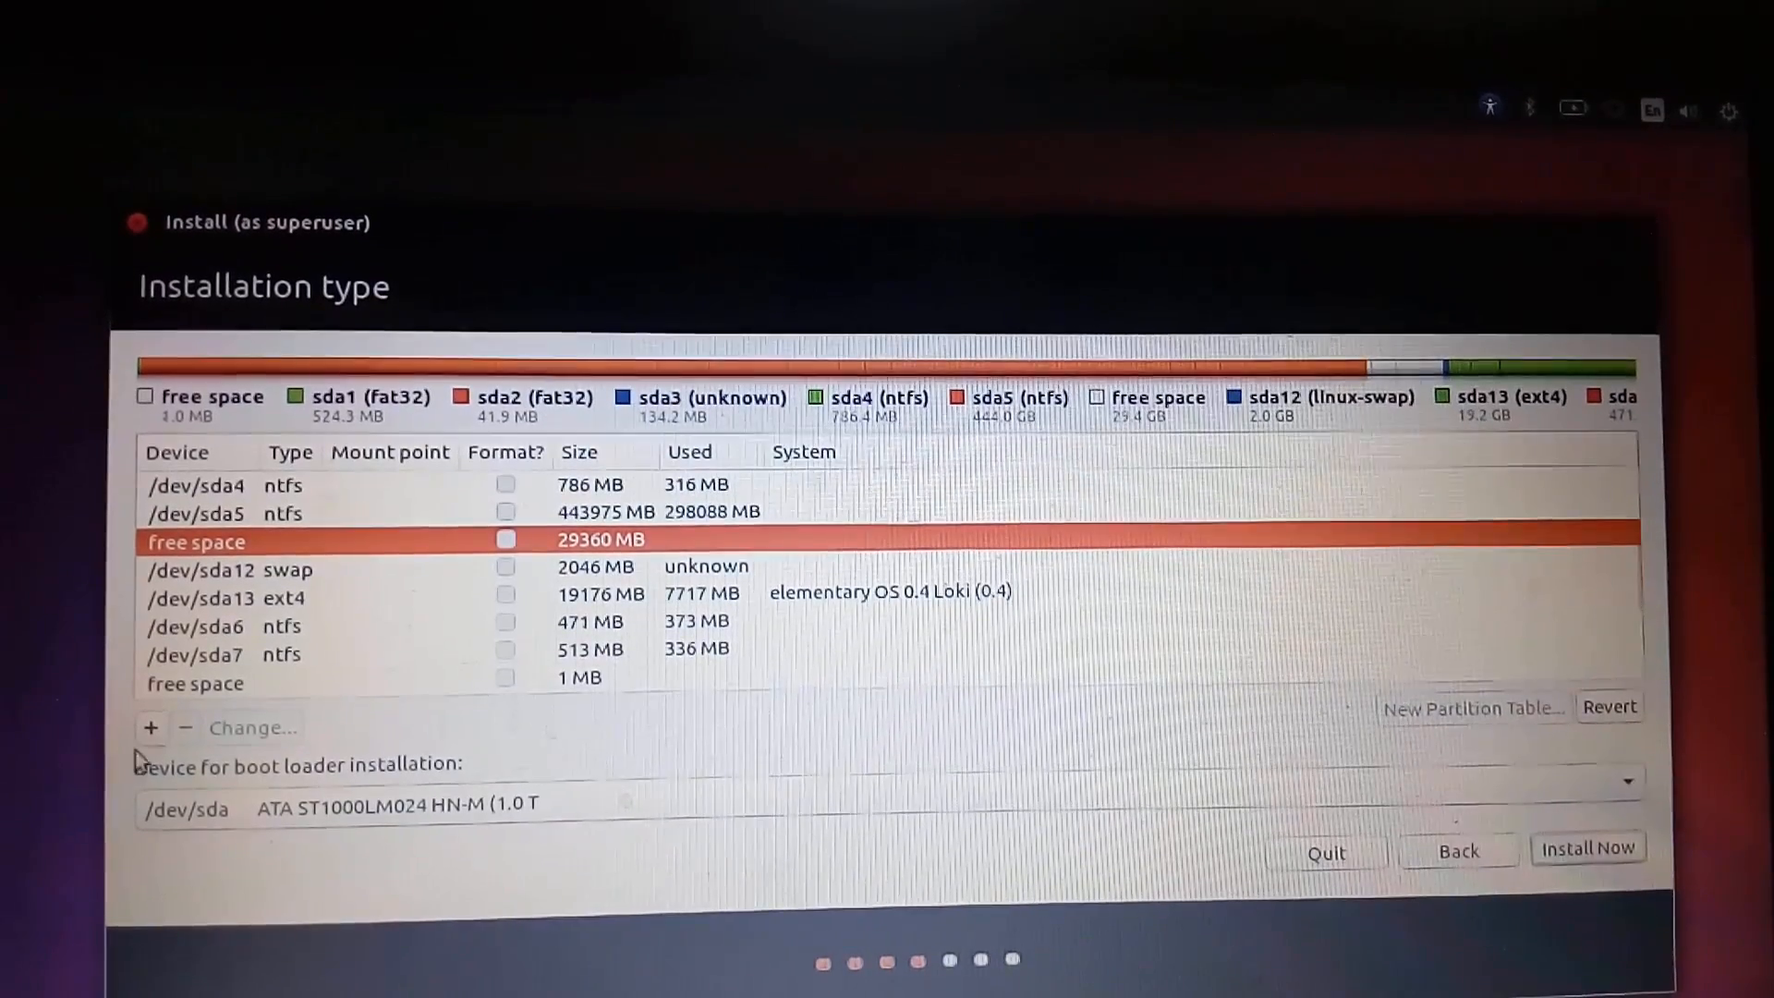
Create a 2048 MB swap area partition in the free space
{"action": "left_click", "coordinate": [150, 726]}
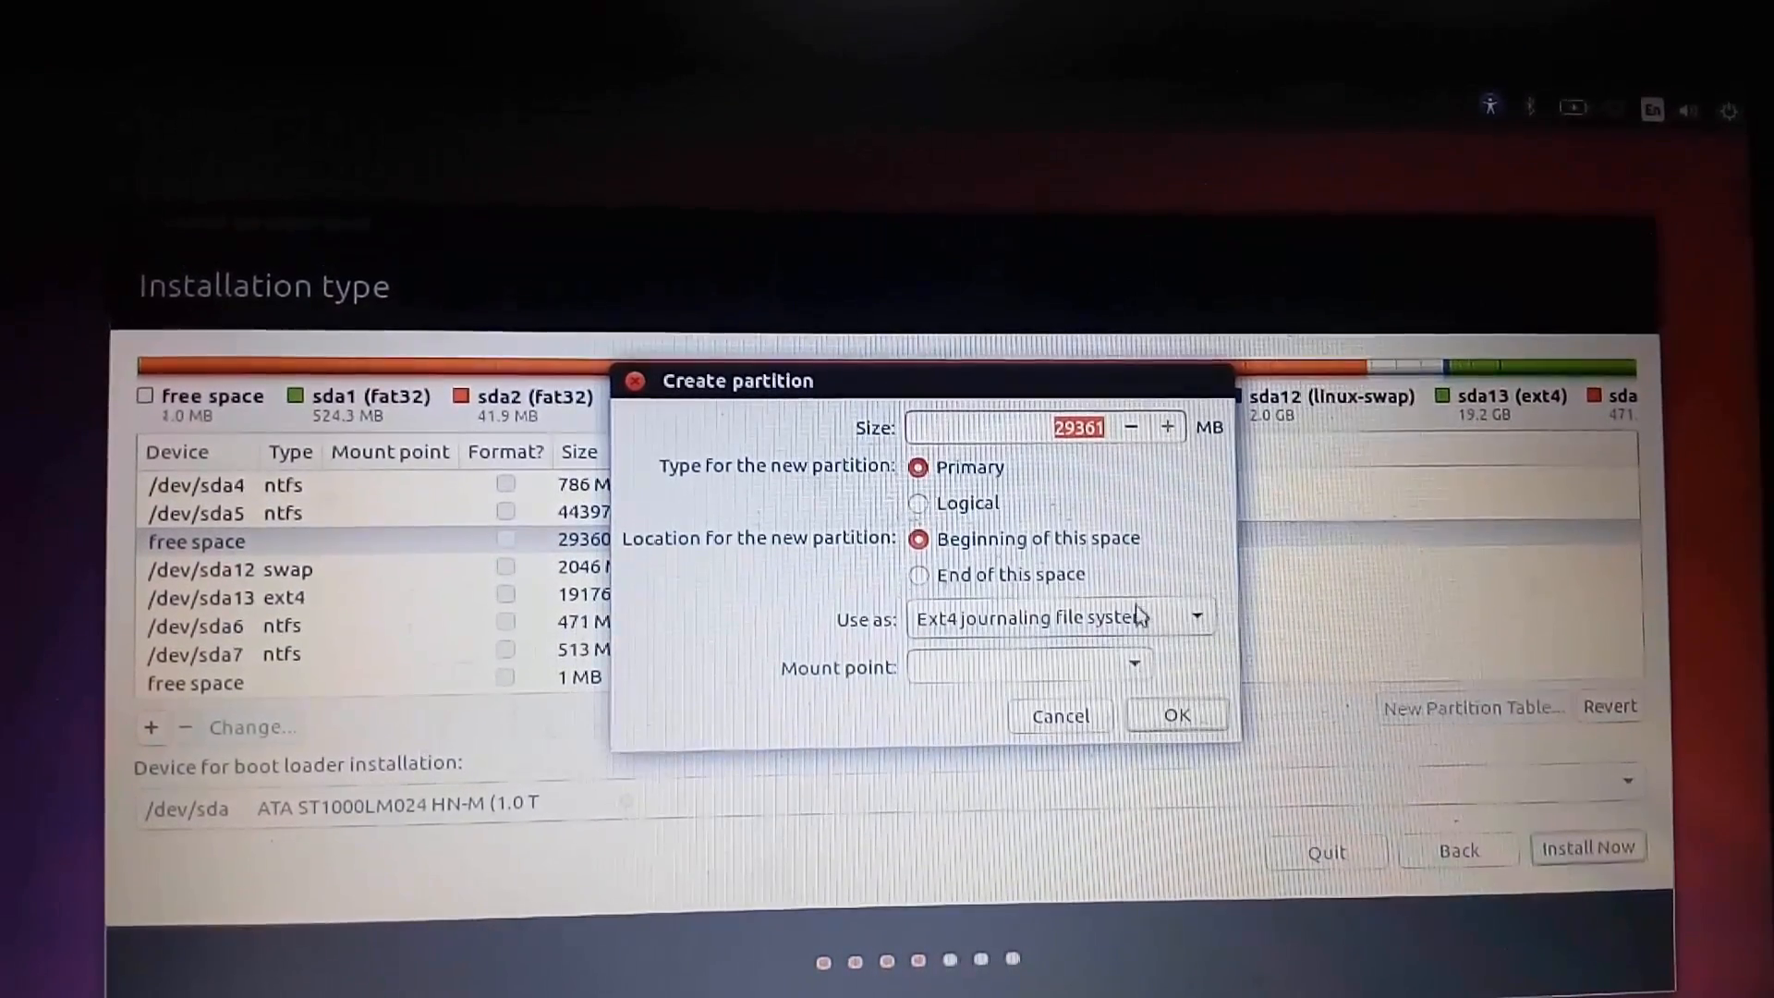
{"action": "left_click", "coordinate": [1196, 615]}
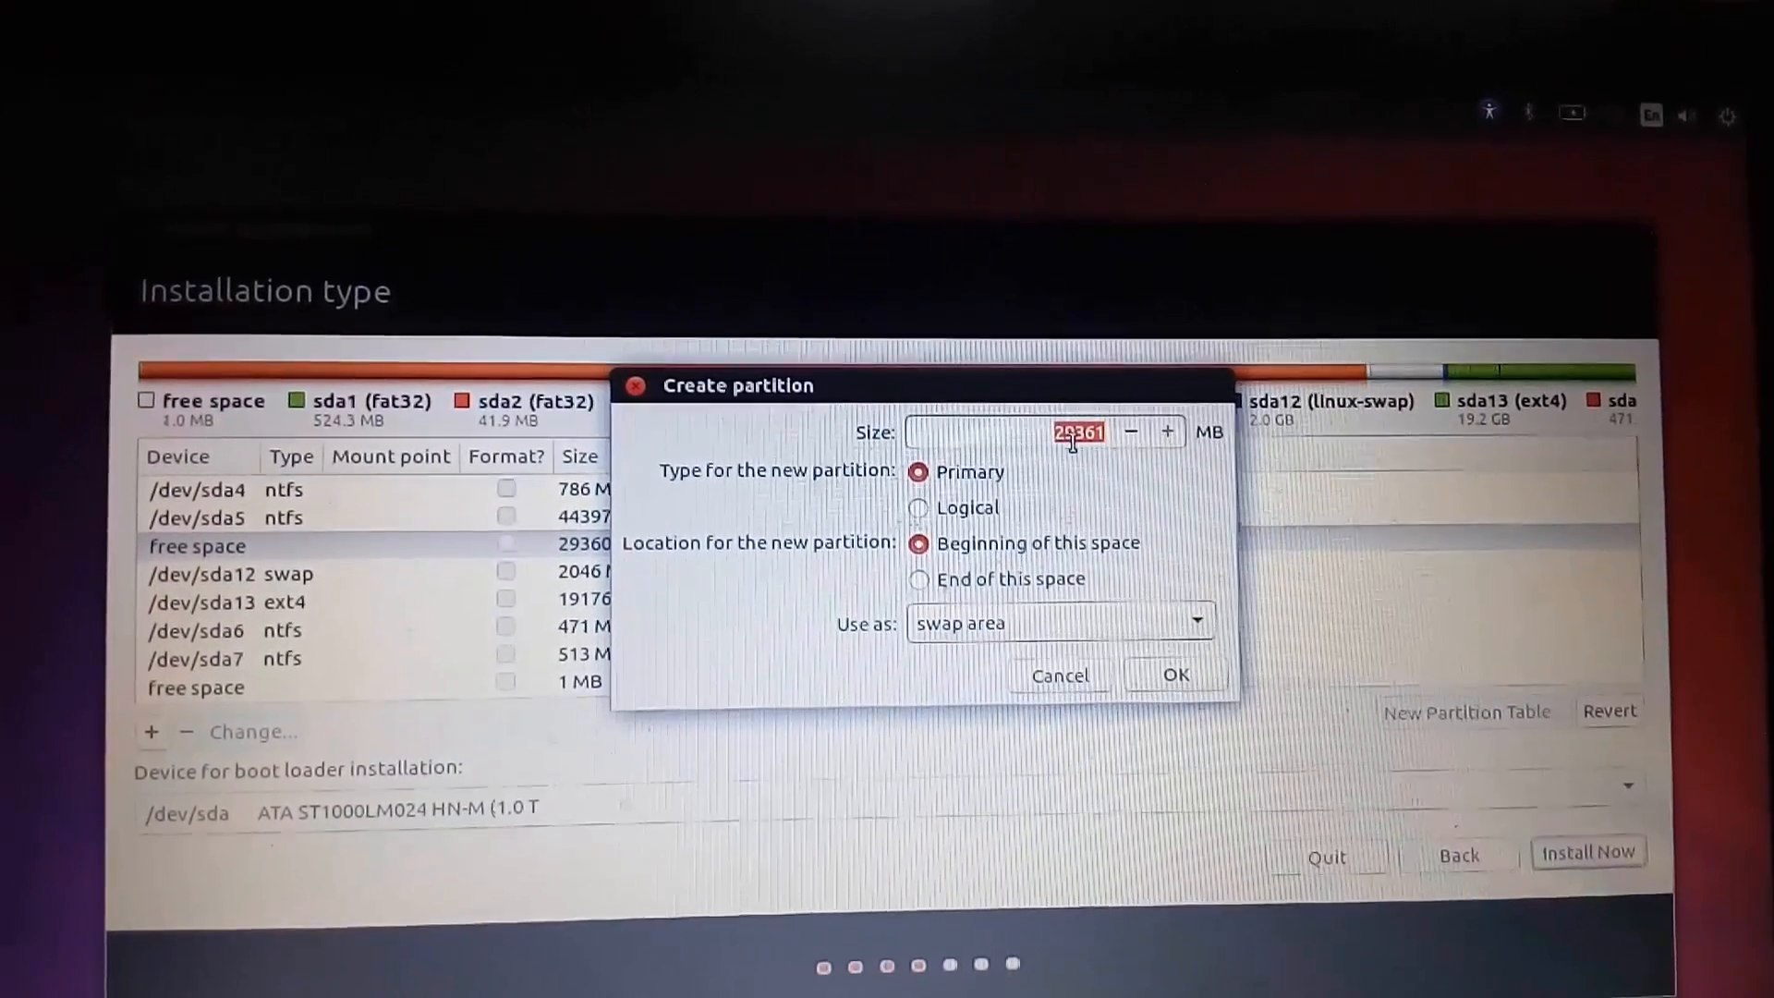
{"action": "type", "text": "2048"}
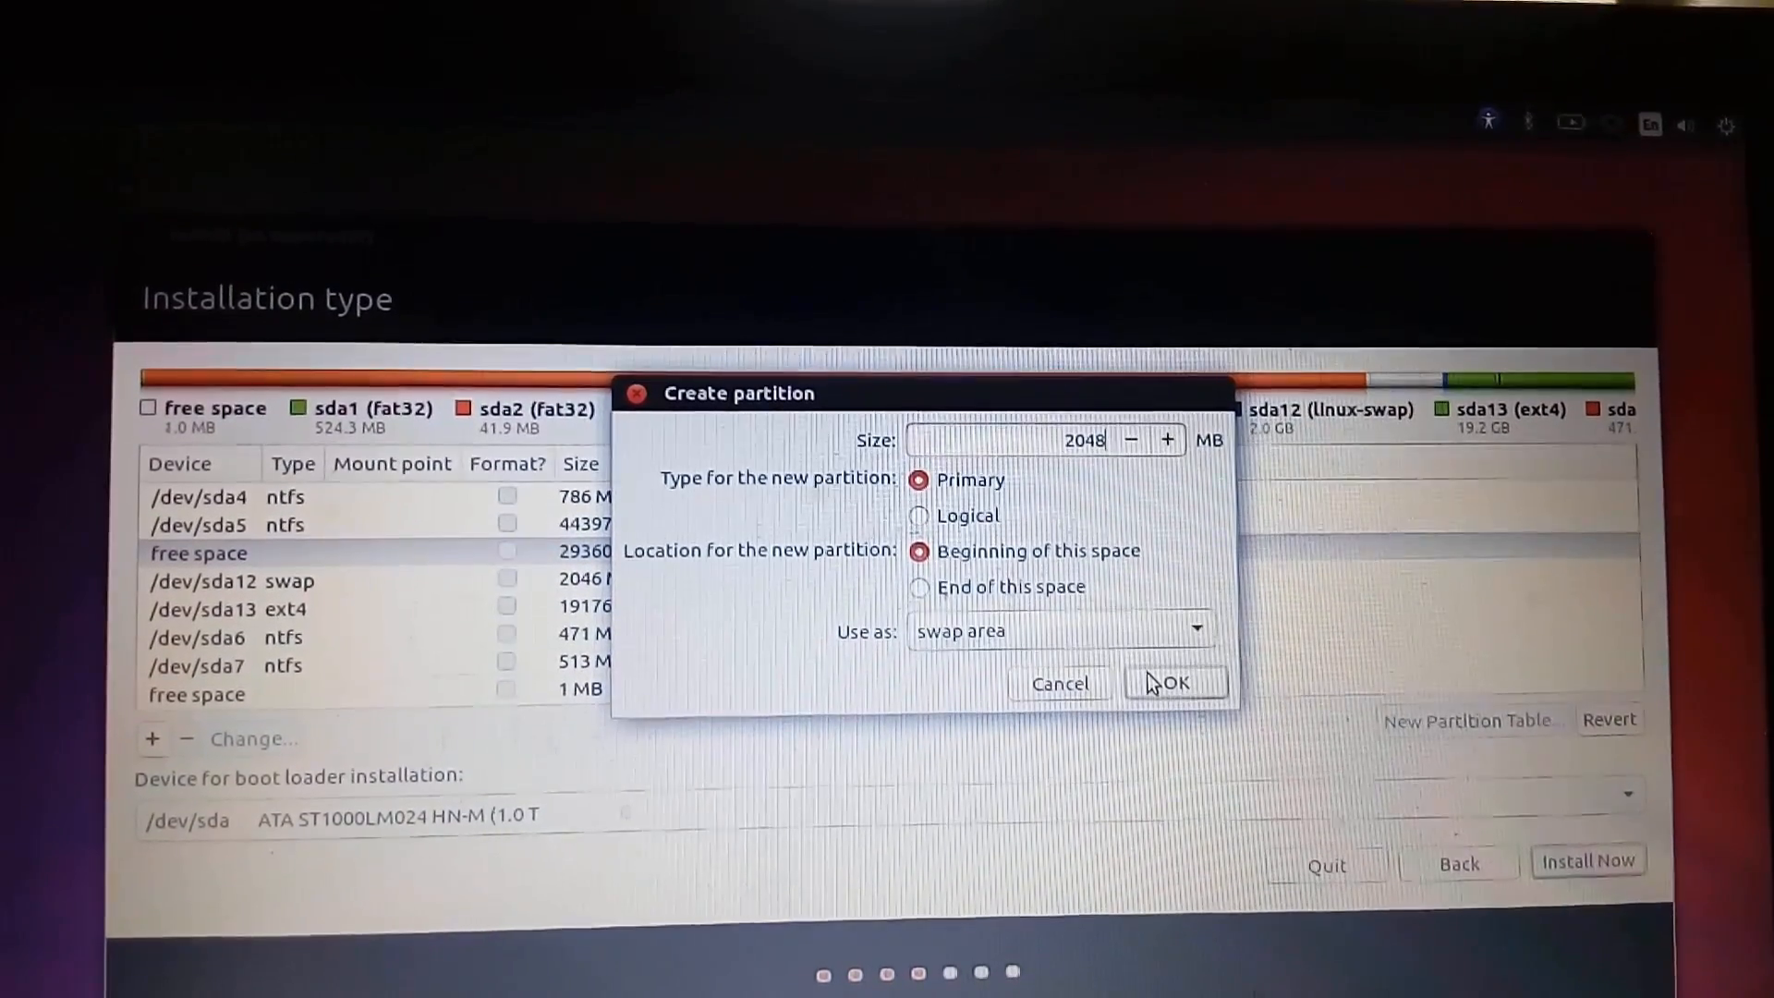
{"action": "left_click", "coordinate": [1174, 682]}
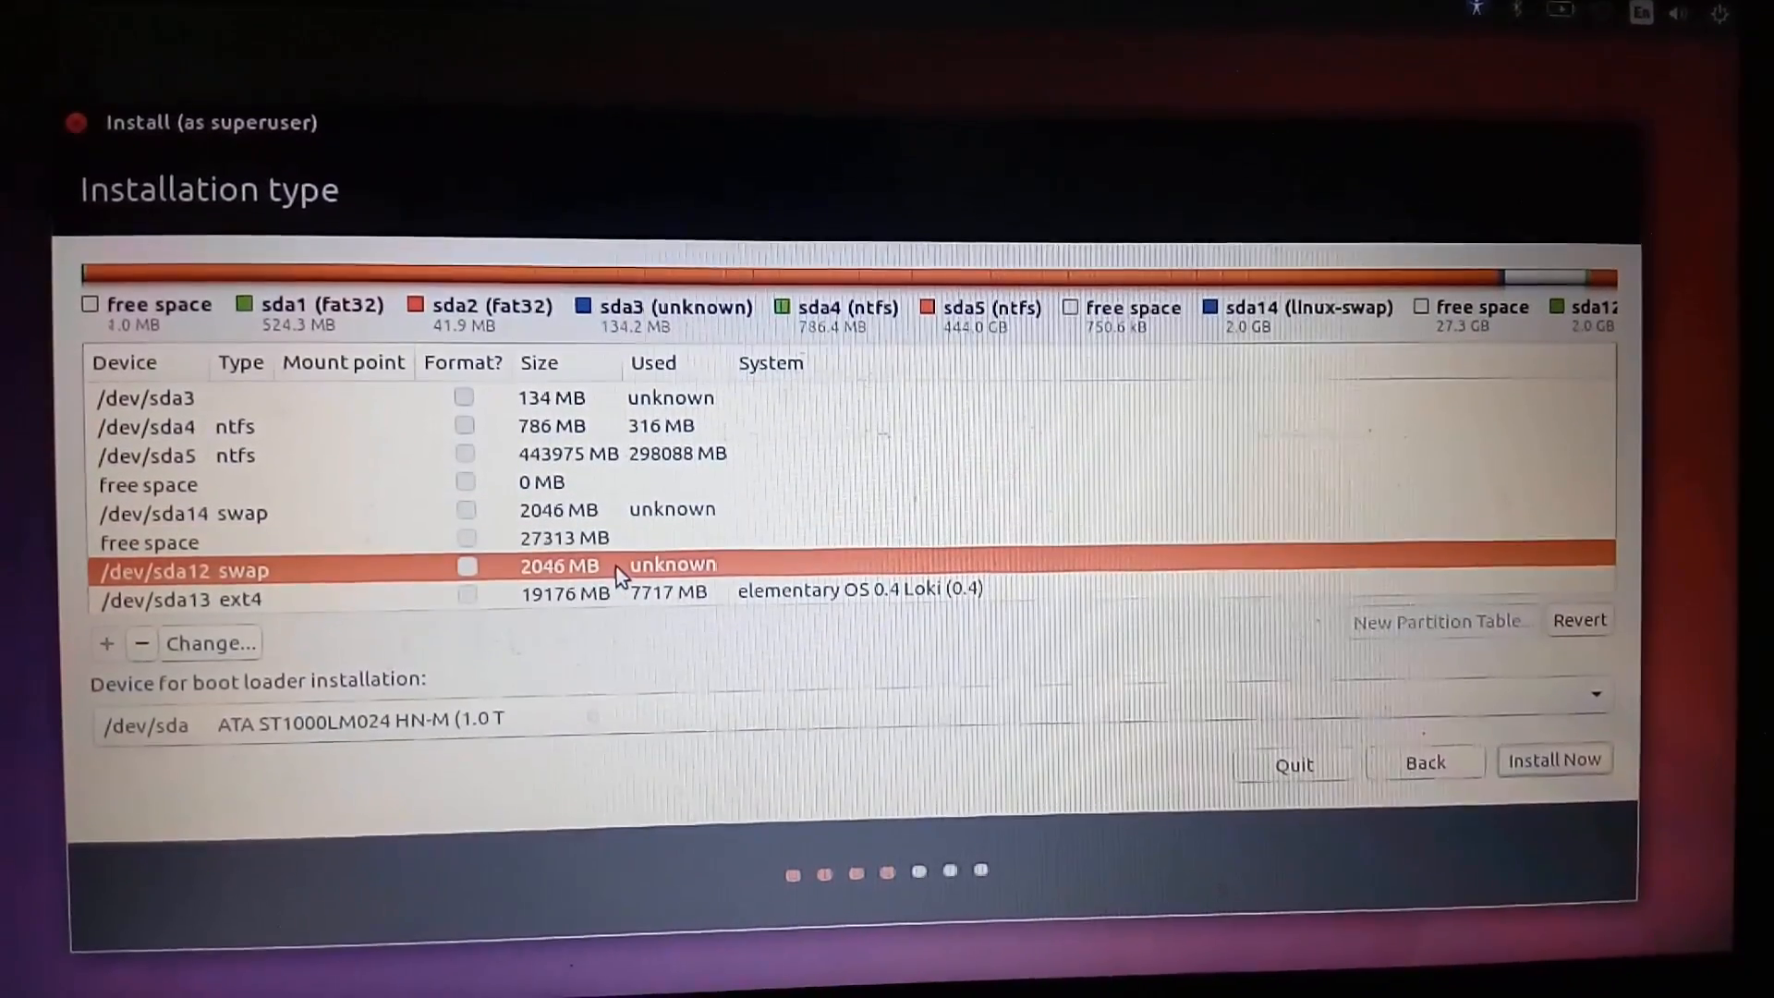
Create an Ext4 partition mounted at / in the 27313 MB free space
{"action": "left_click", "coordinate": [191, 537]}
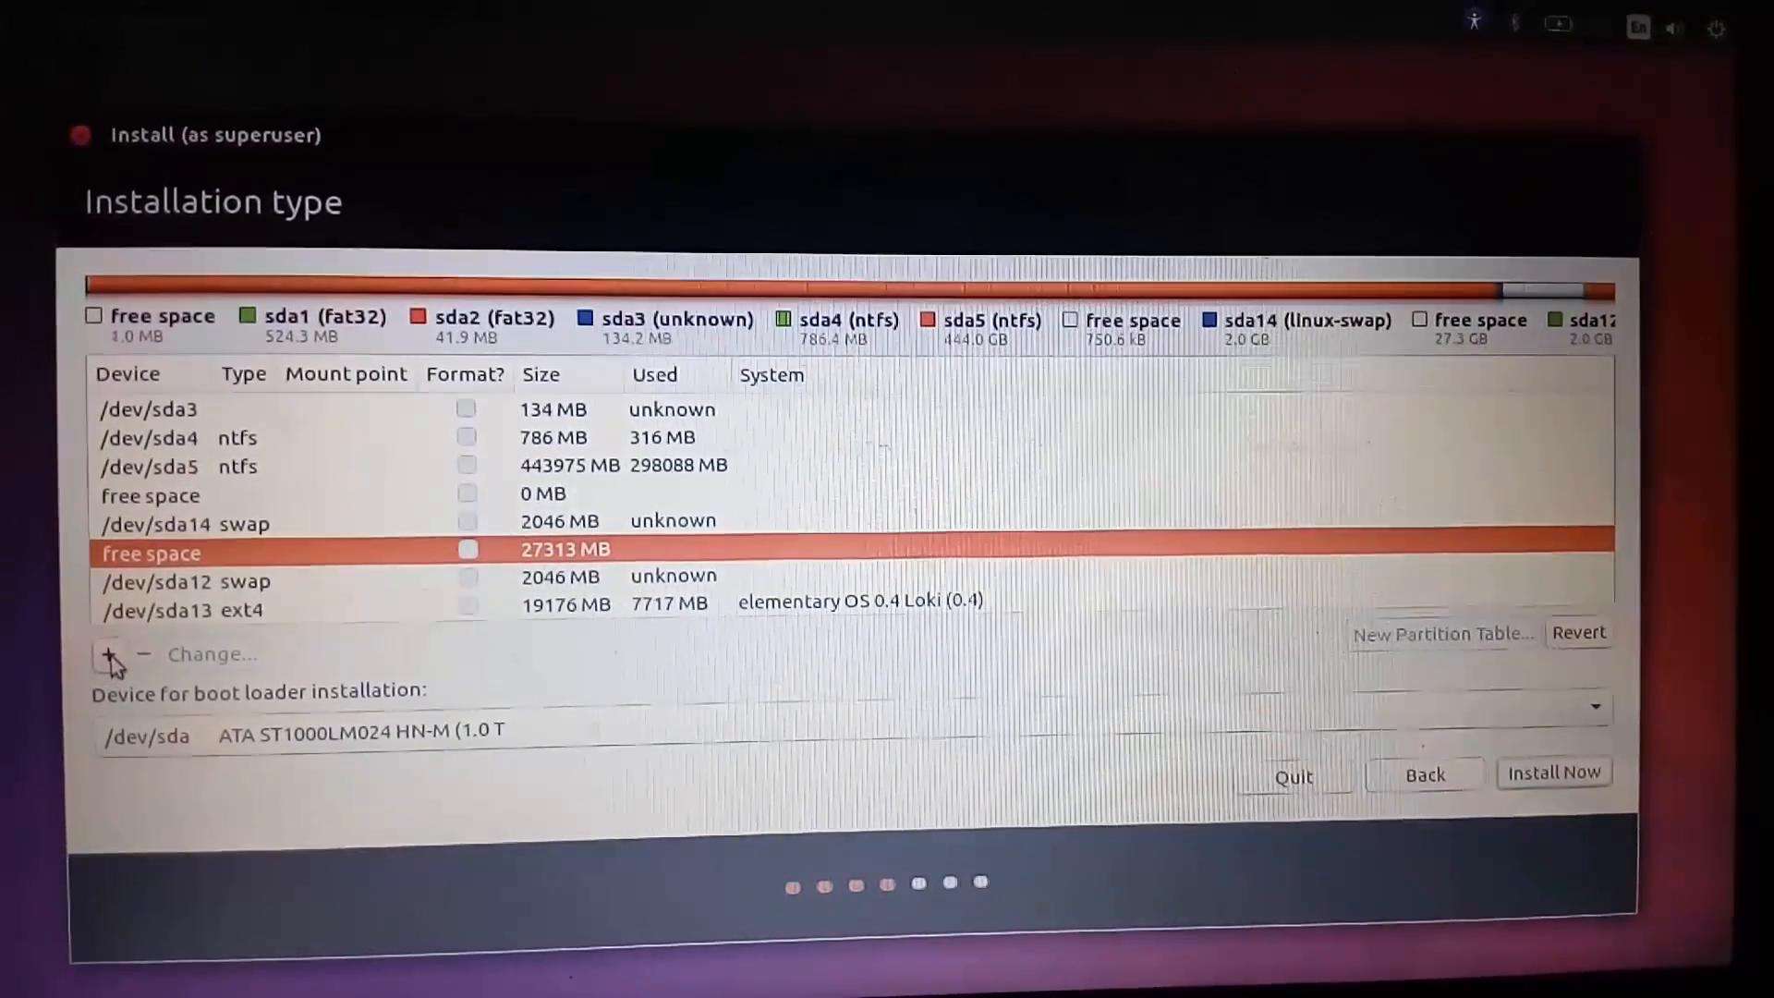
{"action": "left_click", "coordinate": [108, 654]}
{"action": "type", "text": "/"}
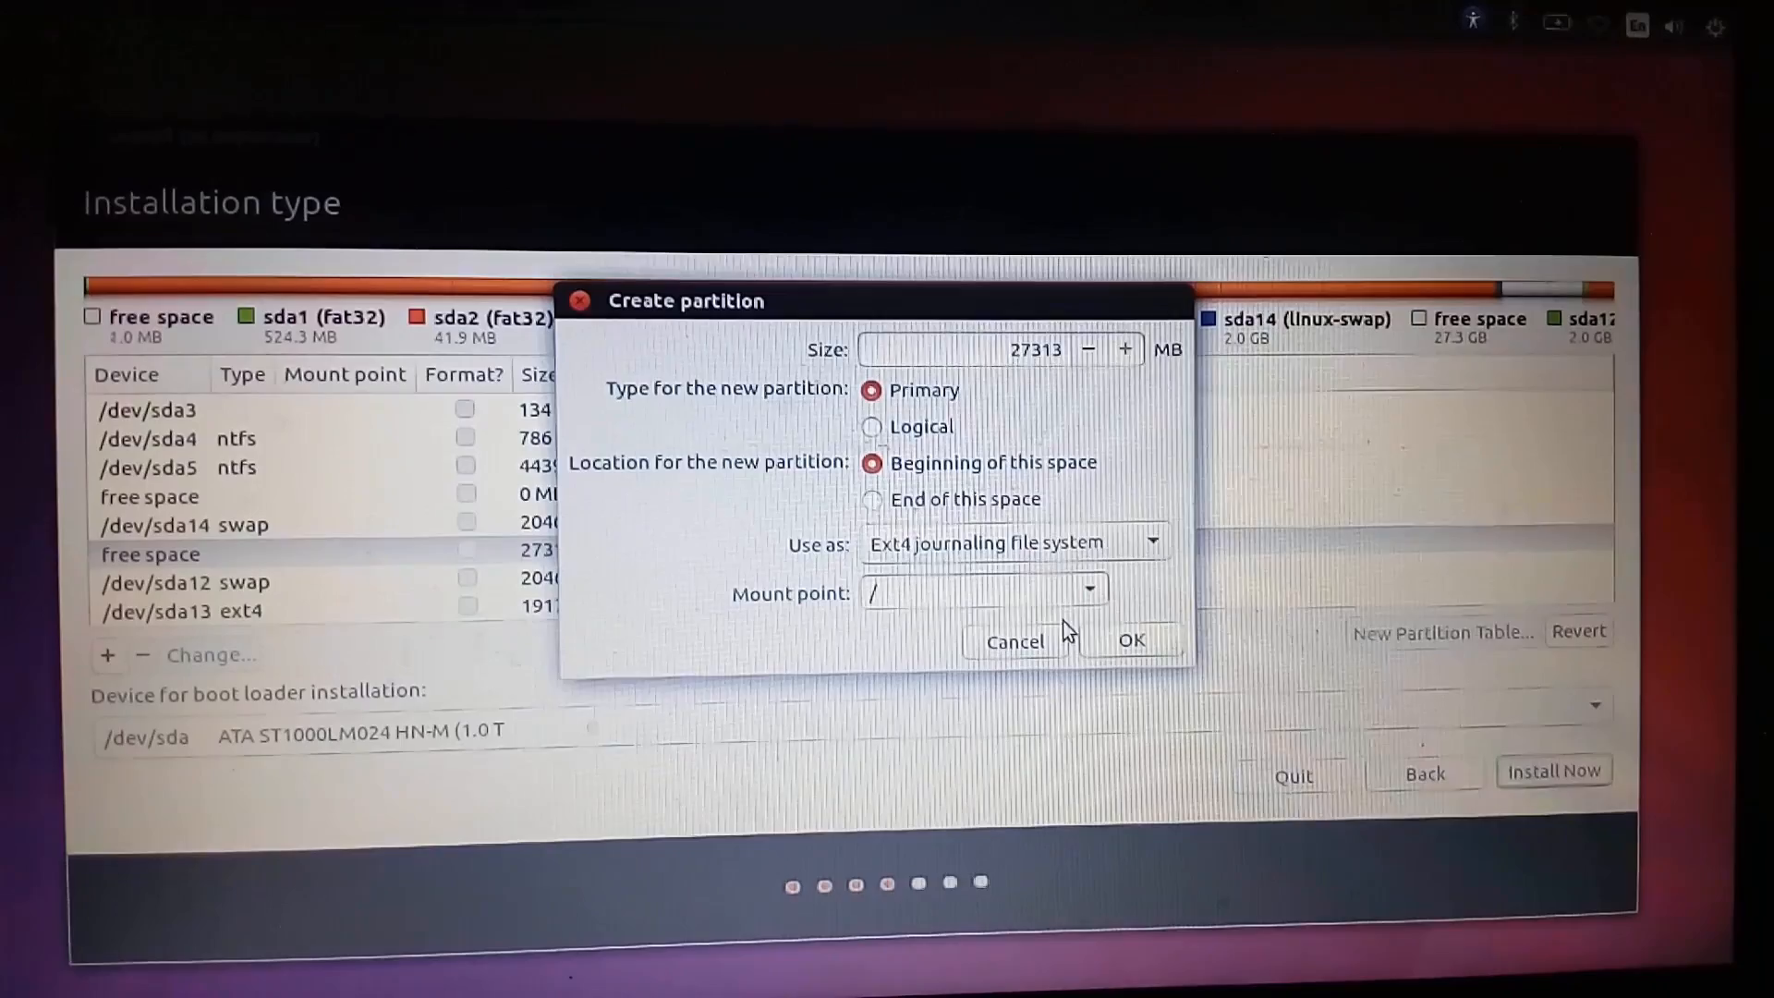
{"action": "left_click", "coordinate": [1130, 640]}
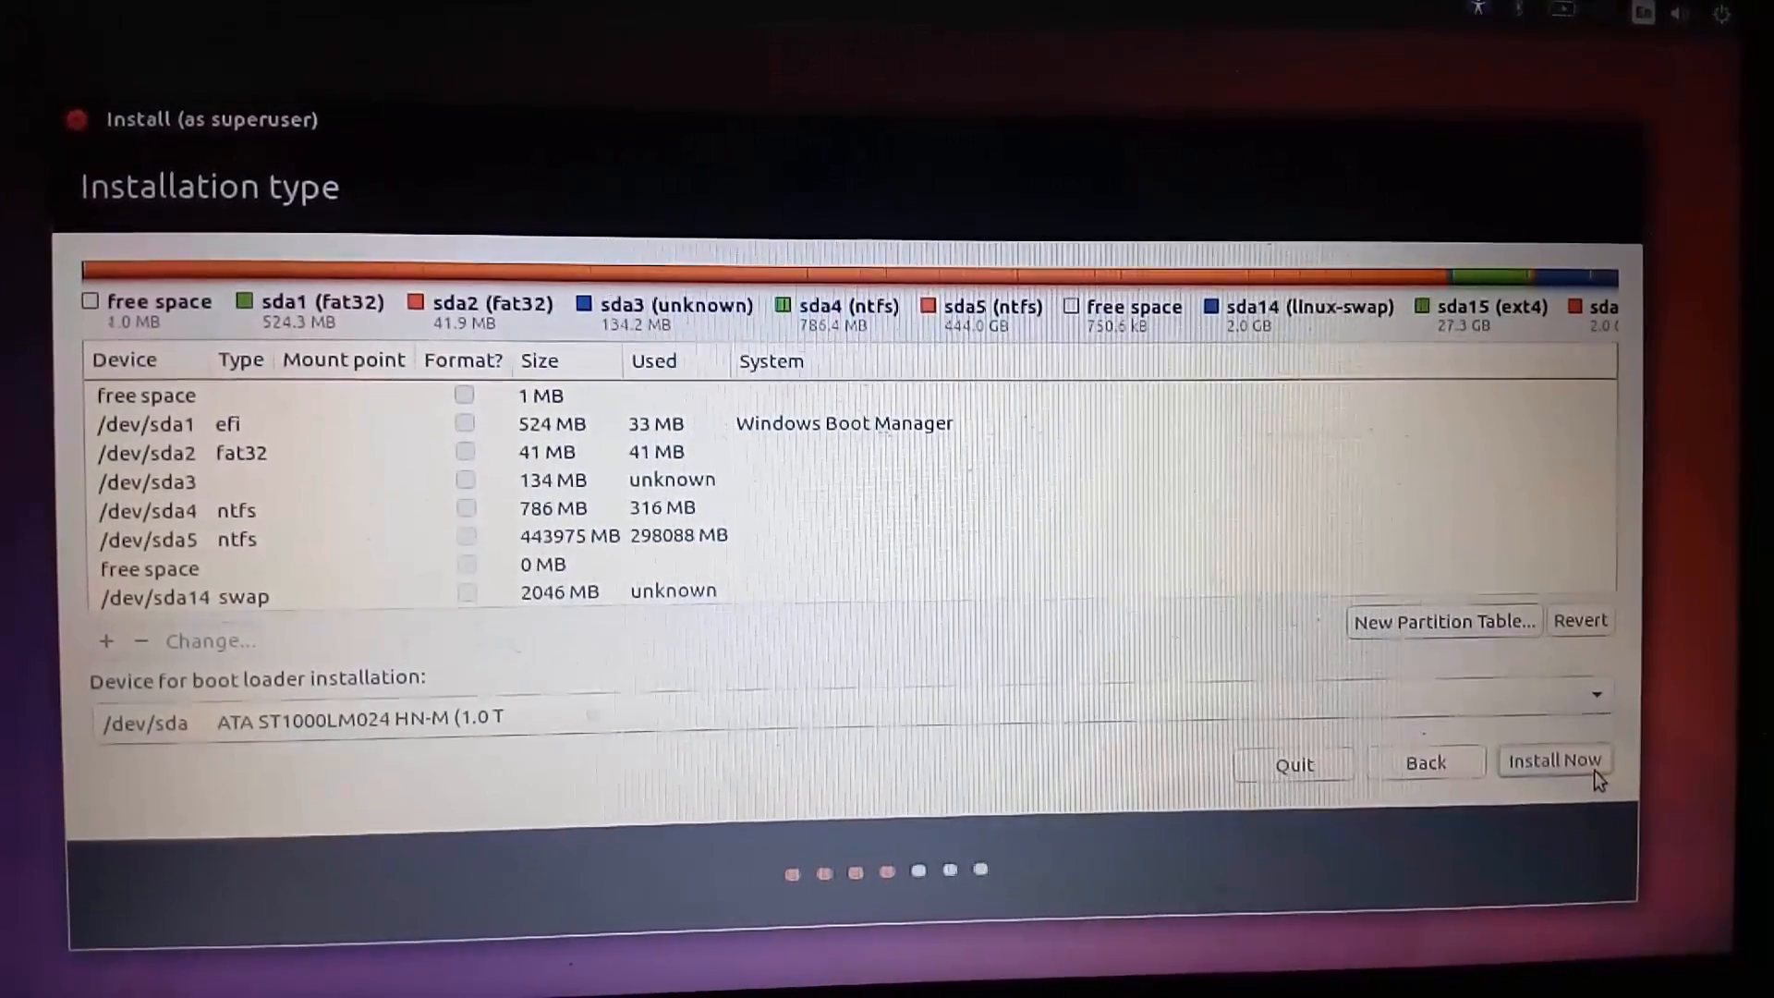
Start Install Now and confirm writing the swap and ext4 partition changes to disk
{"action": "left_click", "coordinate": [1595, 693]}
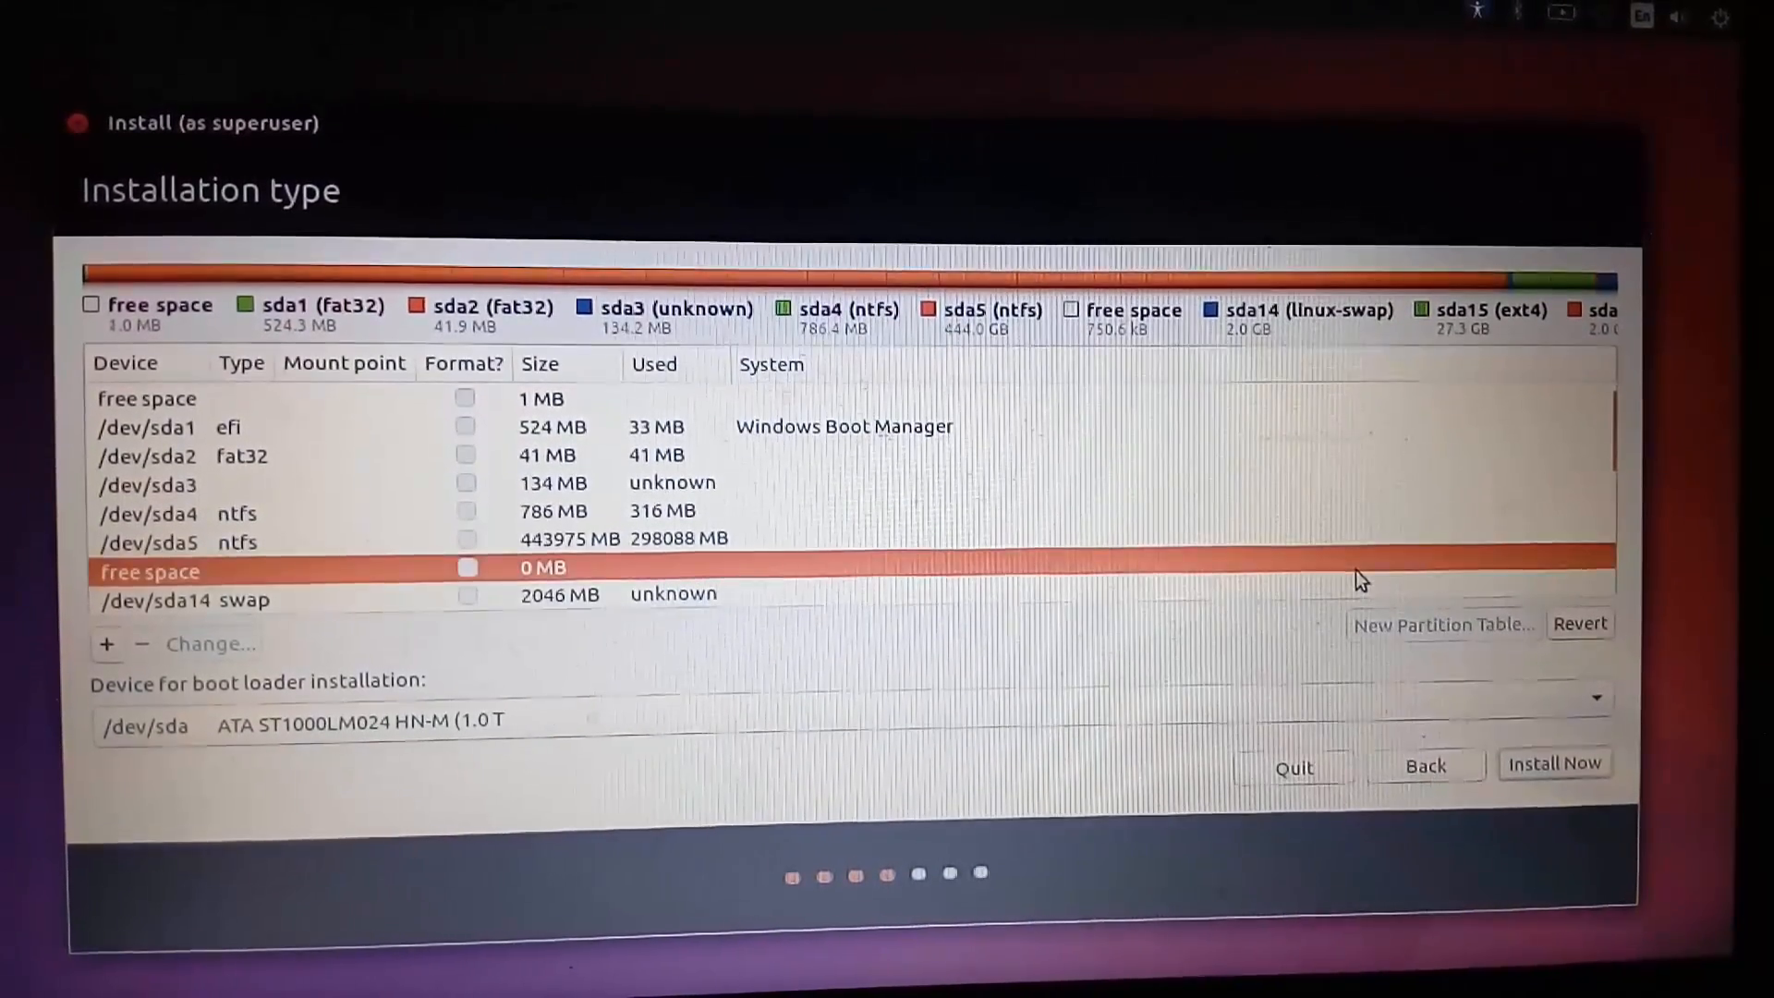
{"action": "scroll", "scroll_direction": "down", "scroll_amount": 3}
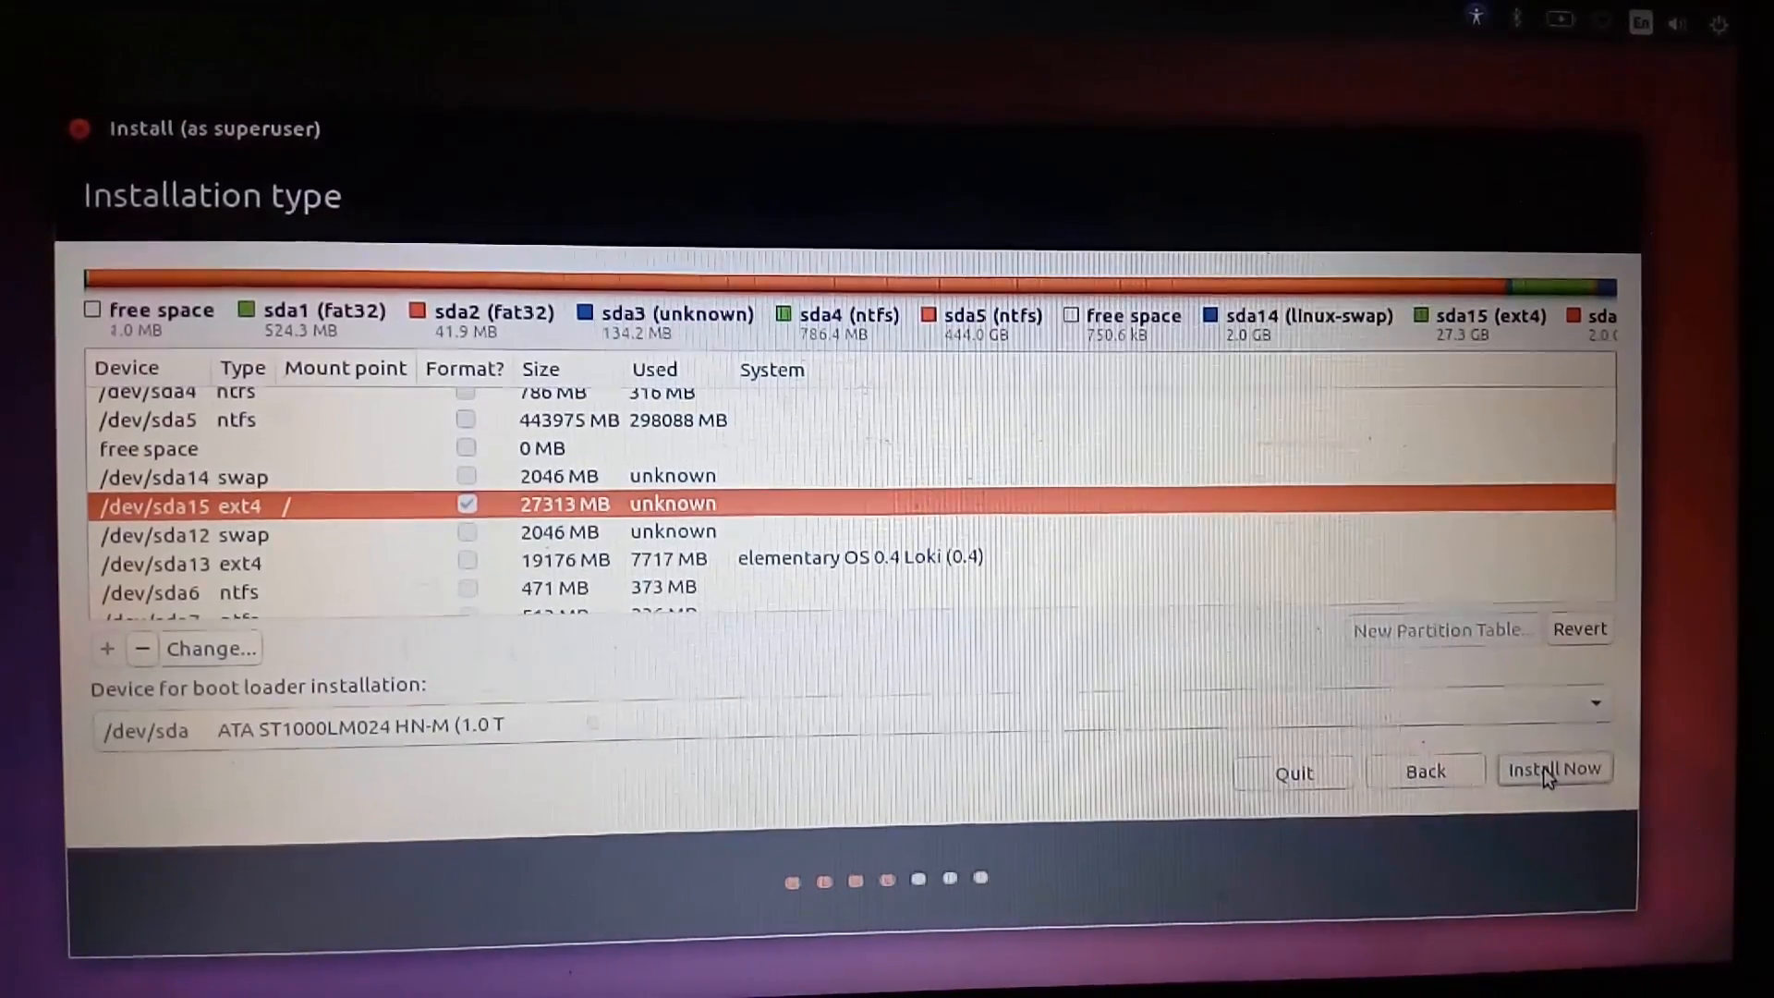
{"action": "left_click", "coordinate": [1554, 768]}
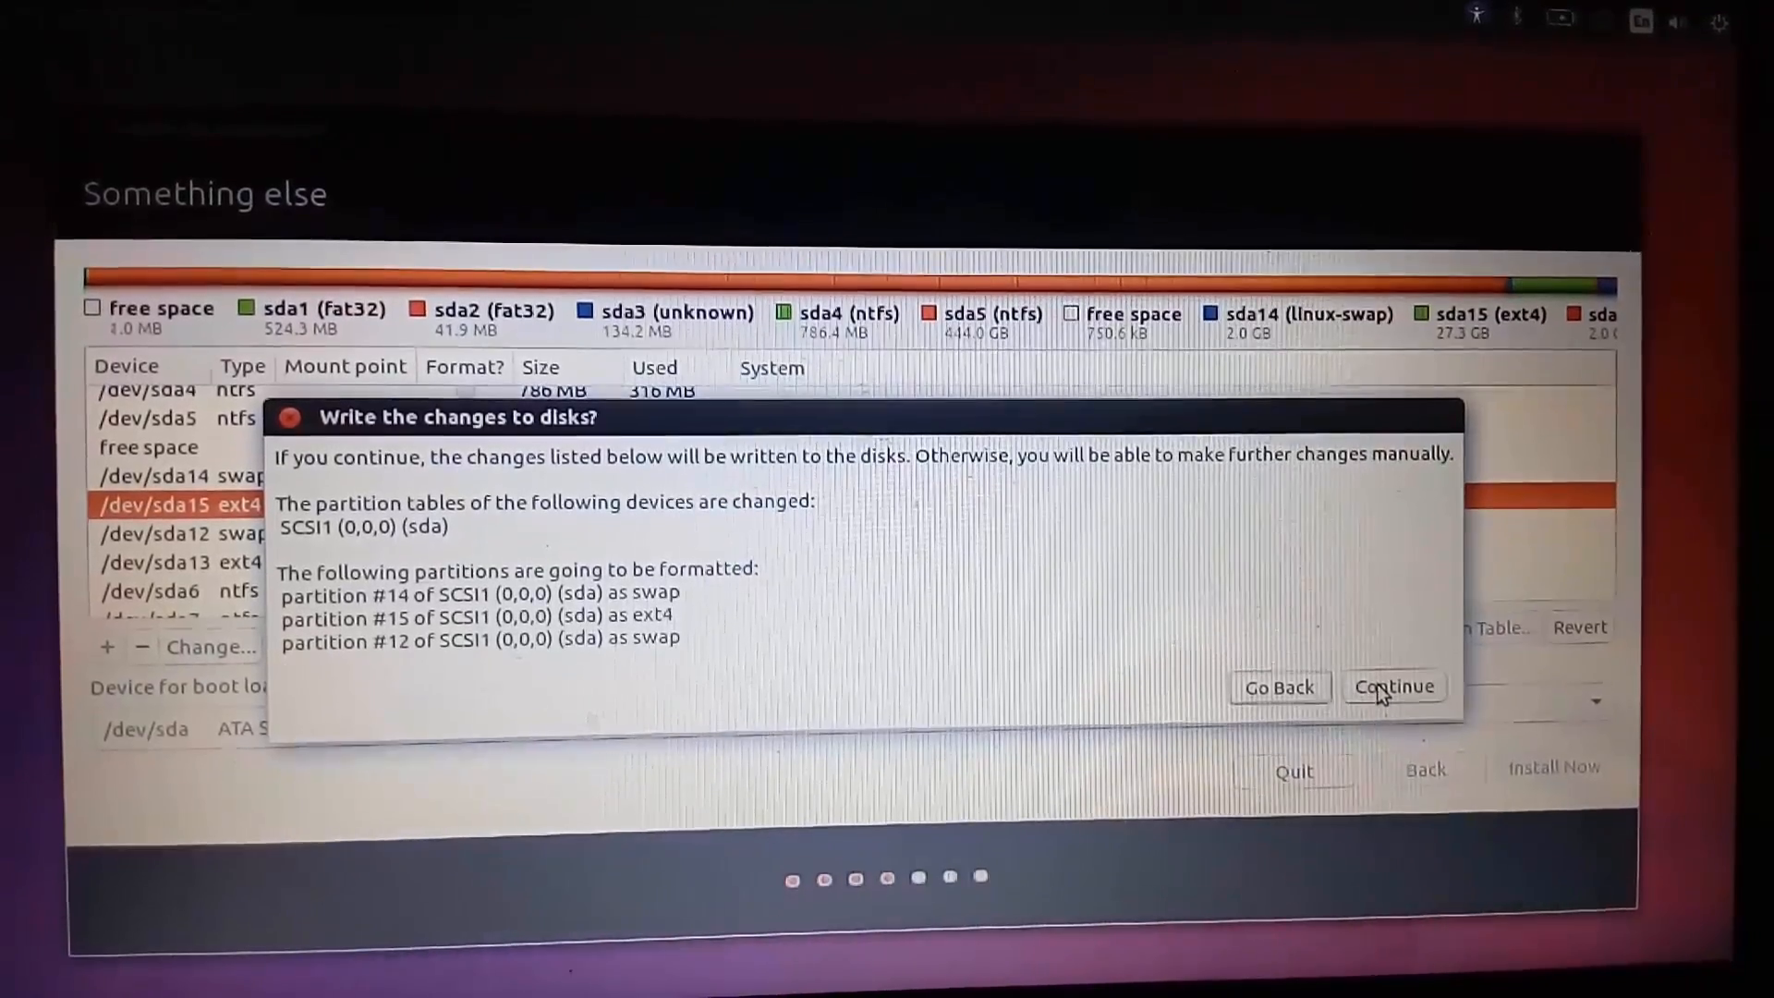
{"action": "left_click", "coordinate": [1393, 687]}
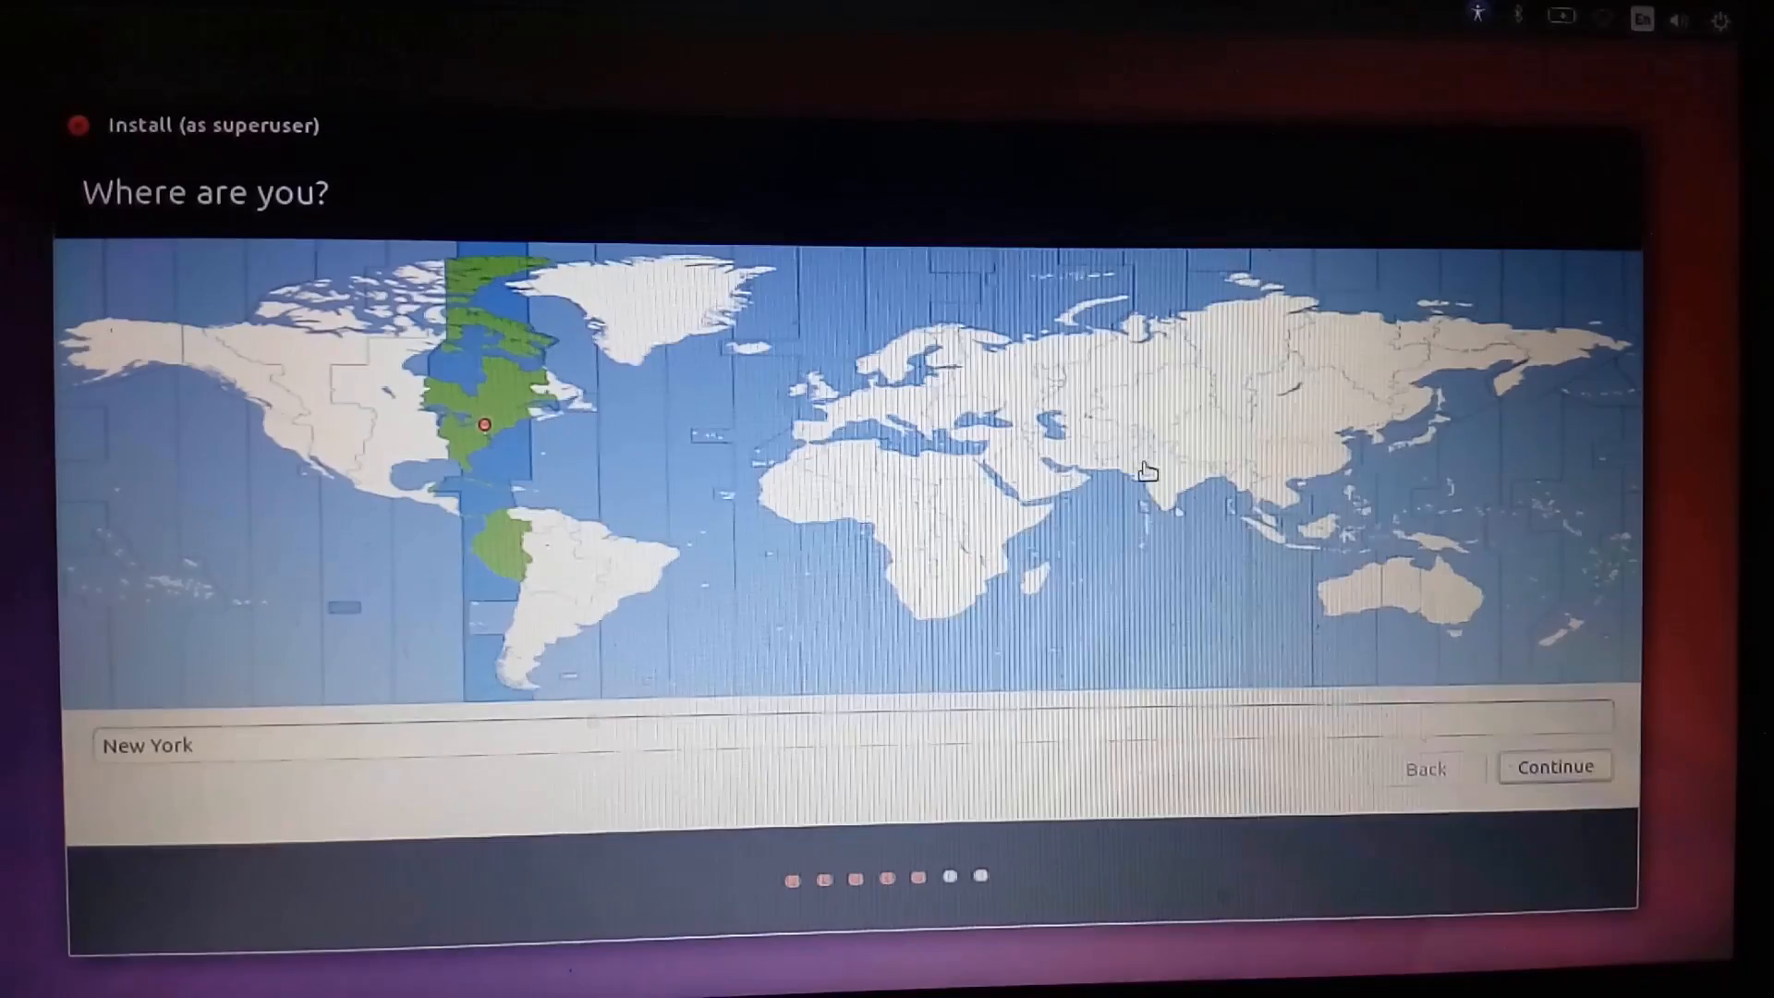
Choose the Kolkata (India) time zone and accept the English (US) keyboard layout
{"action": "left_click", "coordinate": [1165, 481]}
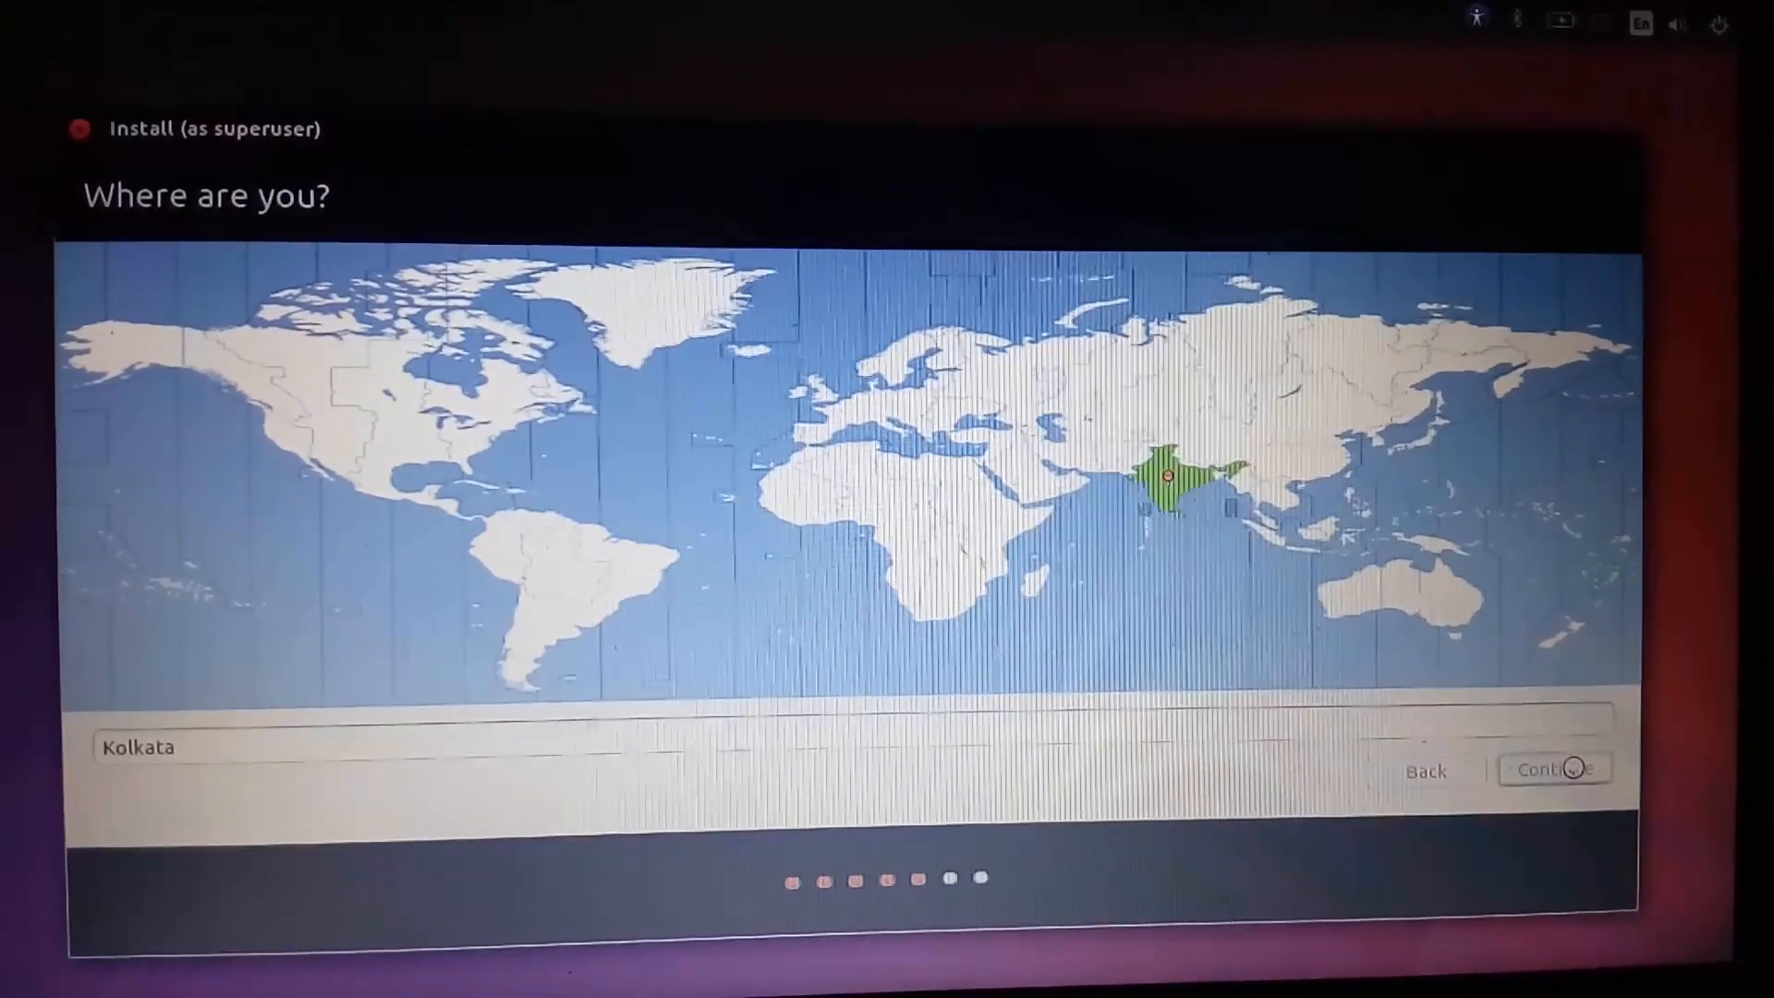
{"action": "left_click", "coordinate": [1555, 769]}
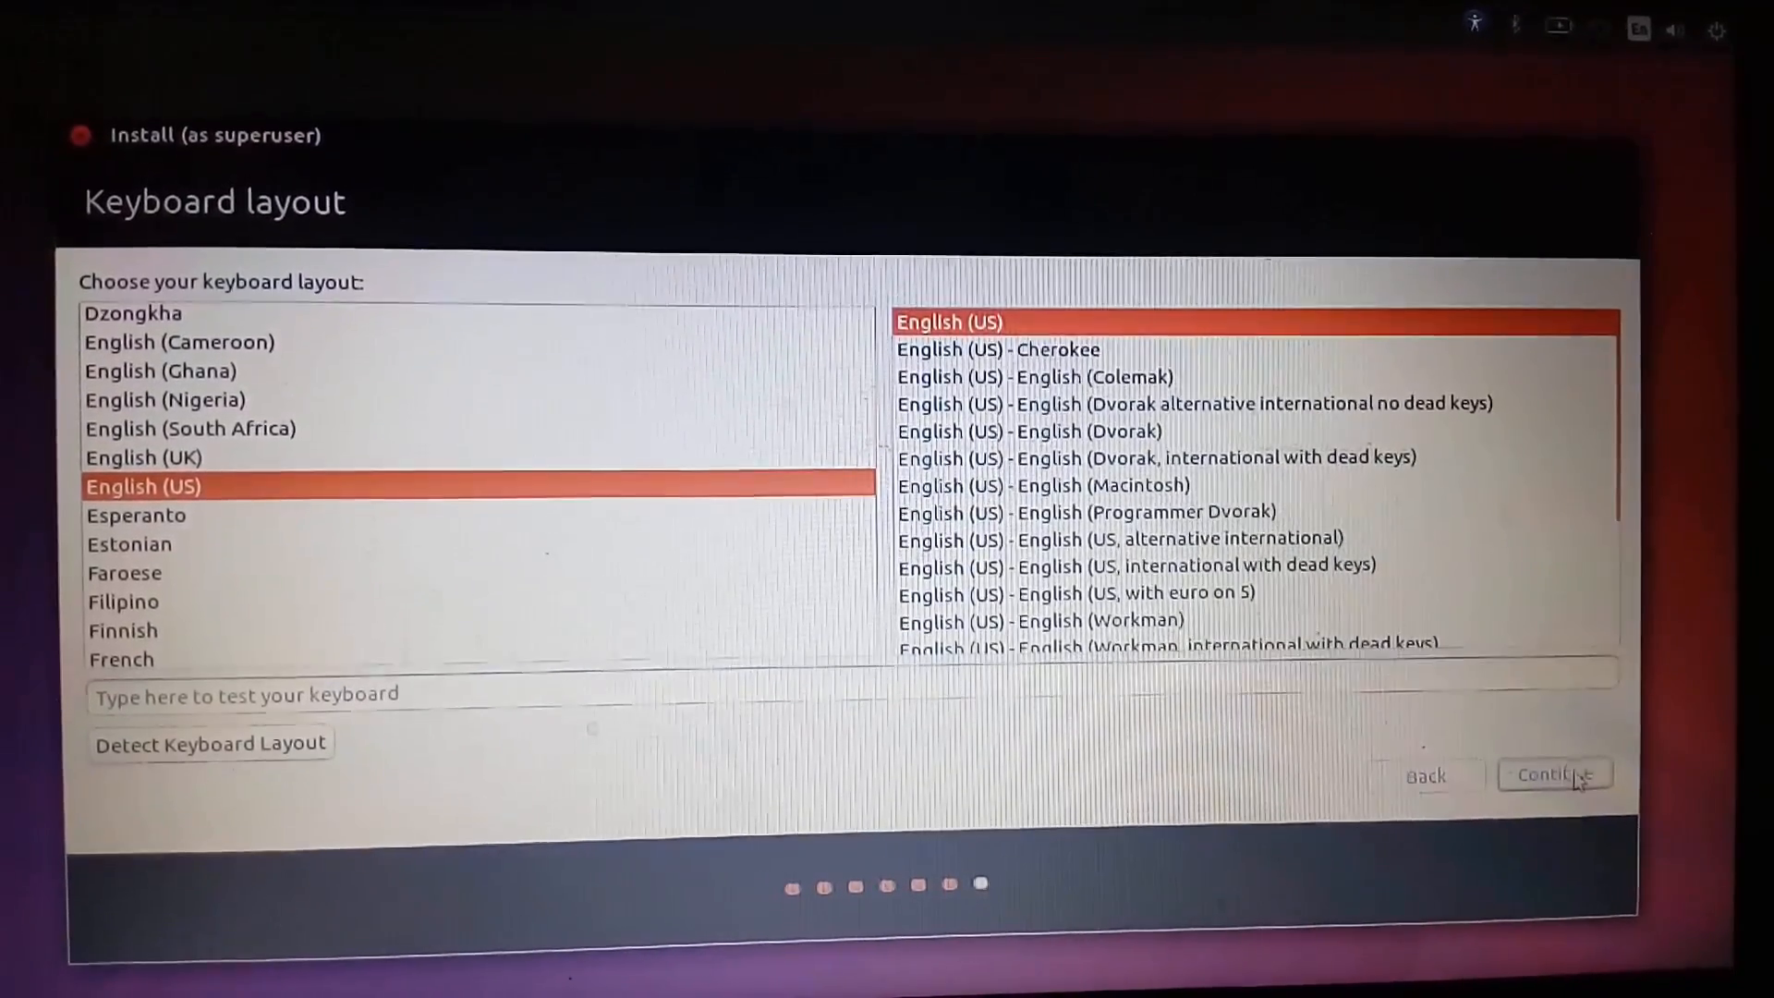
{"action": "left_click", "coordinate": [1553, 774]}
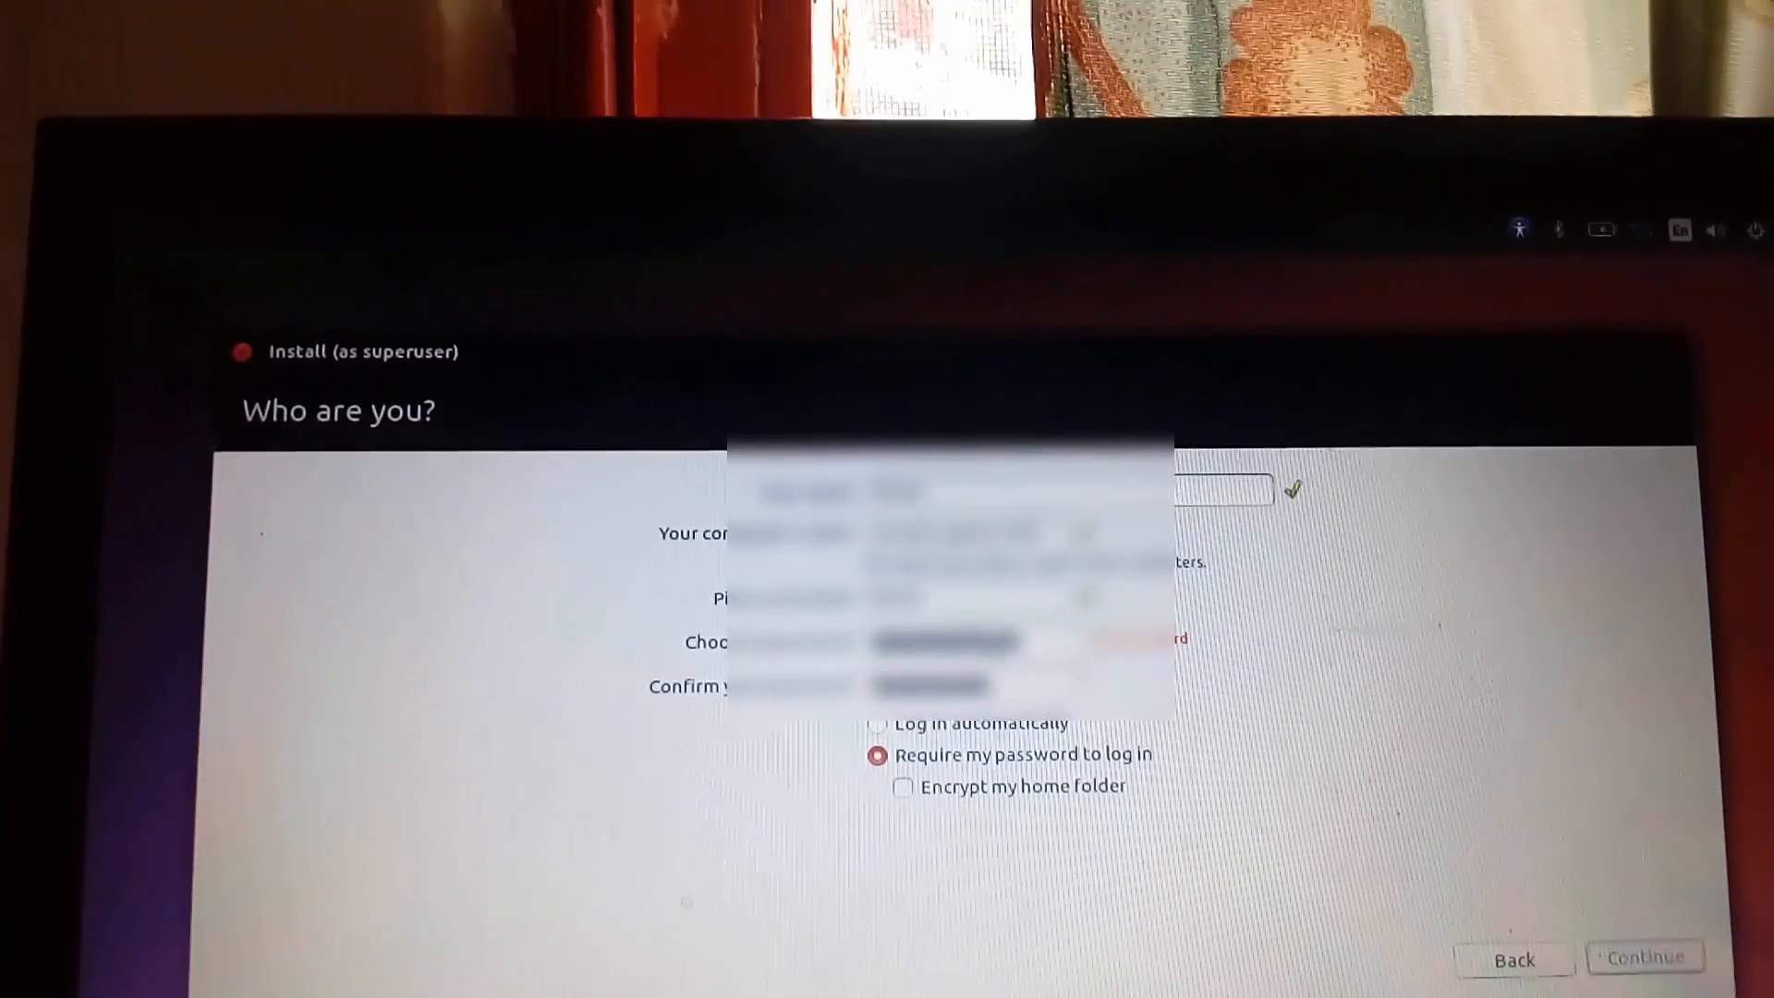
Submit the account details, let installation finish, and restart the computer
{"action": "left_click", "coordinate": [1645, 982]}
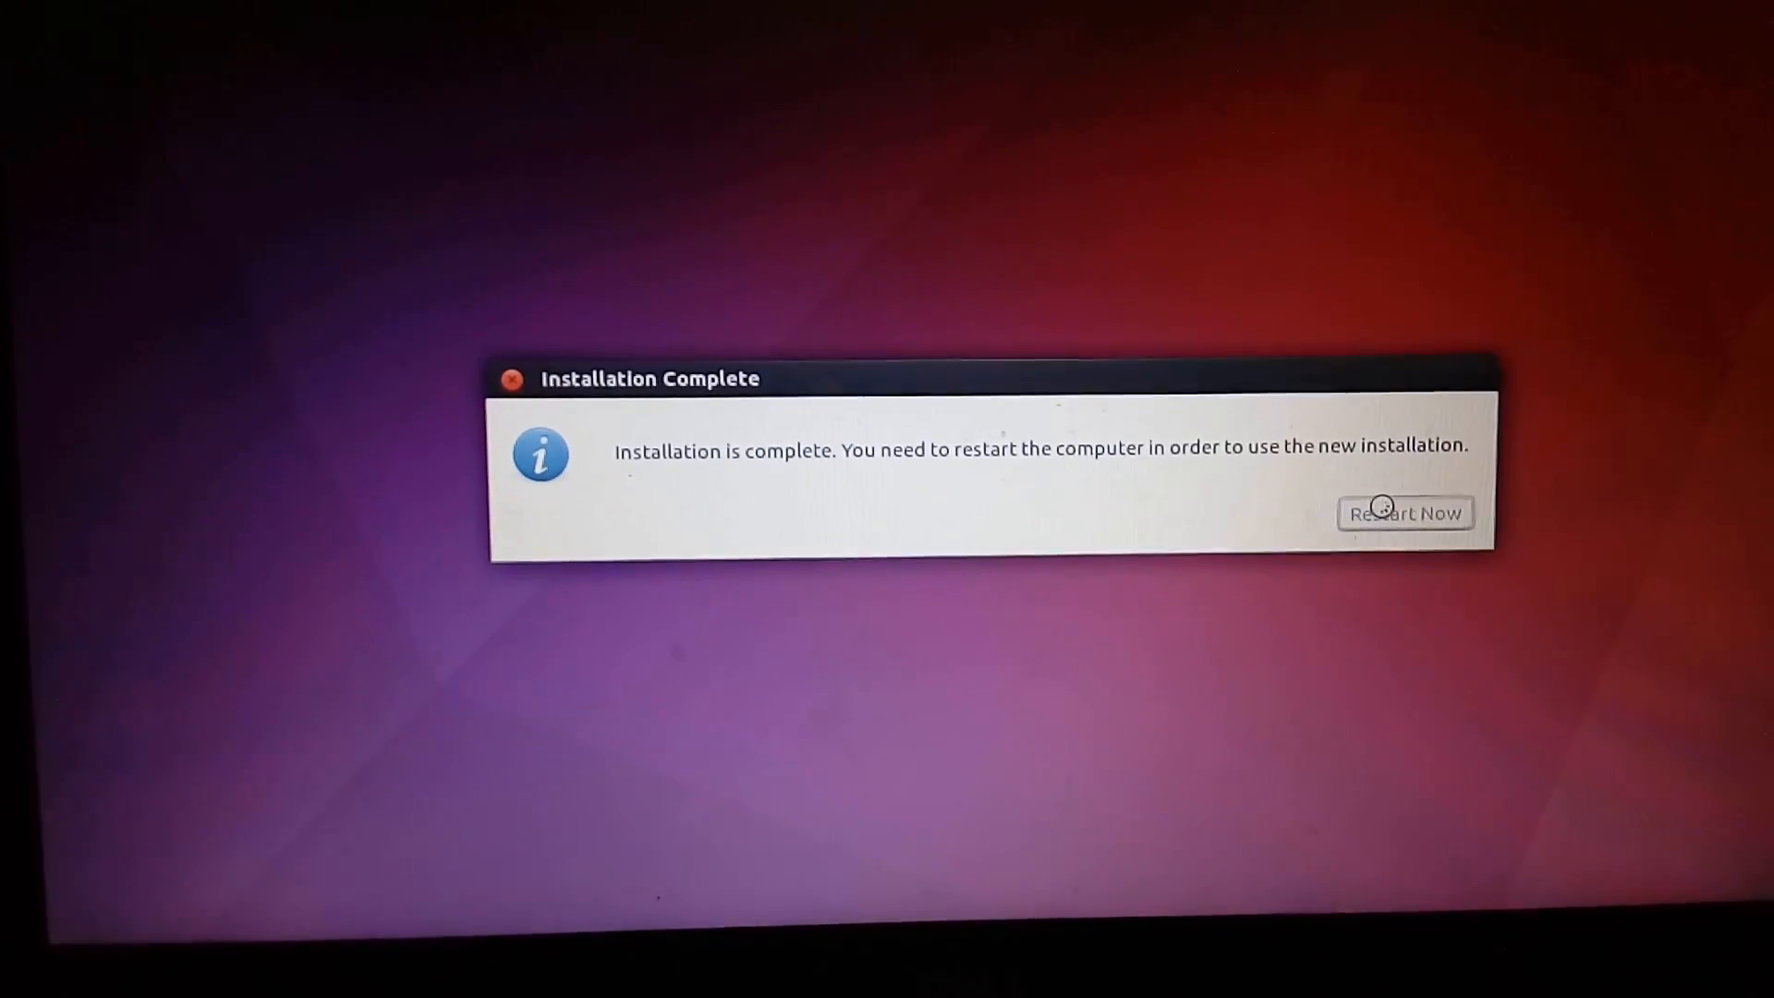
{"action": "left_click", "coordinate": [1405, 512]}
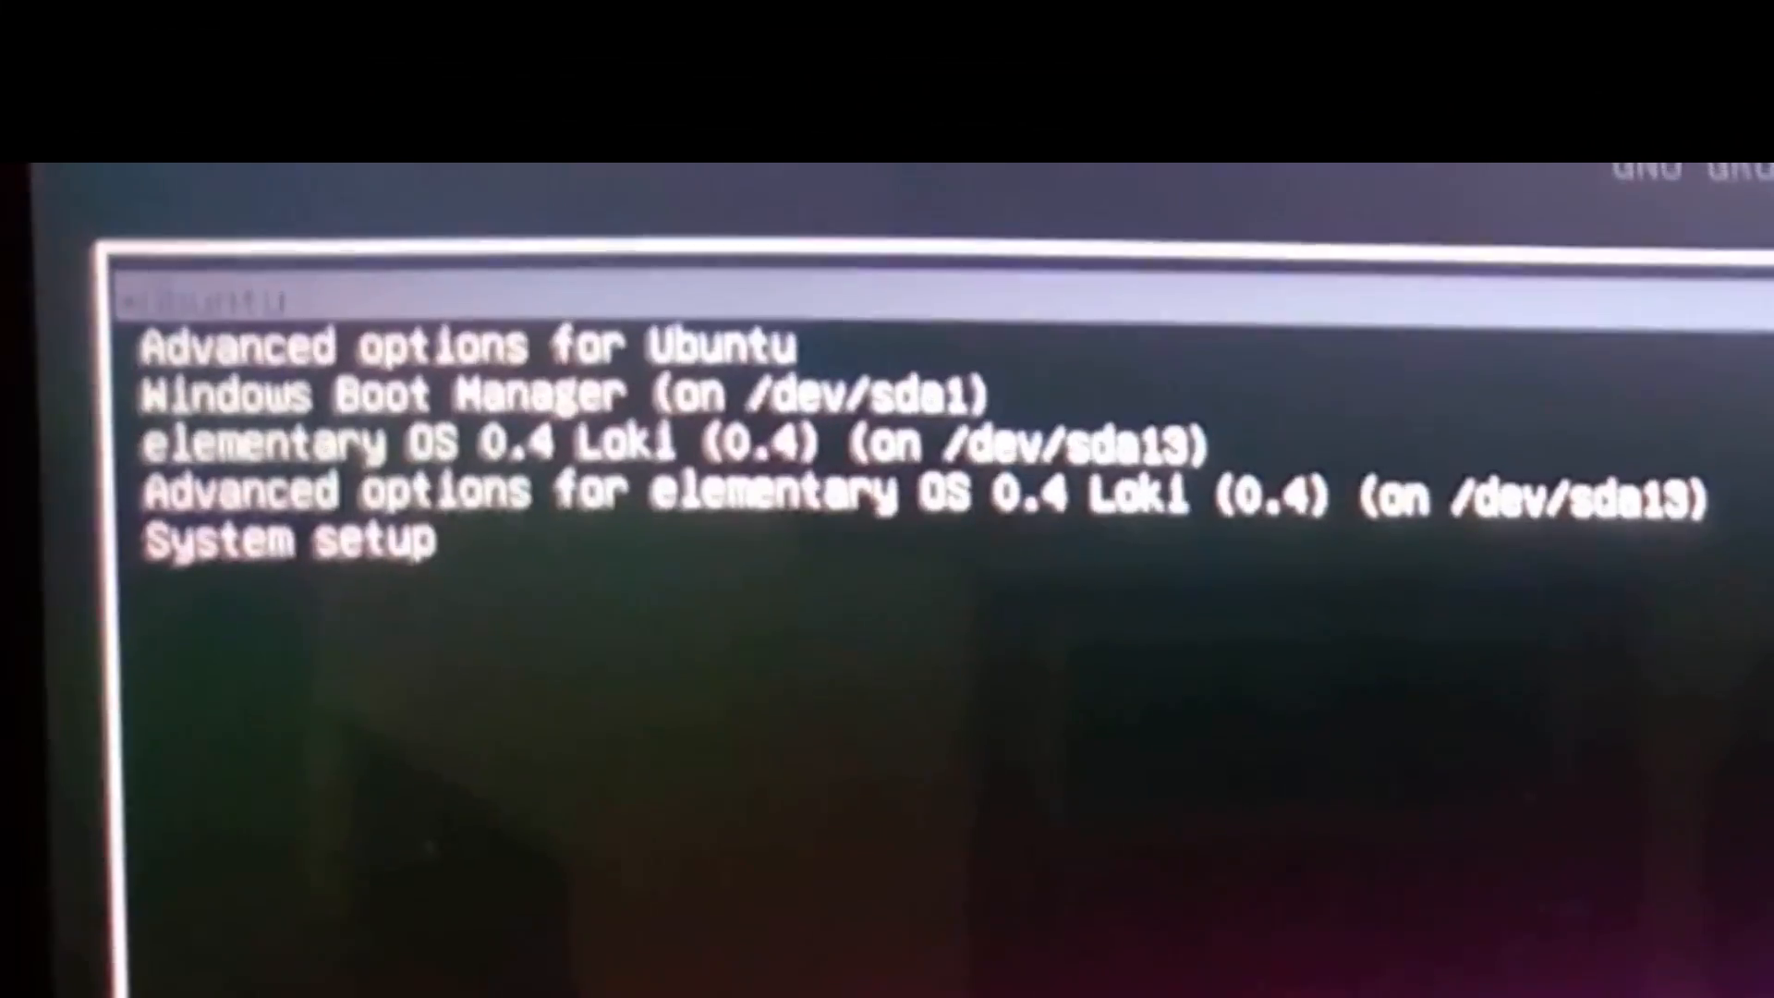